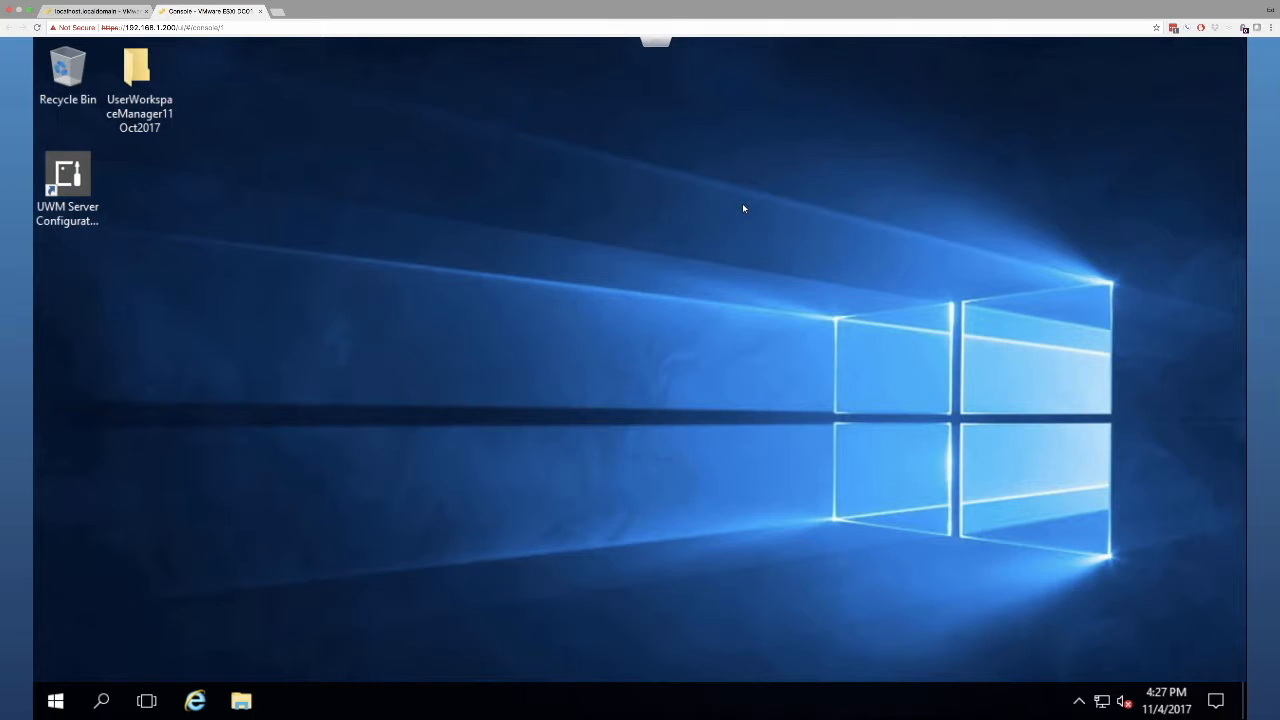
# - Launch the Server Configuration Portal maximized and sign in with the fbn domain administrator credentials
pyautogui.click(195, 700)
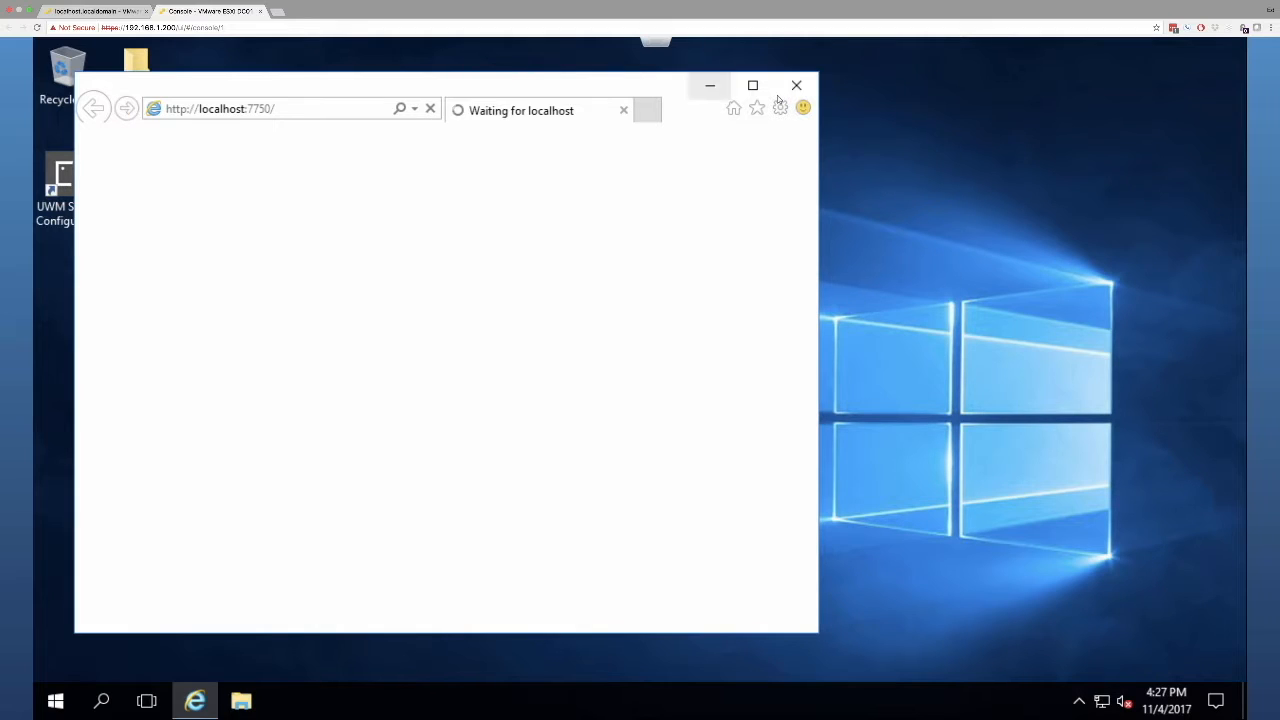
pyautogui.click(752, 85)
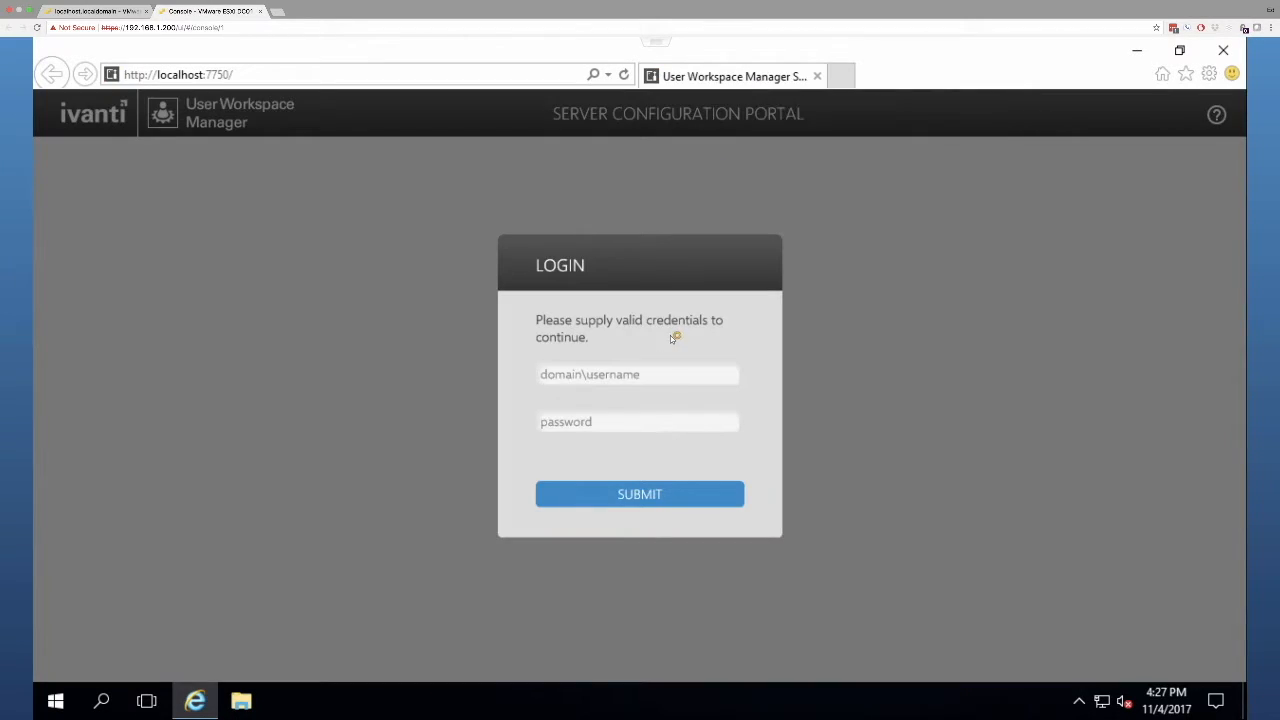
pyautogui.click(639, 374)
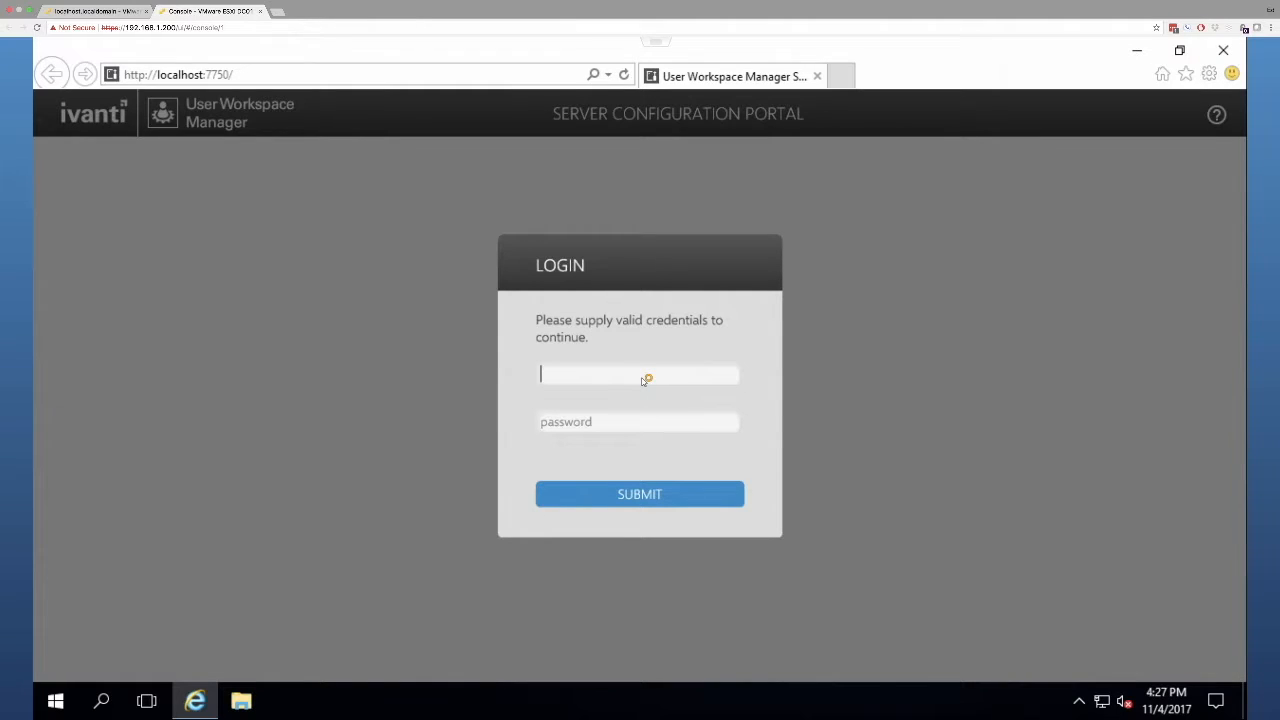
pyautogui.write('fbn\\administrator')
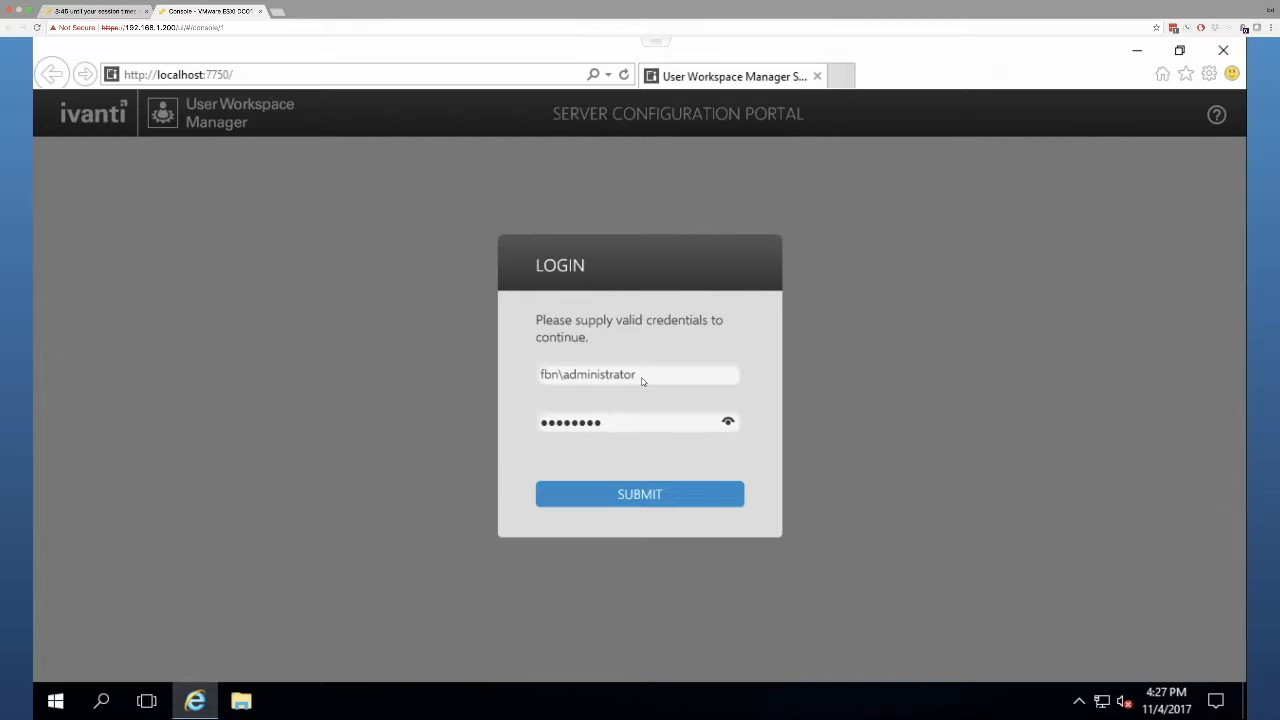
pyautogui.click(639, 493)
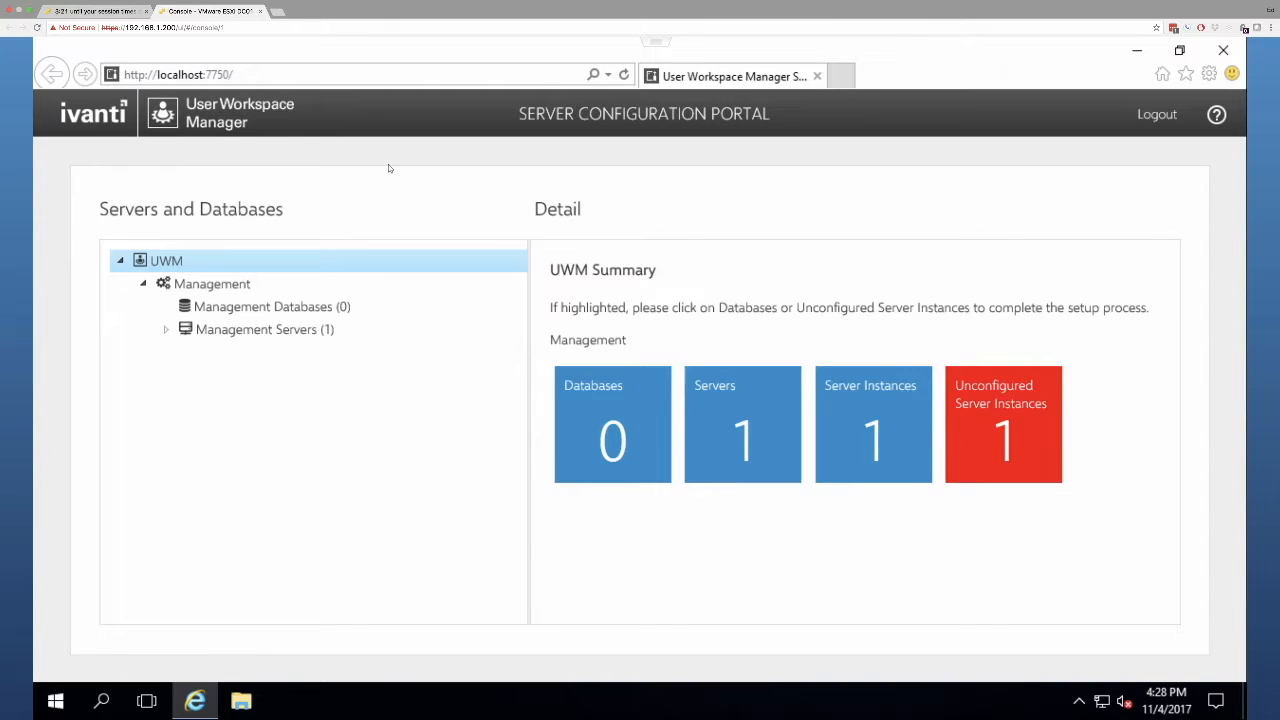
# - Expand Management Servers > DC01 and select its unconfigured DEFAULT instance
pyautogui.click(271, 306)
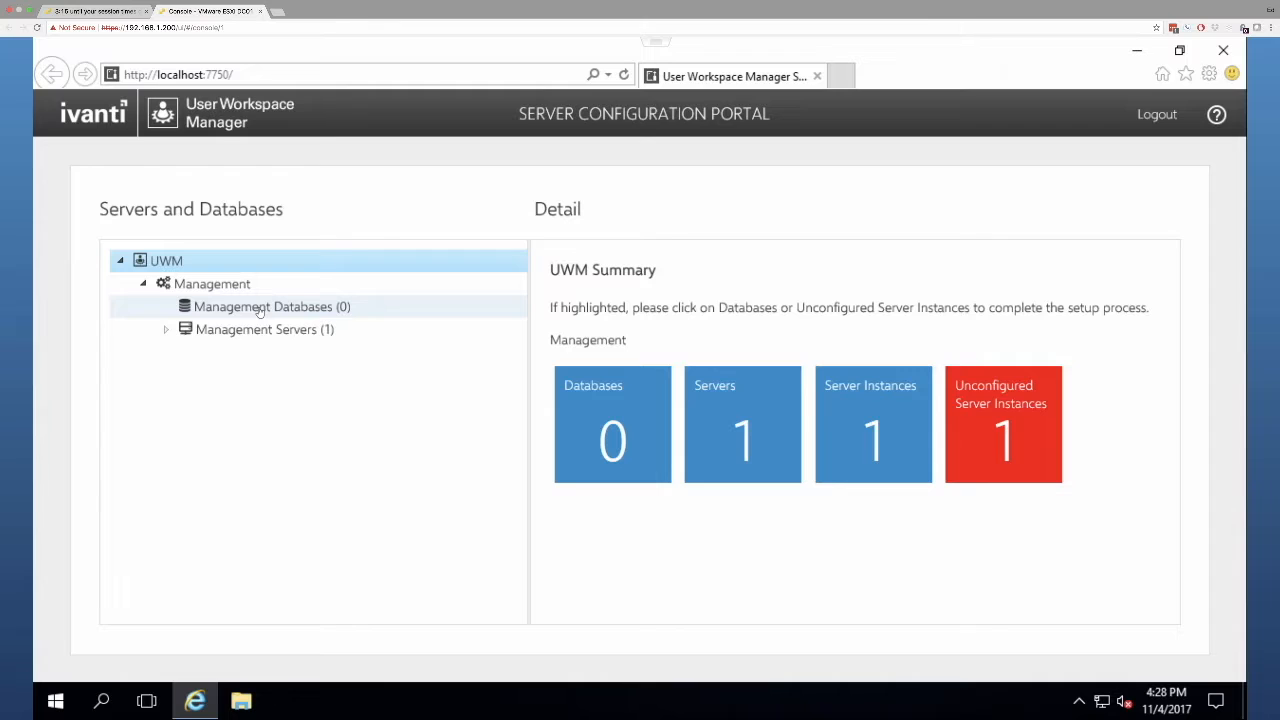
pyautogui.click(166, 329)
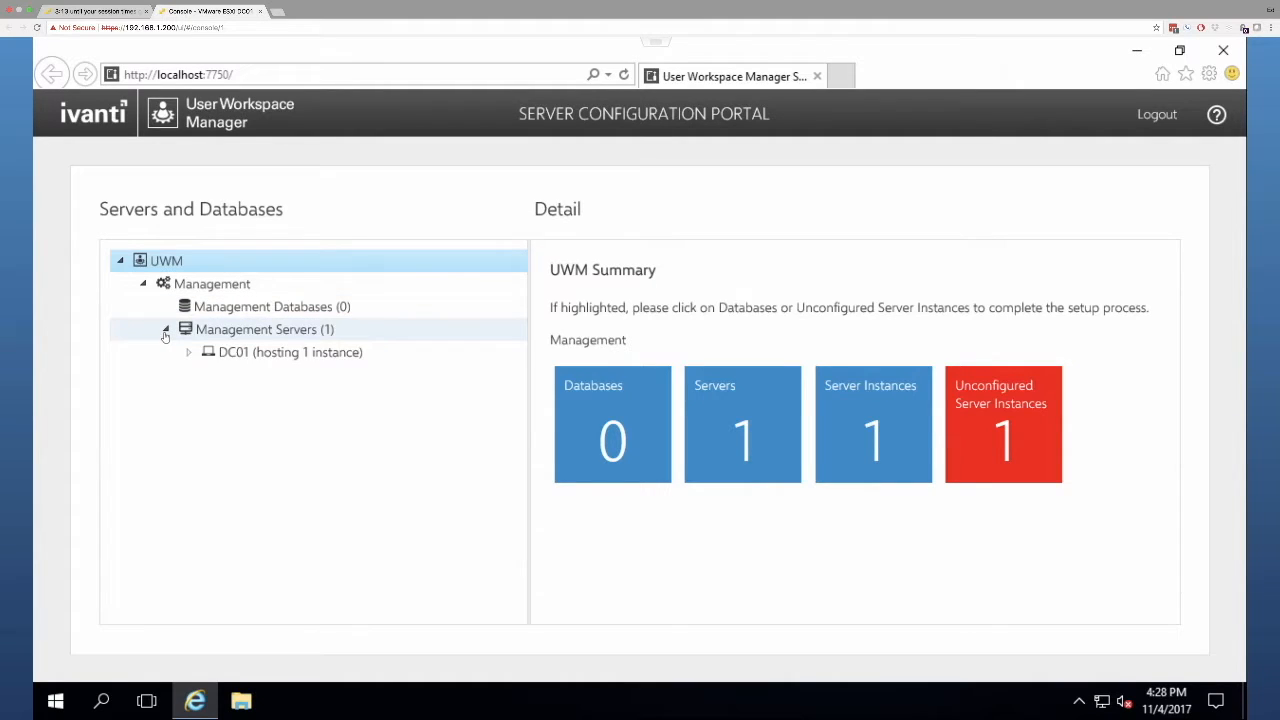
pyautogui.click(189, 352)
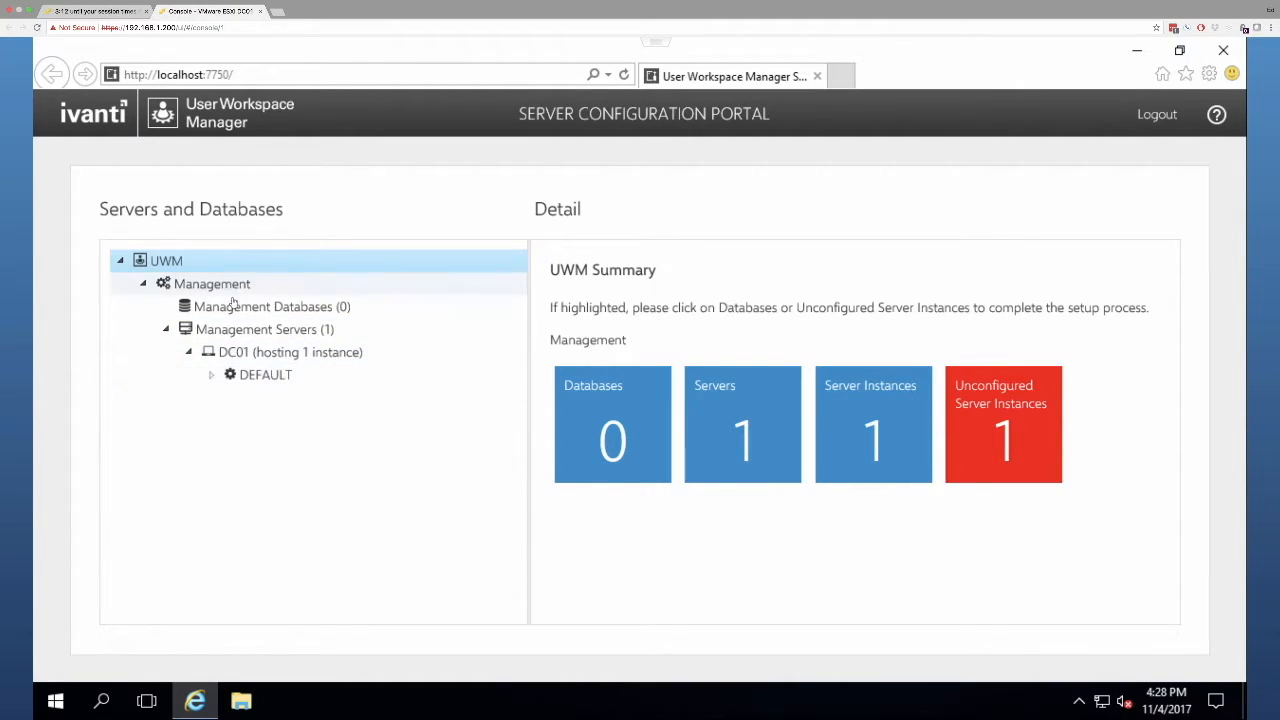
pyautogui.click(270, 306)
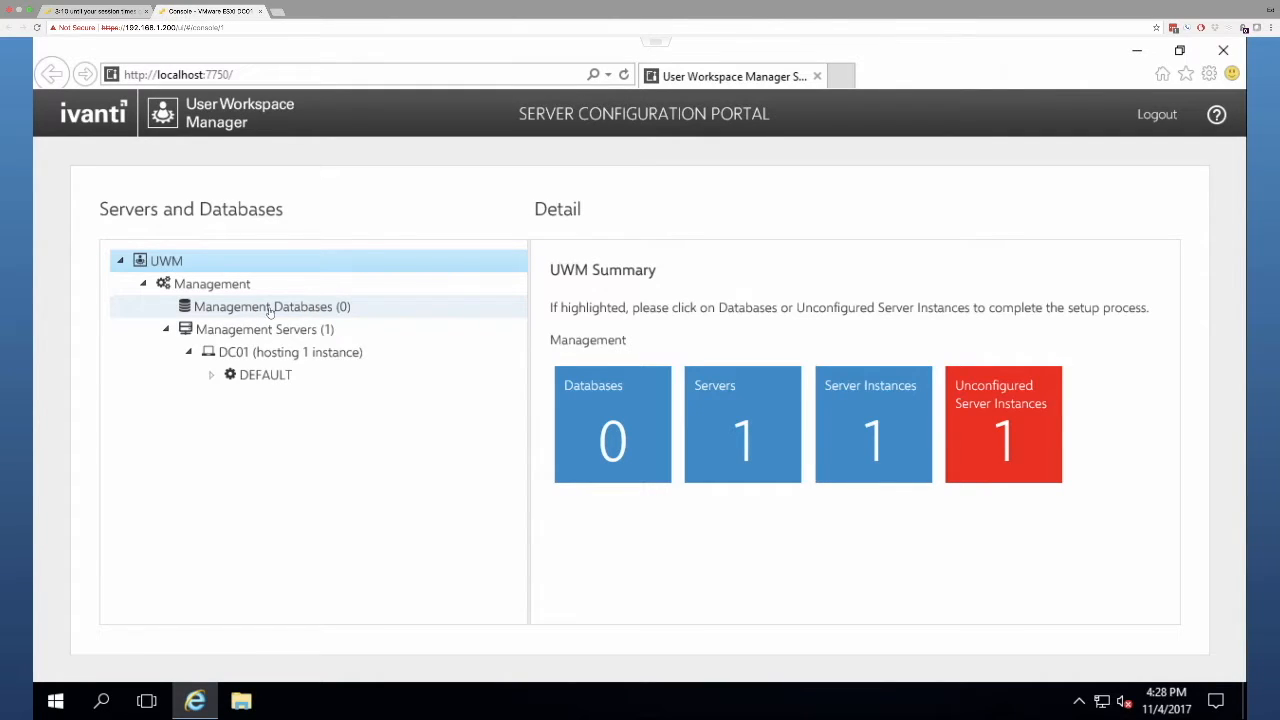
pyautogui.click(264, 329)
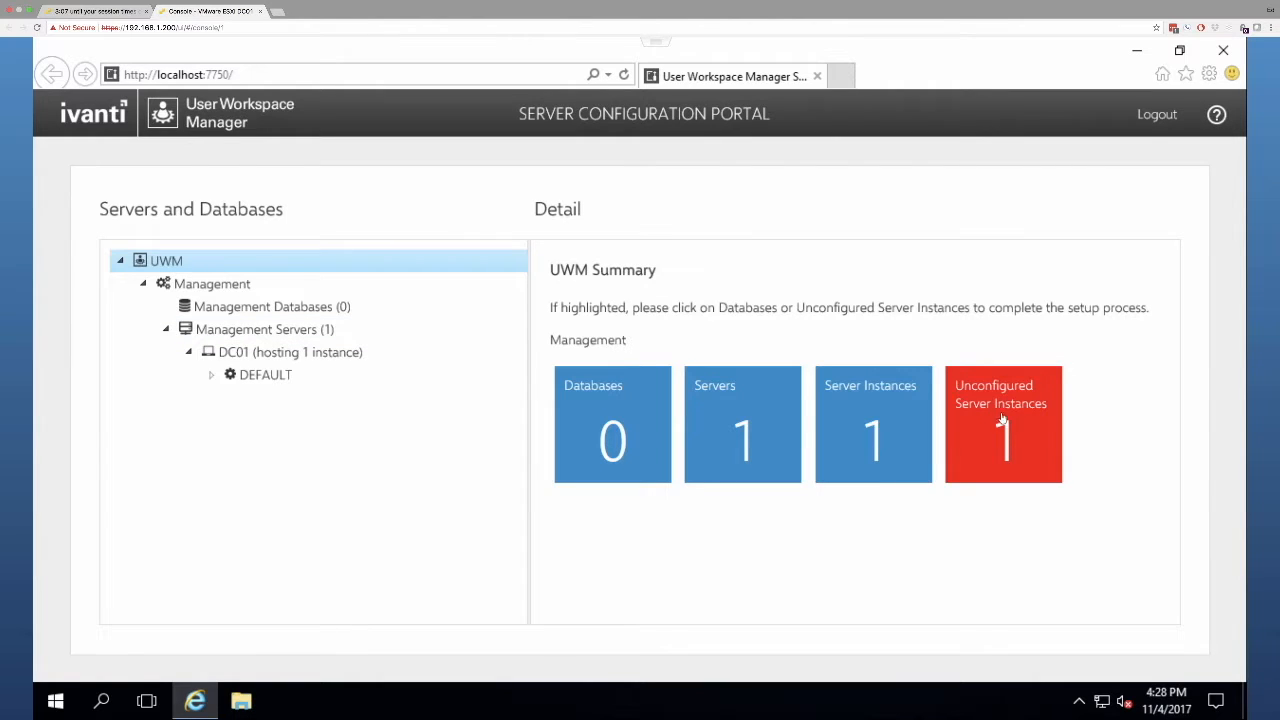
pyautogui.moveTo(1005, 418)
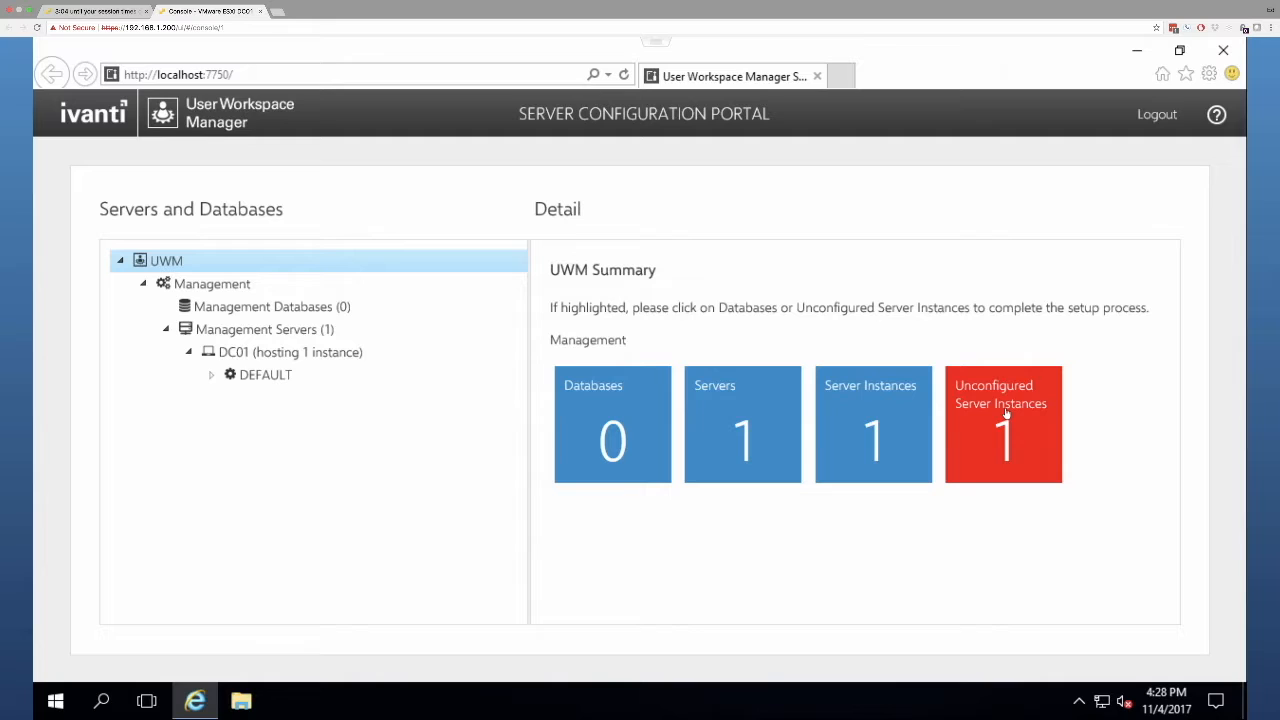
pyautogui.click(265, 374)
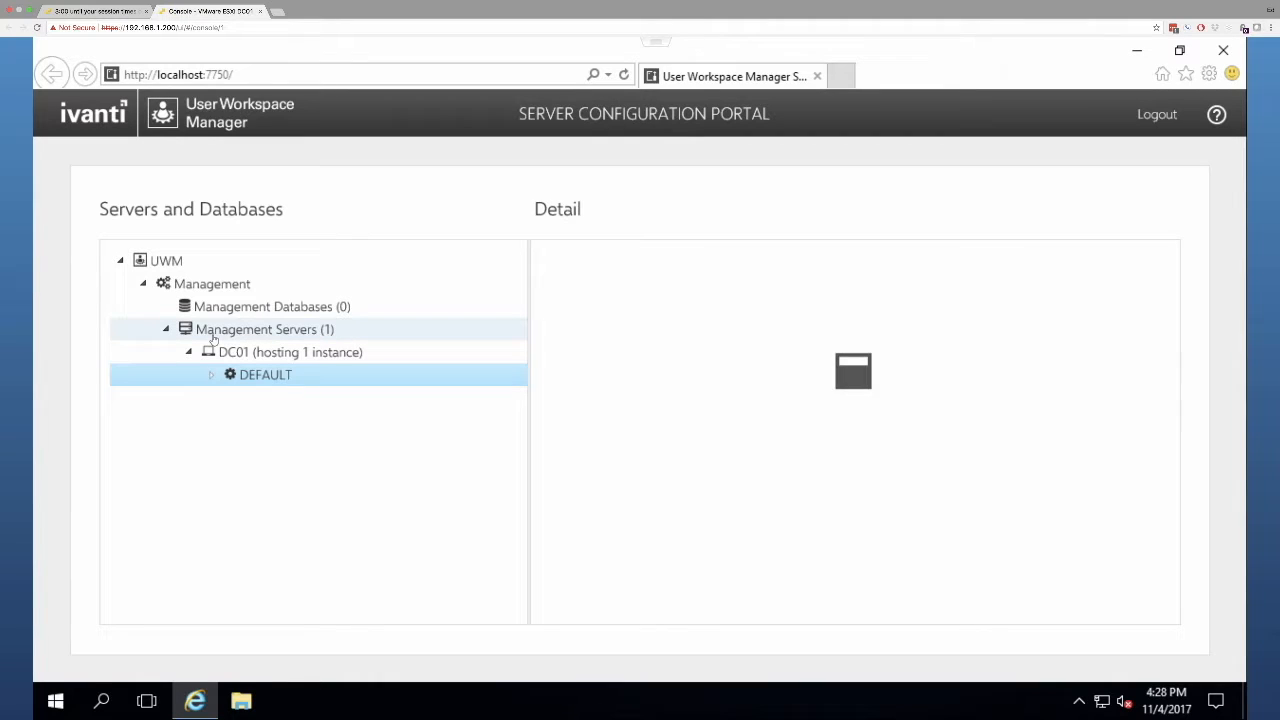
# - From DC01's DEFAULT details, begin a new database connection beside the Database Connection dropdown
pyautogui.click(265, 374)
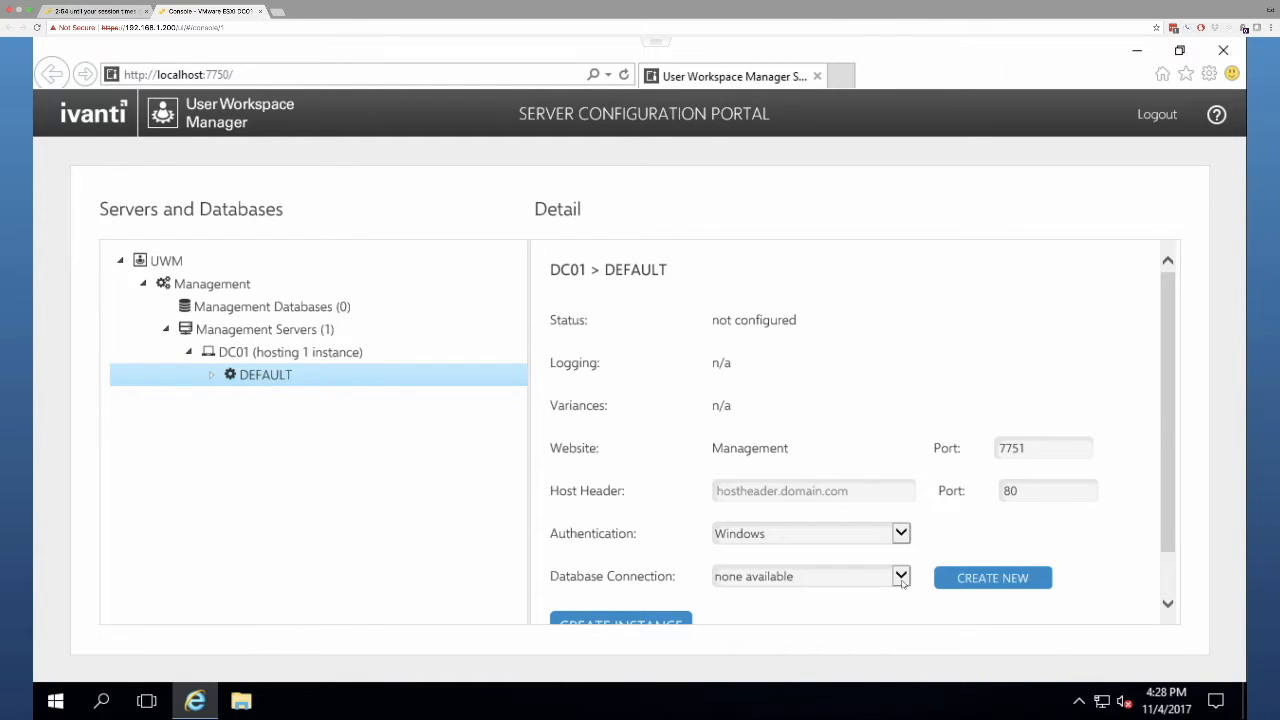
pyautogui.scroll(-3)
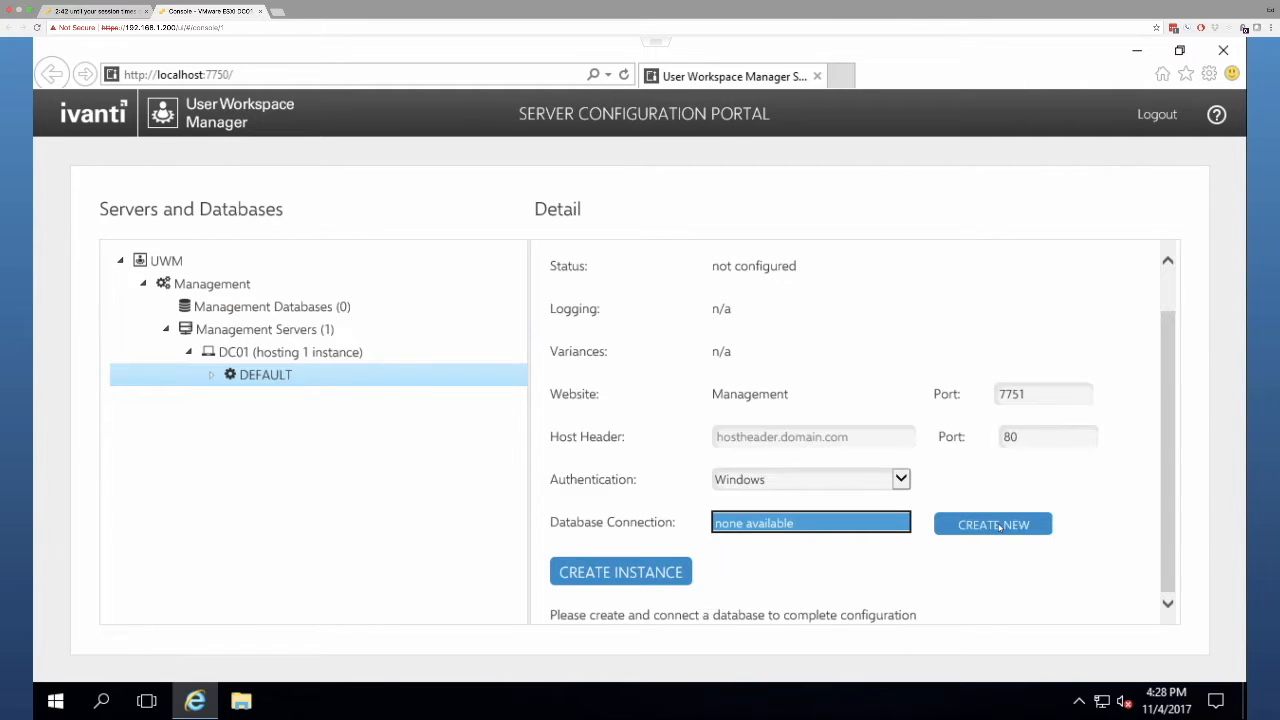
pyautogui.click(992, 524)
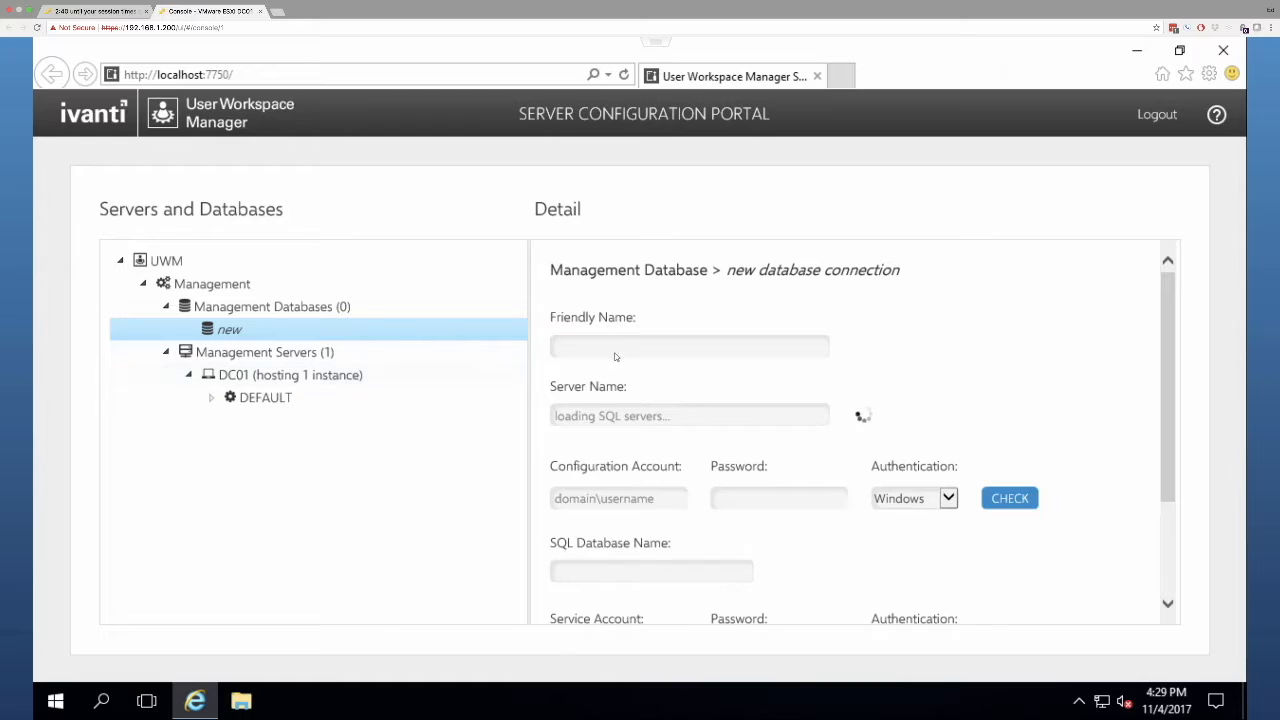
# - Enter friendly name 'Management' and server name SERVER01 for the new database connection
pyautogui.click(689, 346)
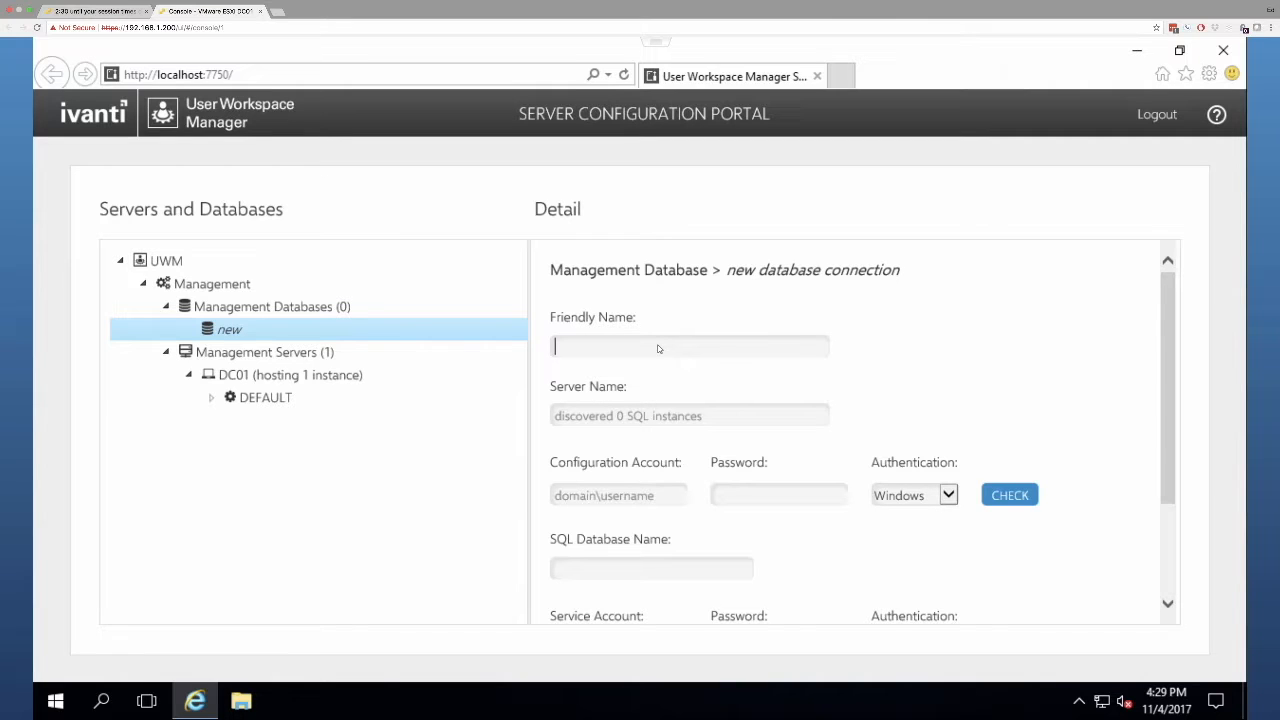
pyautogui.write('Managemebnt')
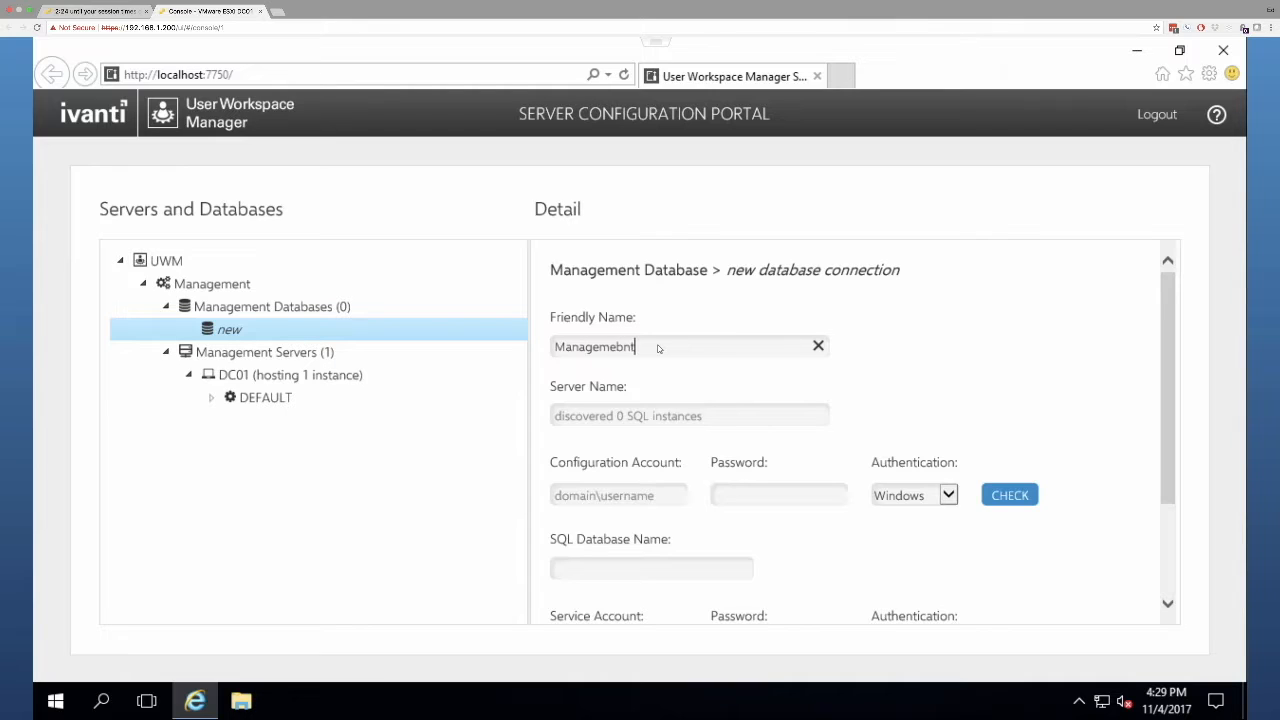
pyautogui.press('backspace')
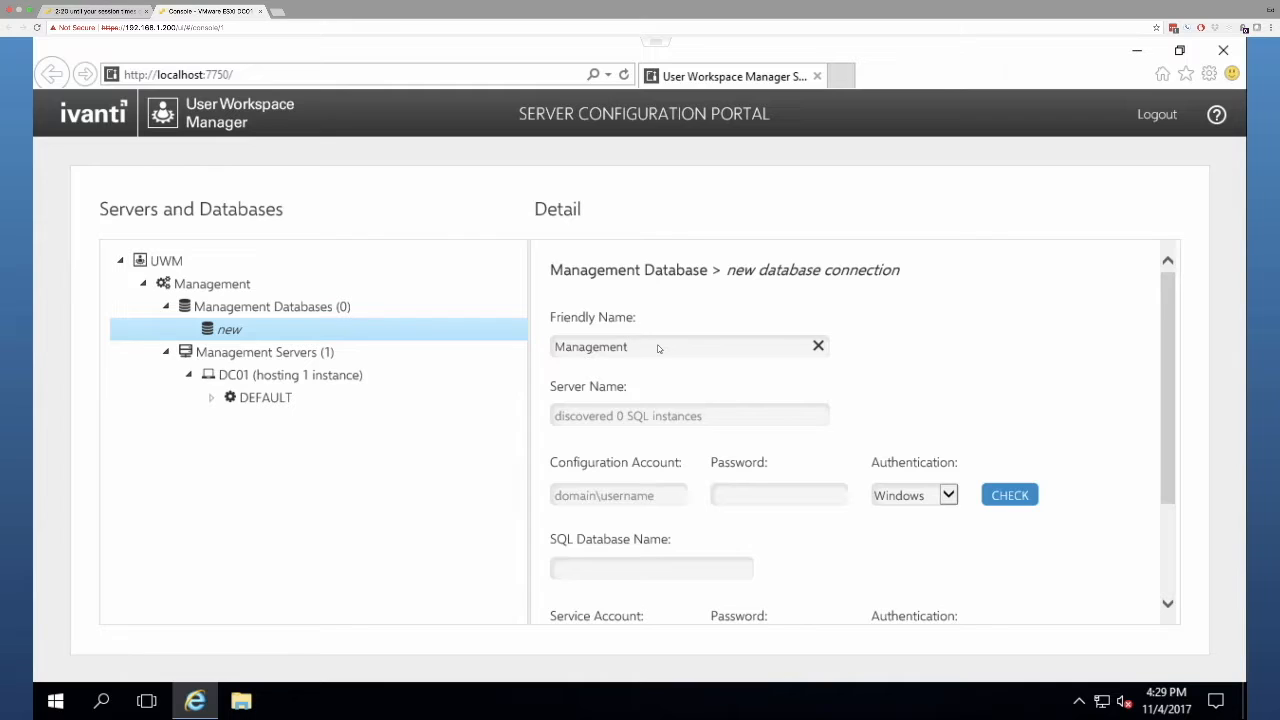
pyautogui.click(689, 415)
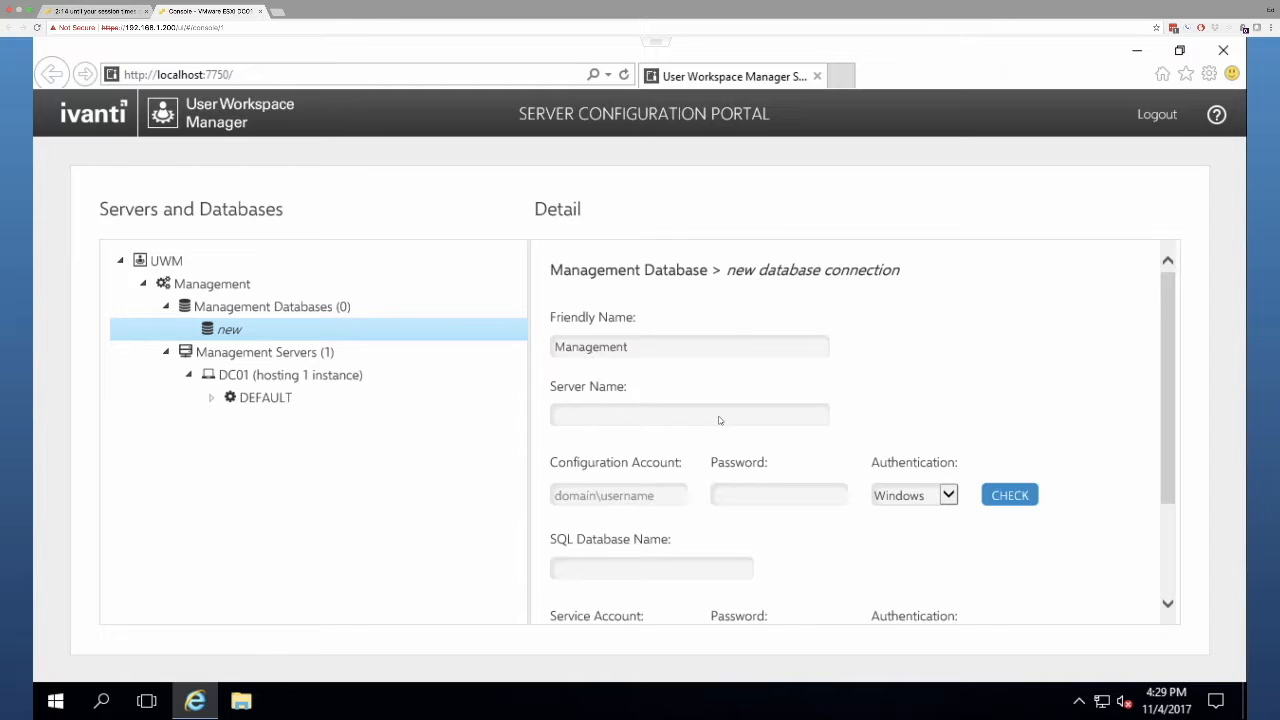
pyautogui.click(689, 414)
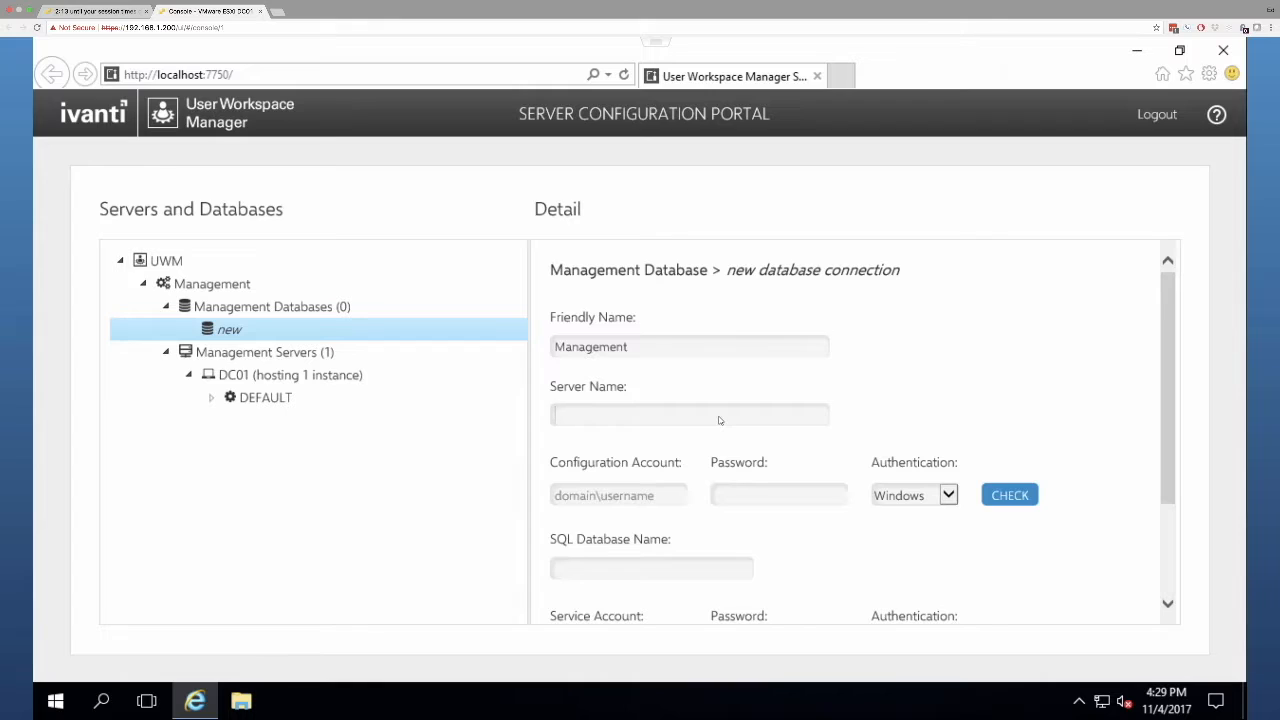
pyautogui.click(689, 414)
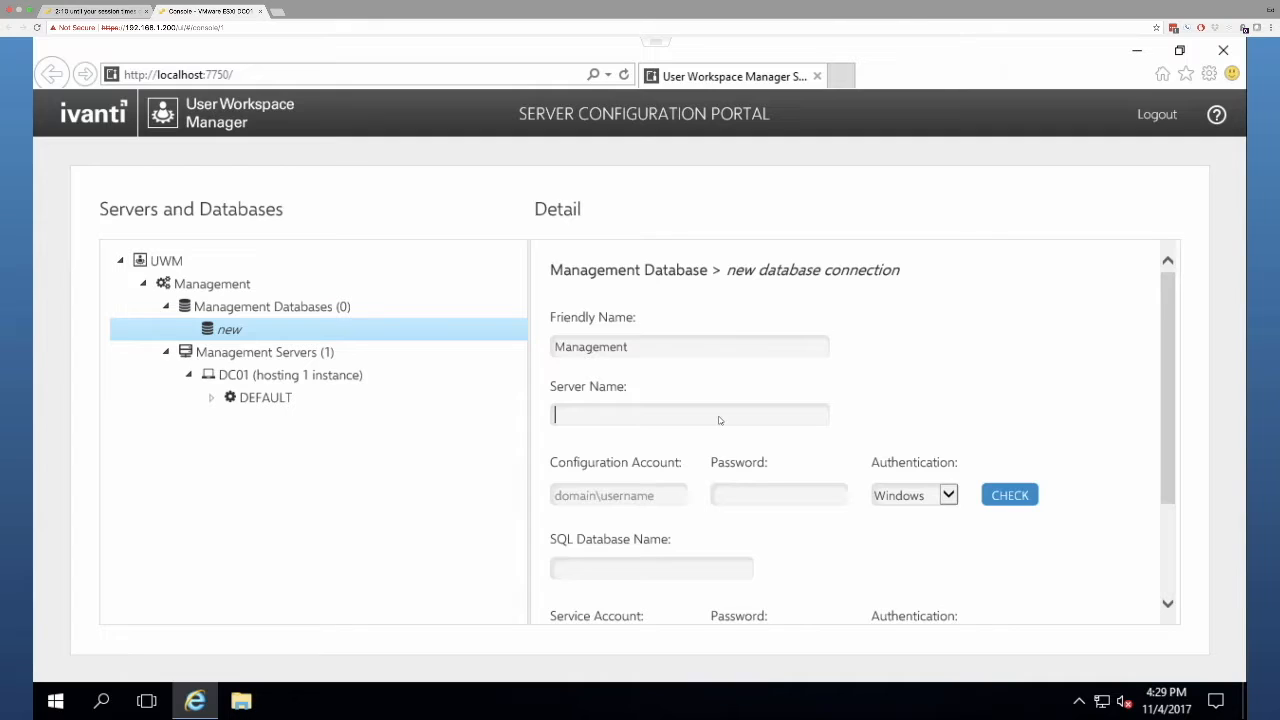
pyautogui.write('S')
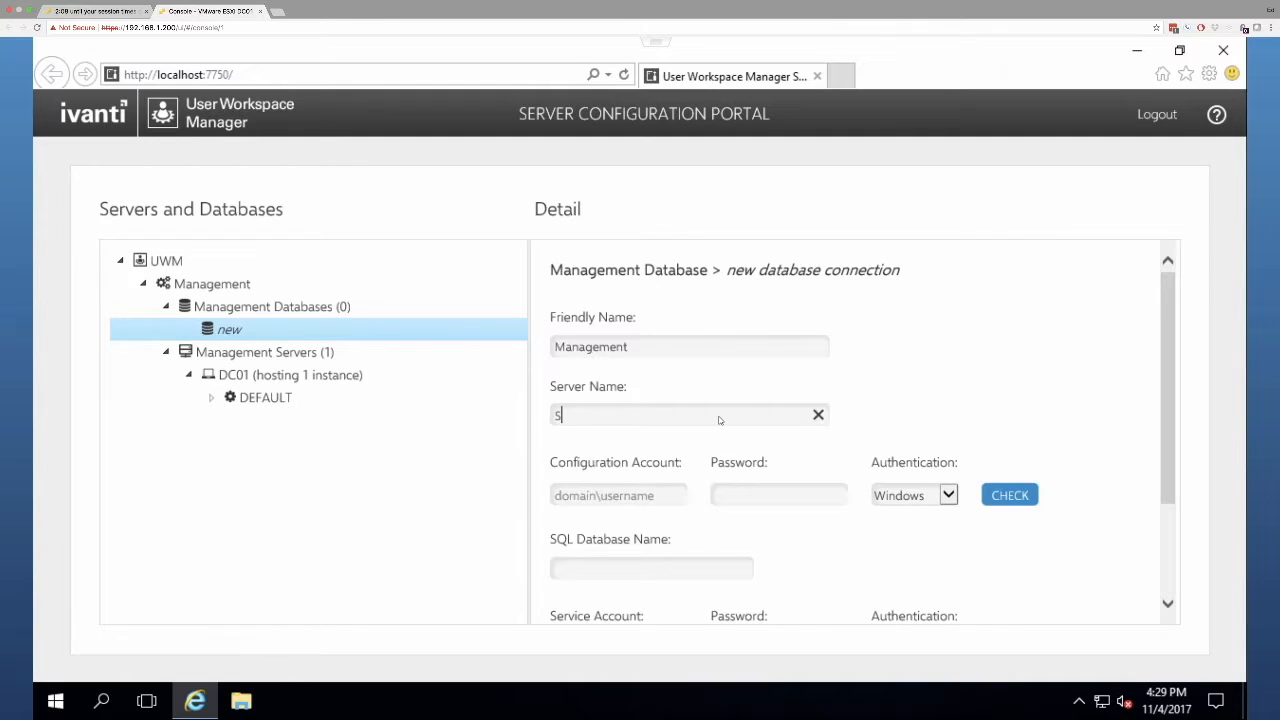
pyautogui.write('ERVER01')
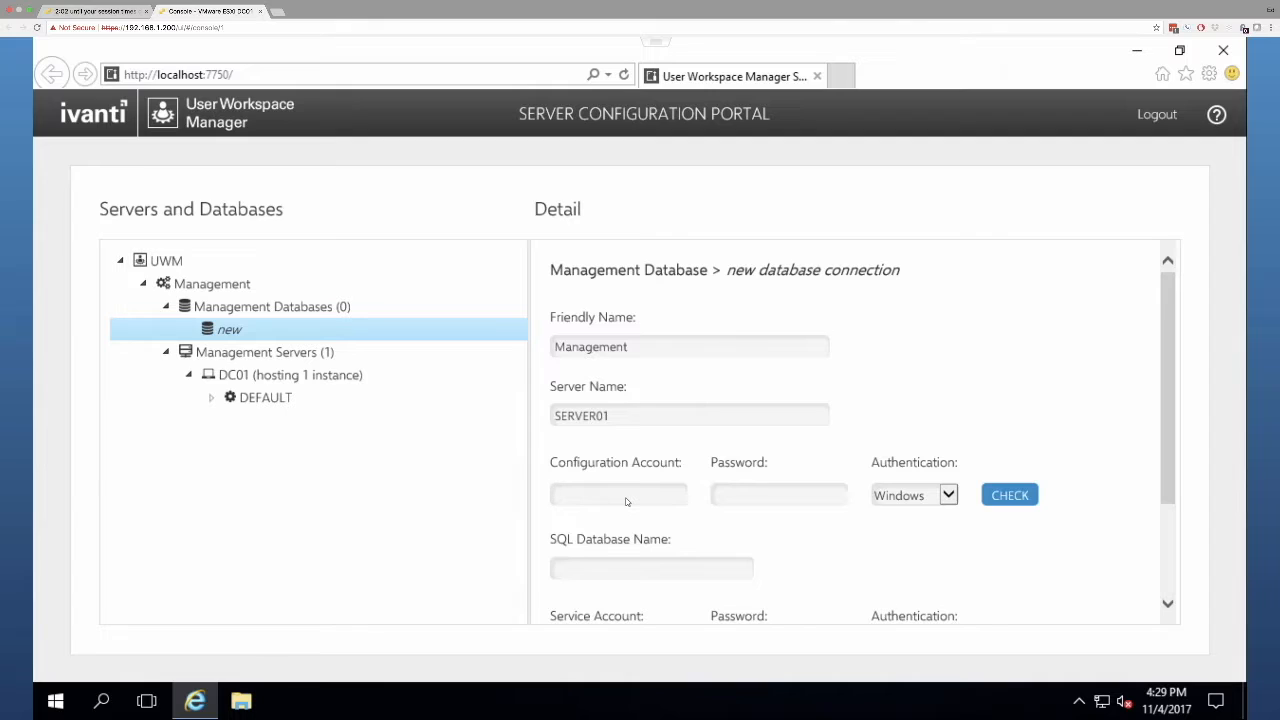
pyautogui.click(619, 494)
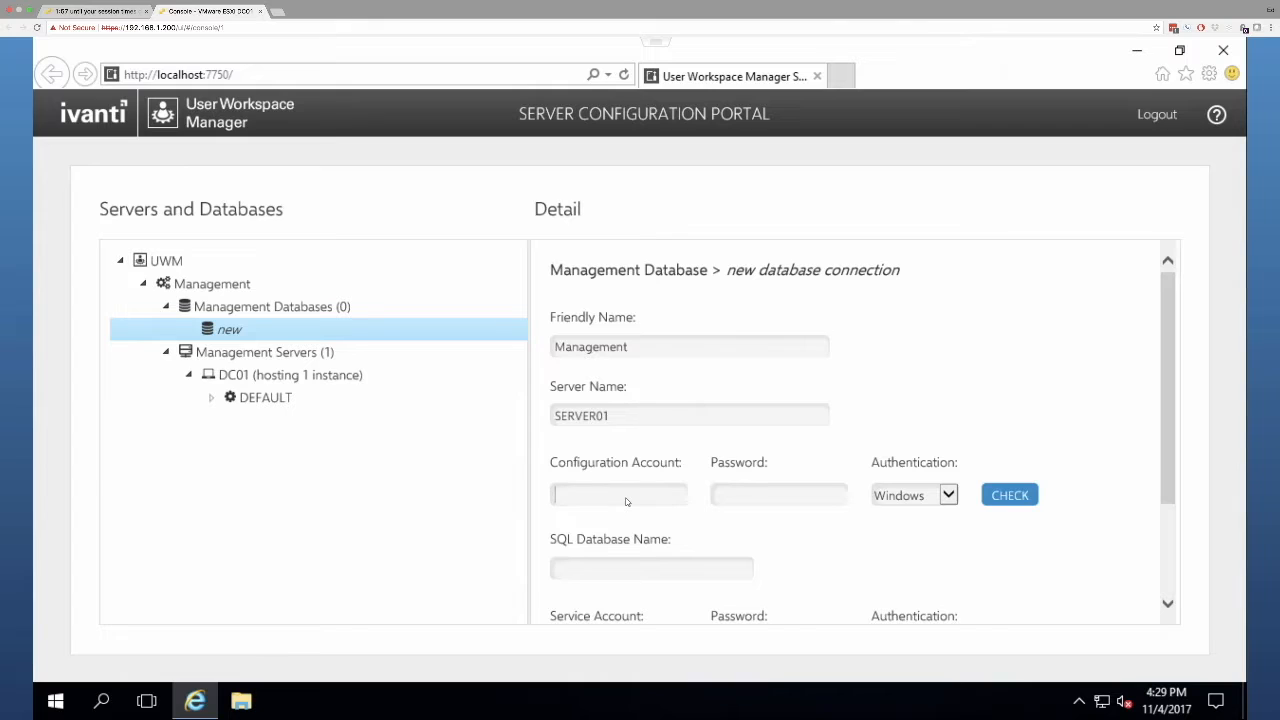
pyautogui.click(619, 494)
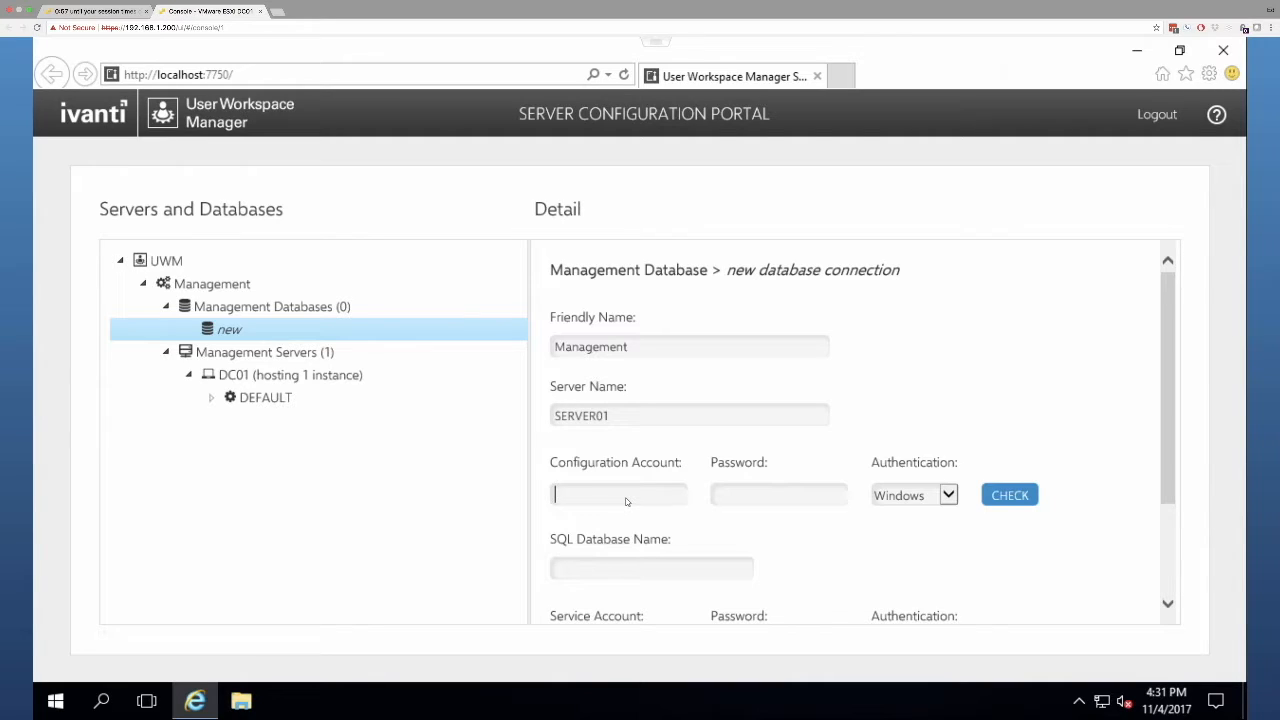
# - Enter and verify the configuration account fbn\administrator with its password
pyautogui.write('fbn')
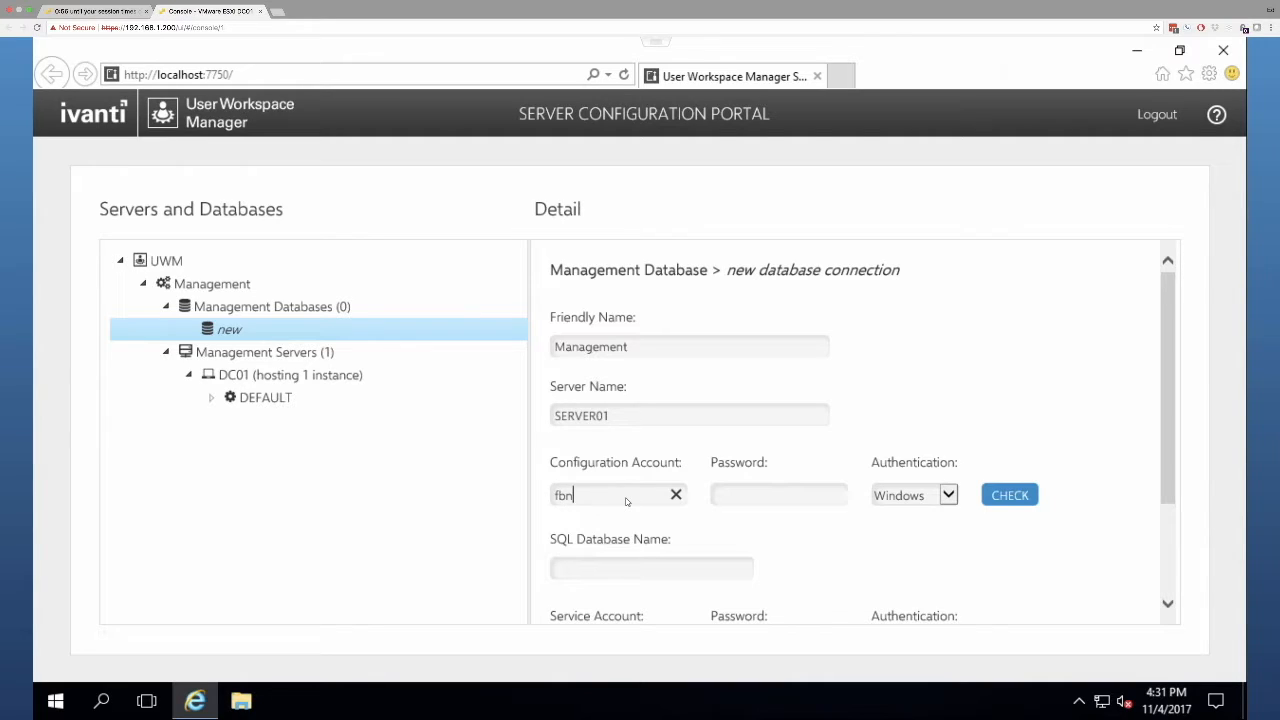
pyautogui.write('\\administrator')
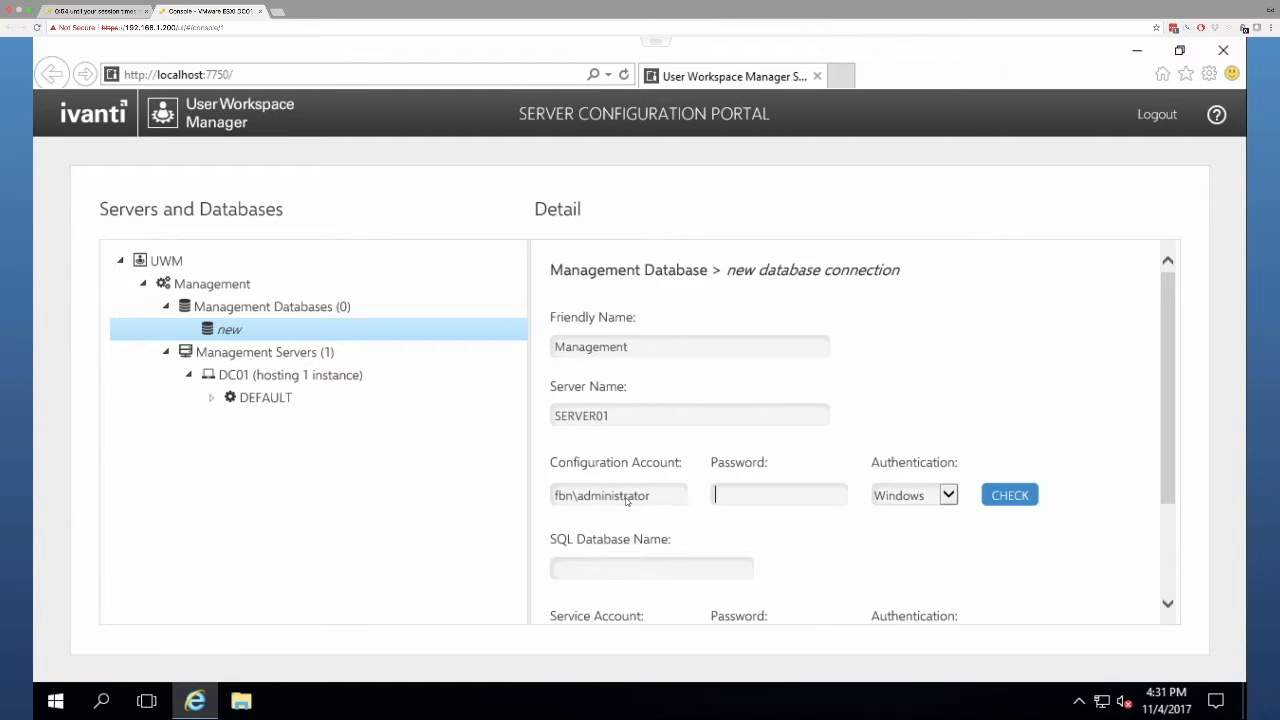
pyautogui.write('••••')
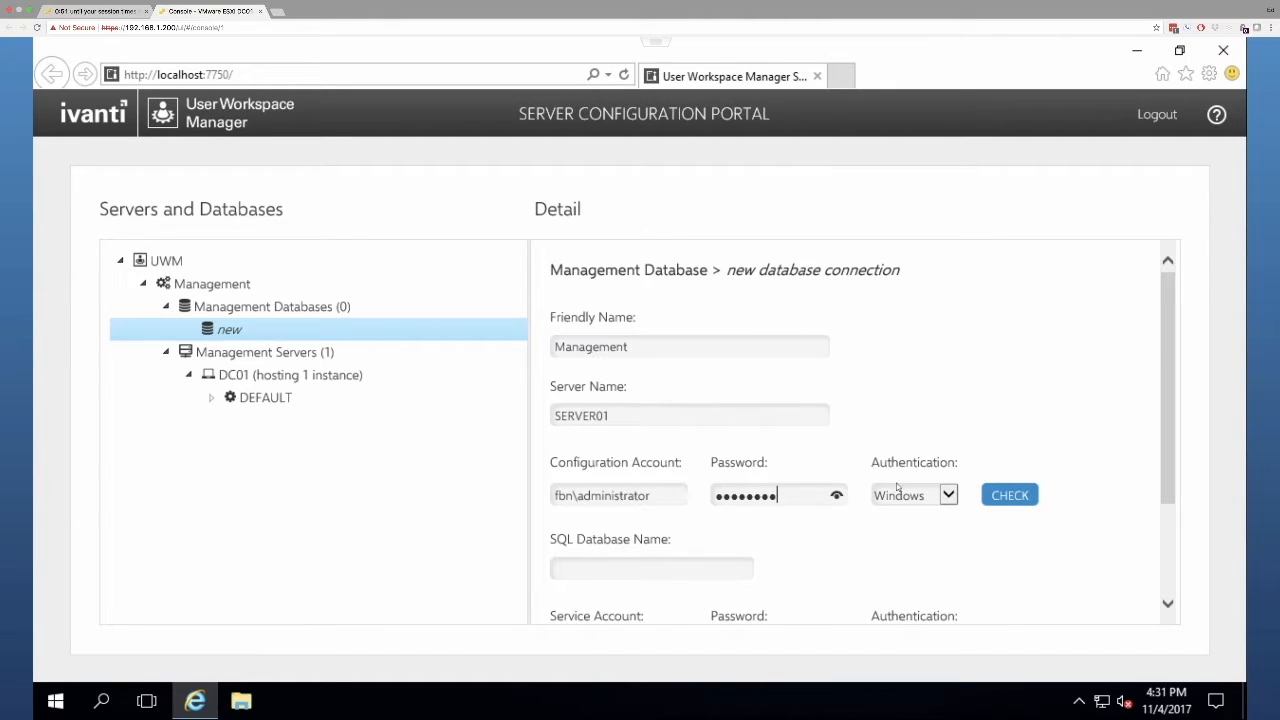
pyautogui.click(1009, 494)
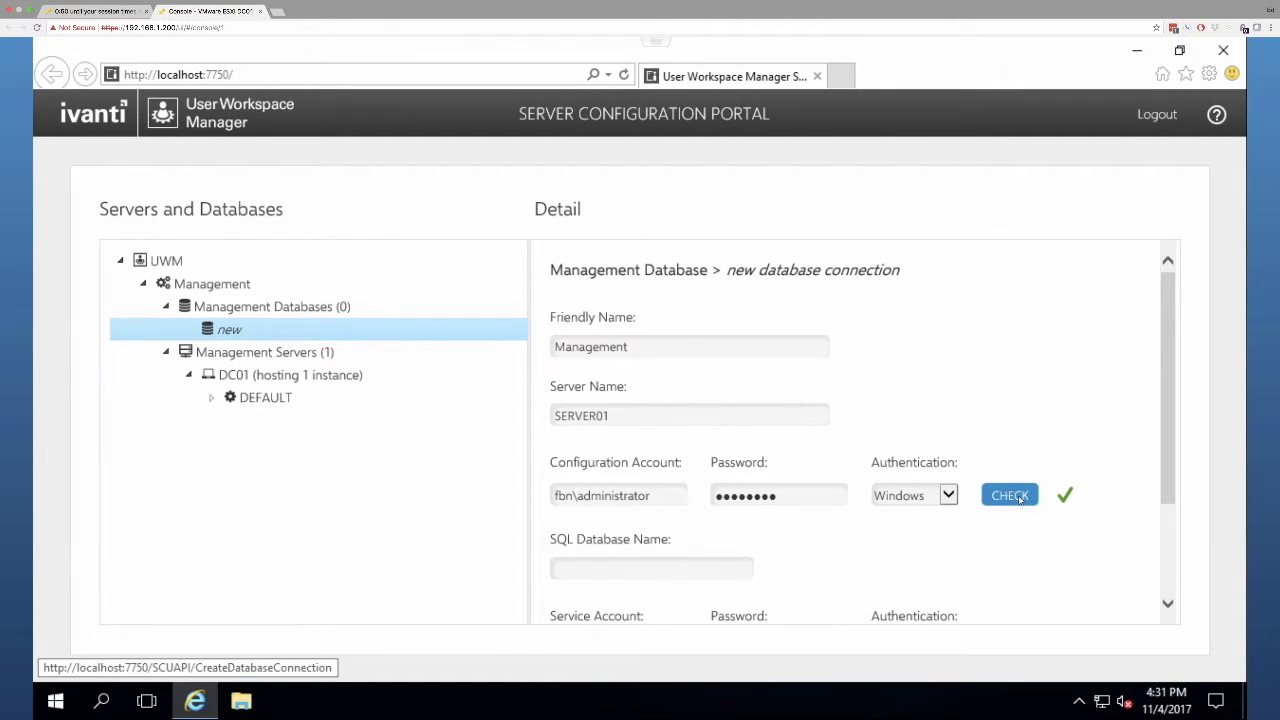
# - Select IvantiManagementDB as the existing SQL database to link
pyautogui.scroll(-3)
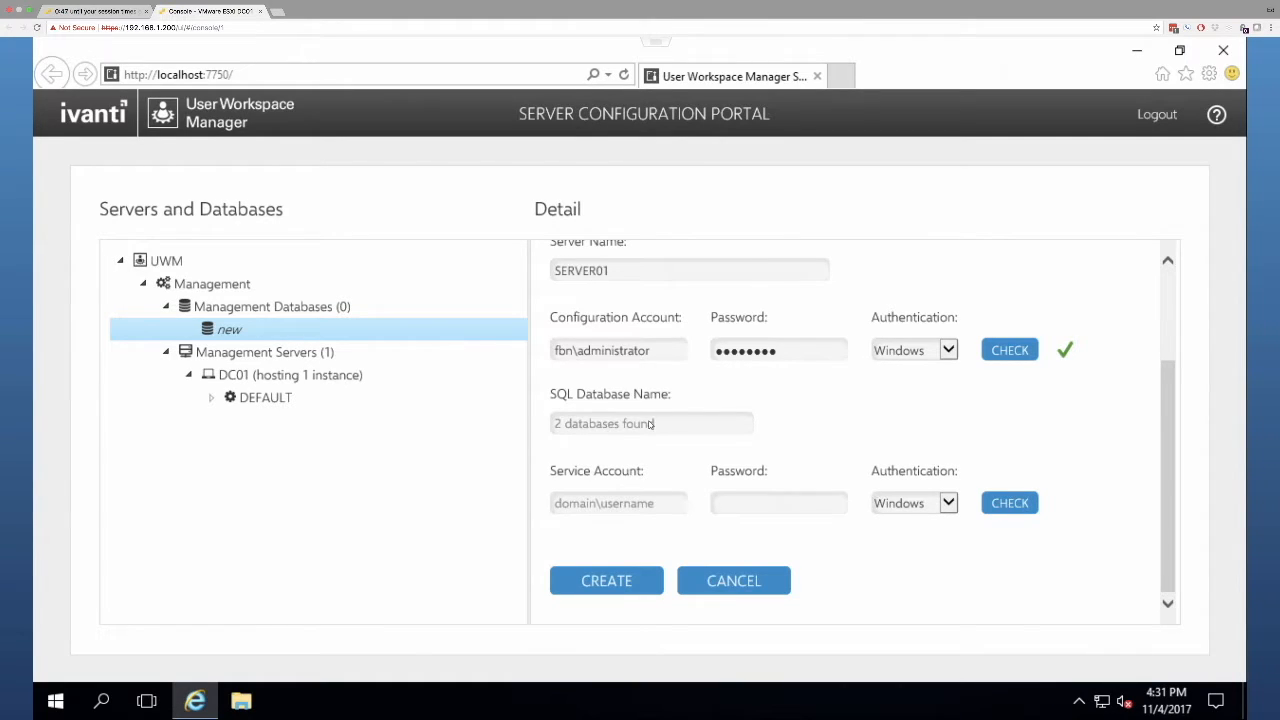
pyautogui.click(651, 422)
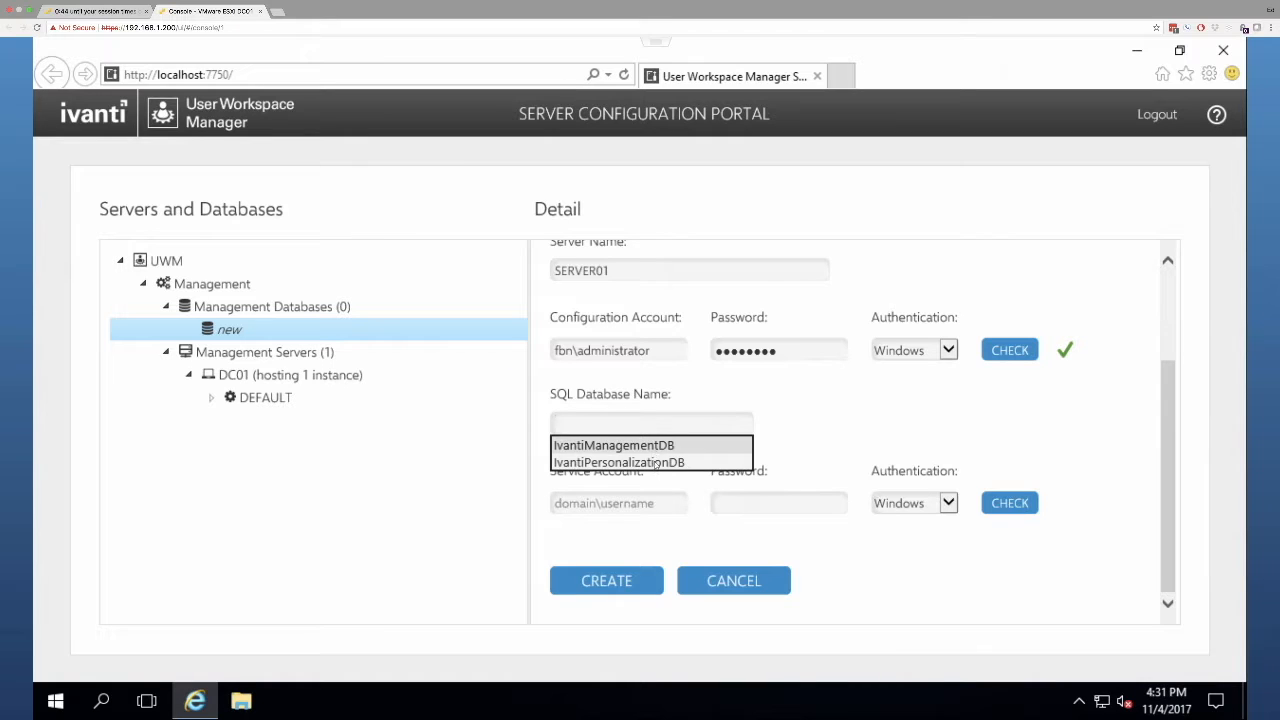
pyautogui.click(651, 420)
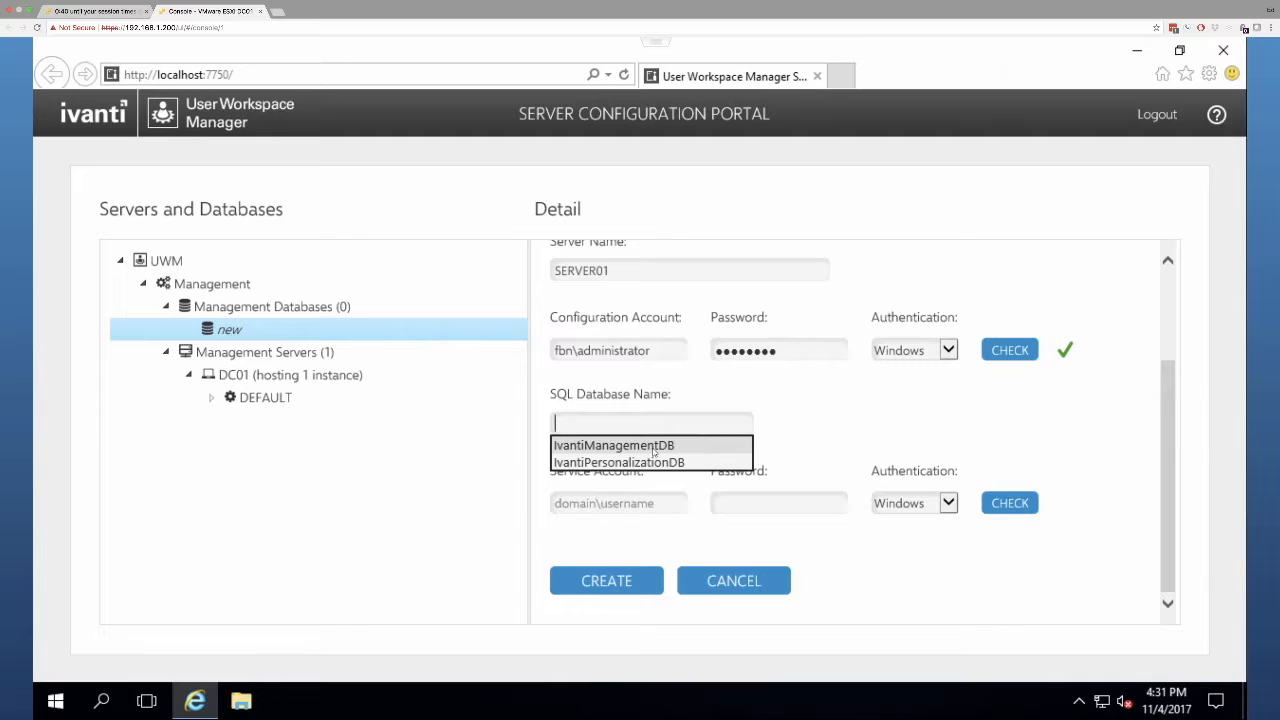
pyautogui.click(613, 445)
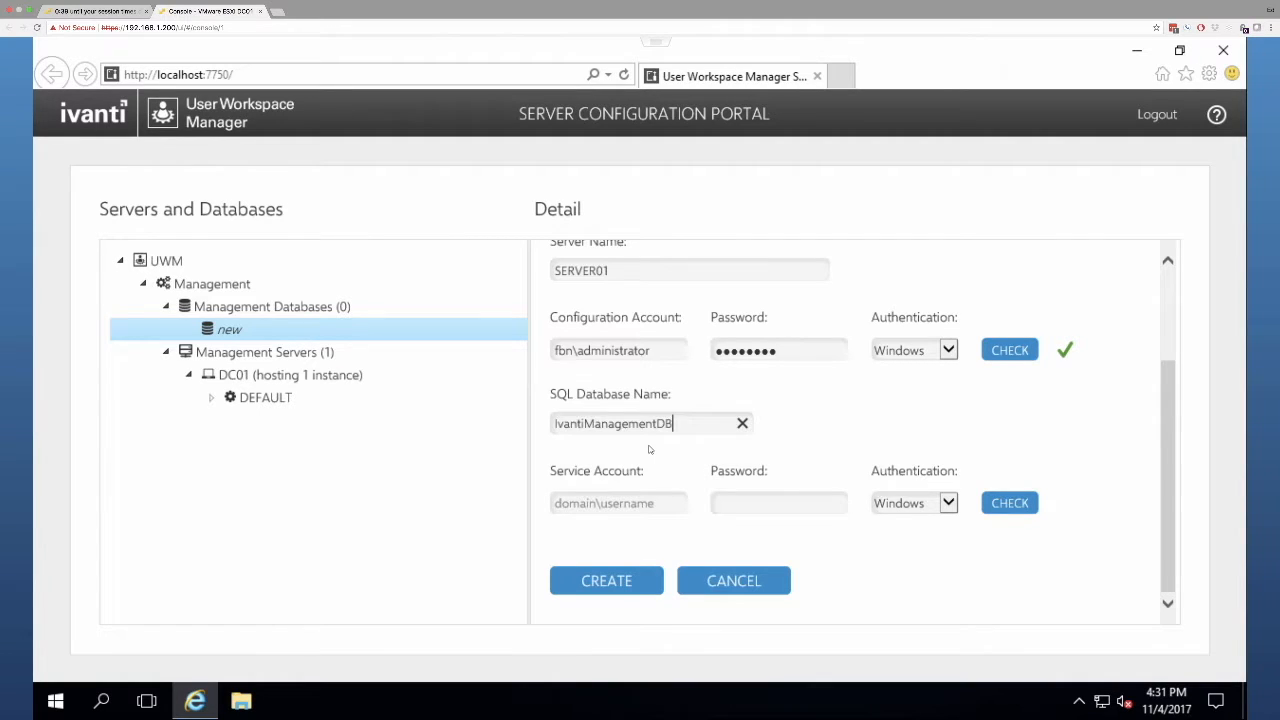
pyautogui.click(618, 503)
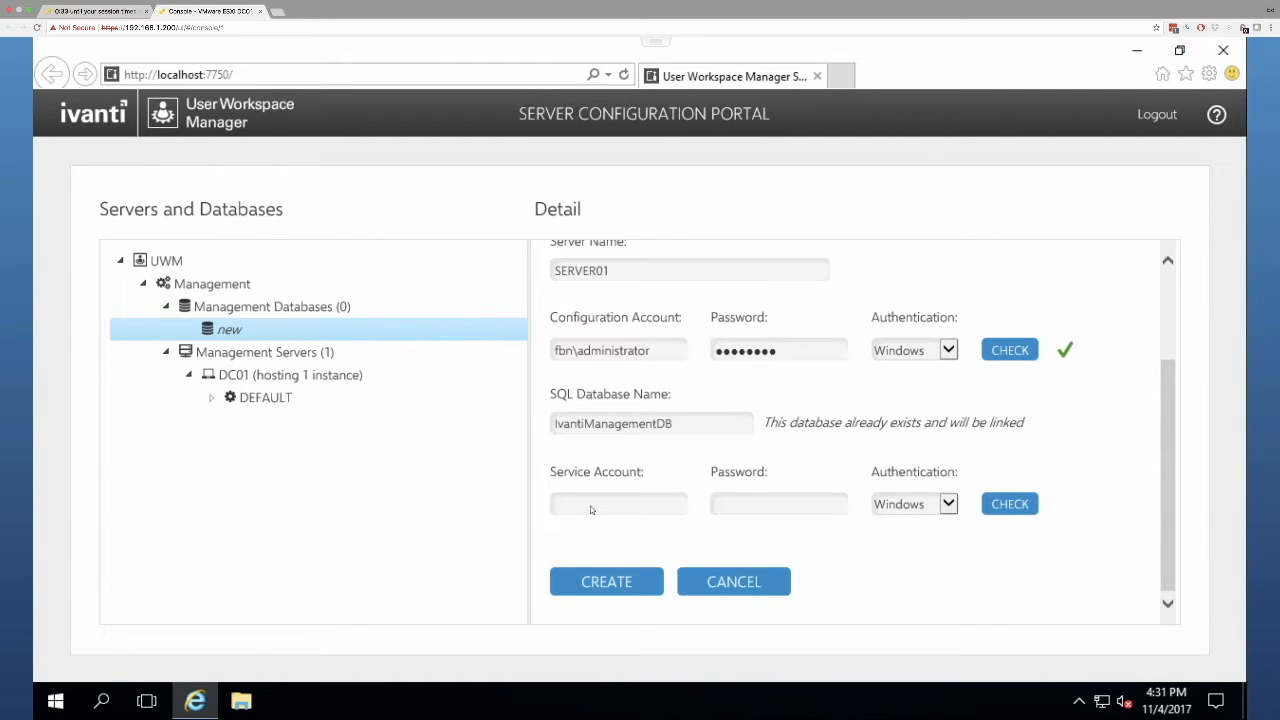
# - Verify service account fbn\IWM-System, create the Management connection, and finish
pyautogui.click(618, 503)
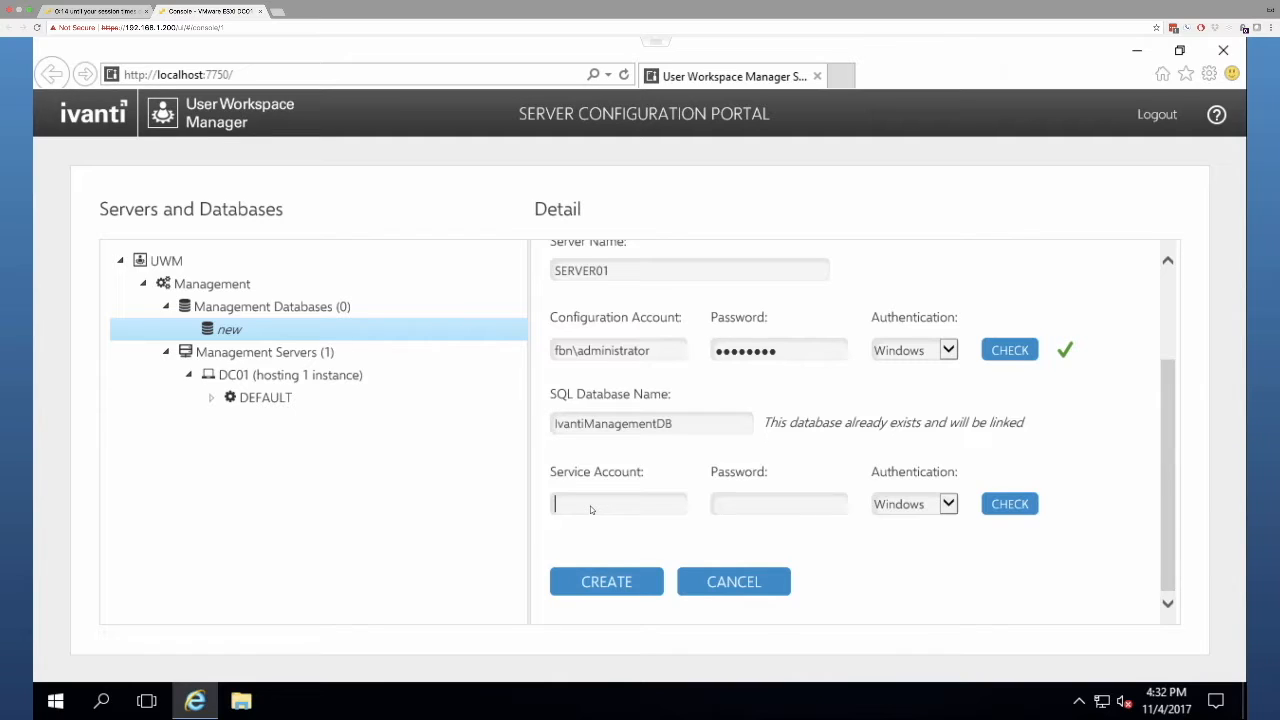
pyautogui.write('fbn\\IWM')
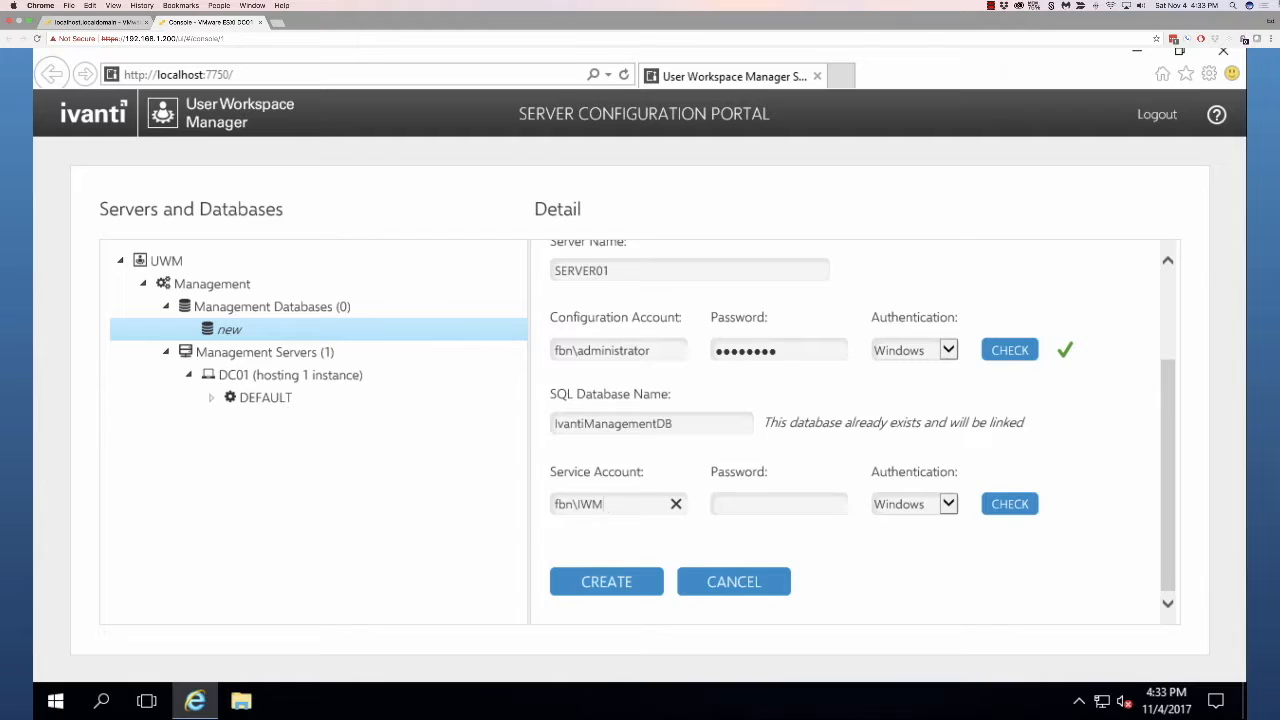
pyautogui.write('-System')
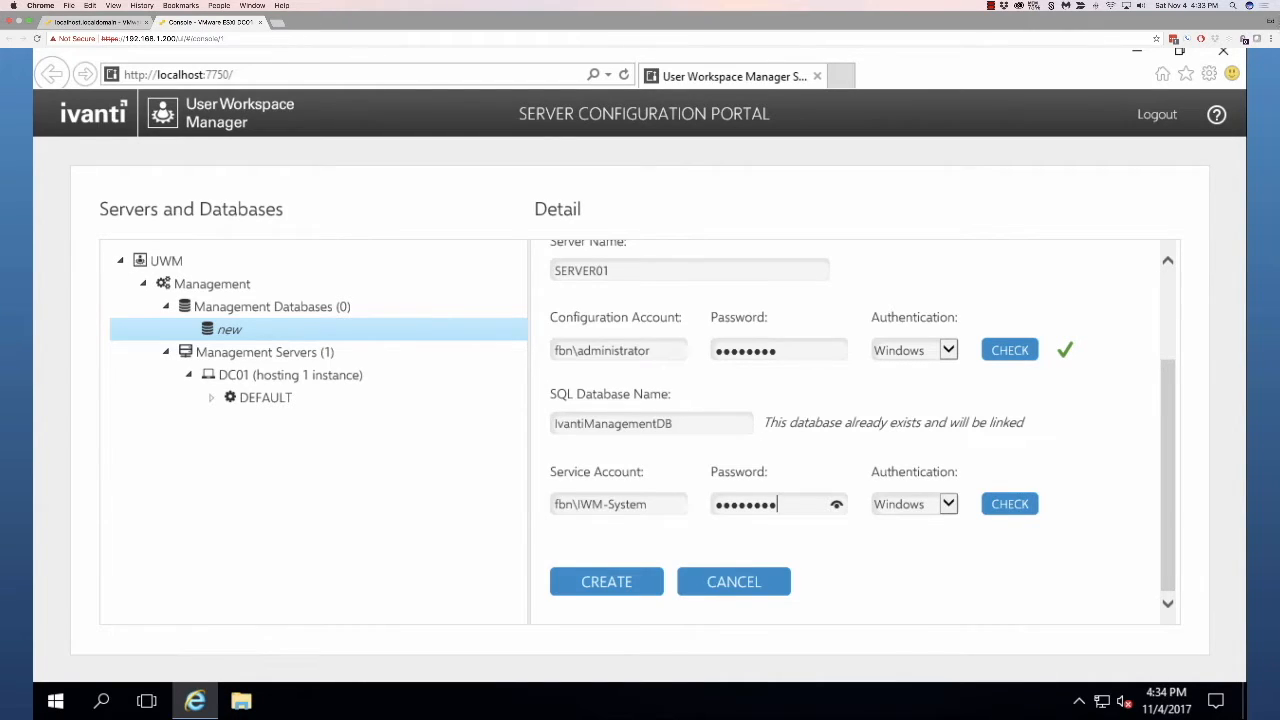
pyautogui.click(1009, 503)
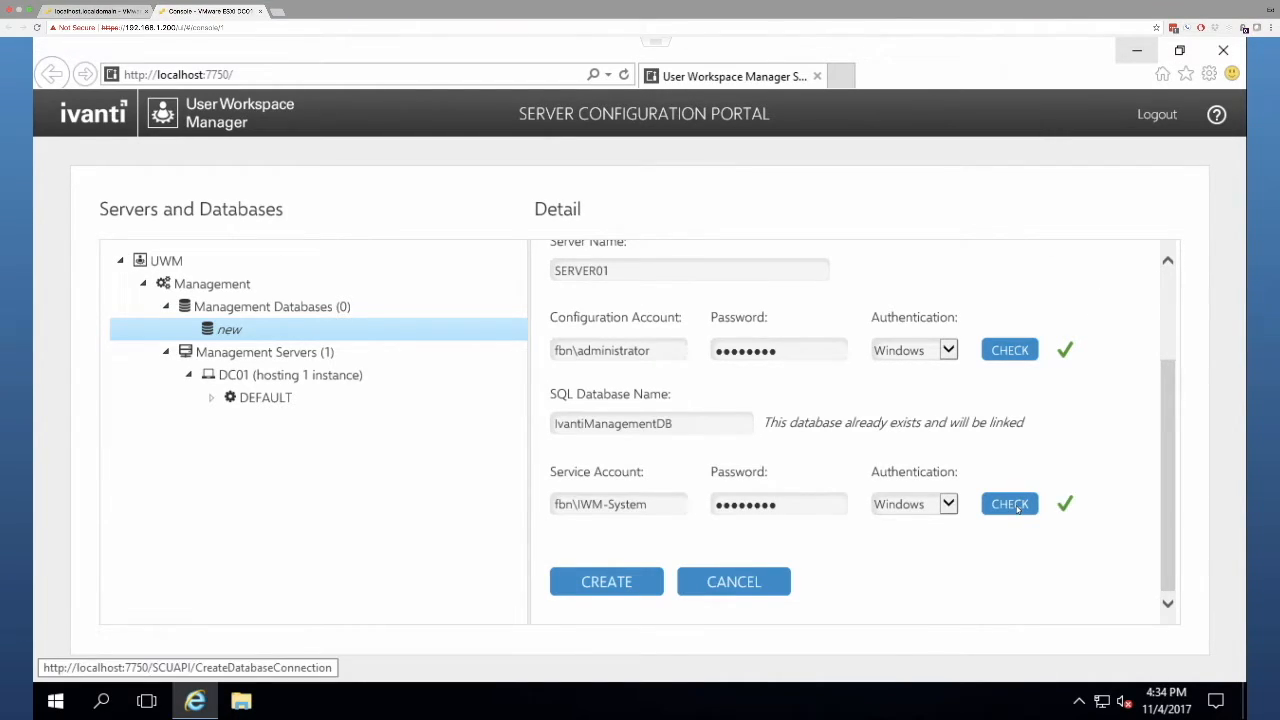
pyautogui.click(606, 581)
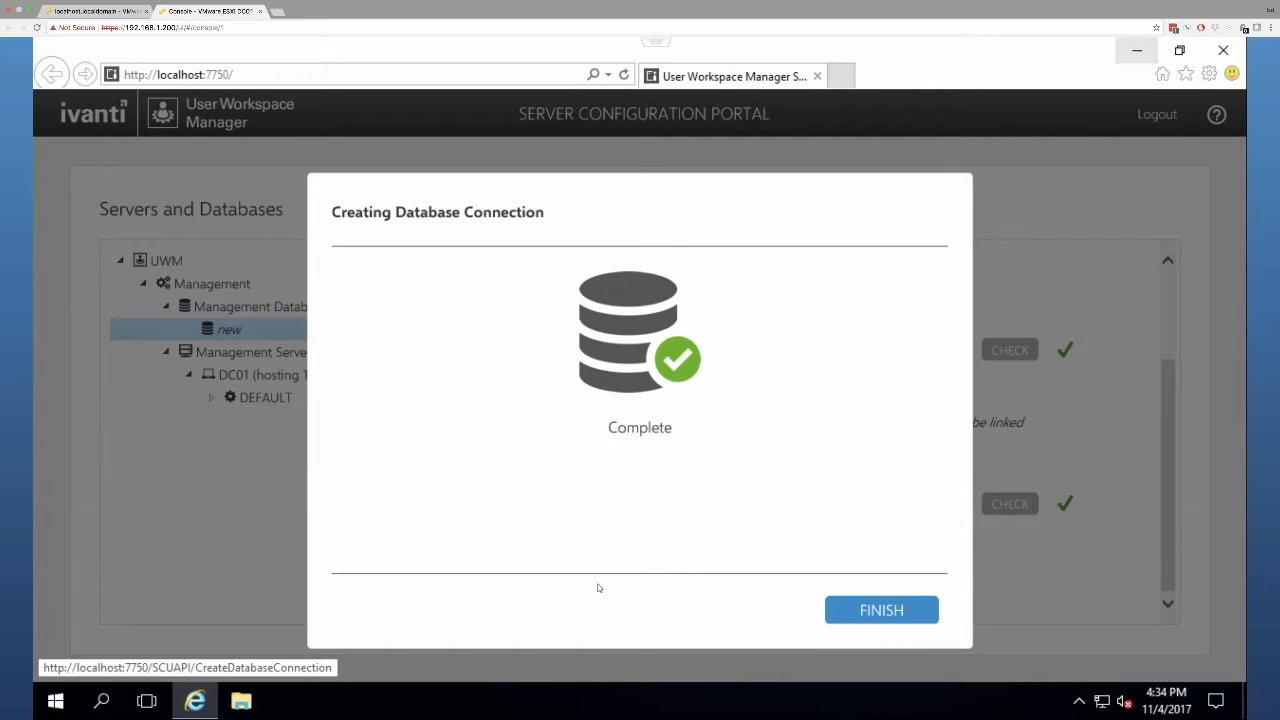
pyautogui.click(881, 610)
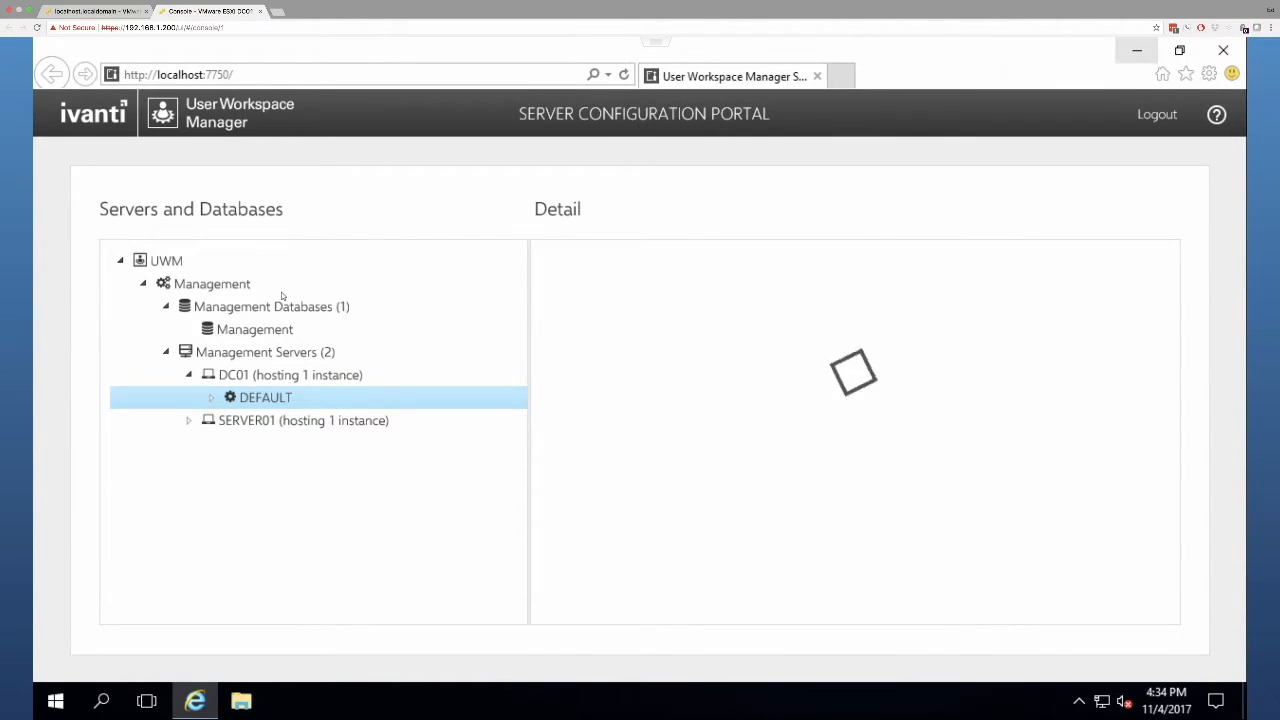
# - In DC01 DEFAULT settings, expand SERVER01 and set authentication to Anonymous
pyautogui.click(265, 397)
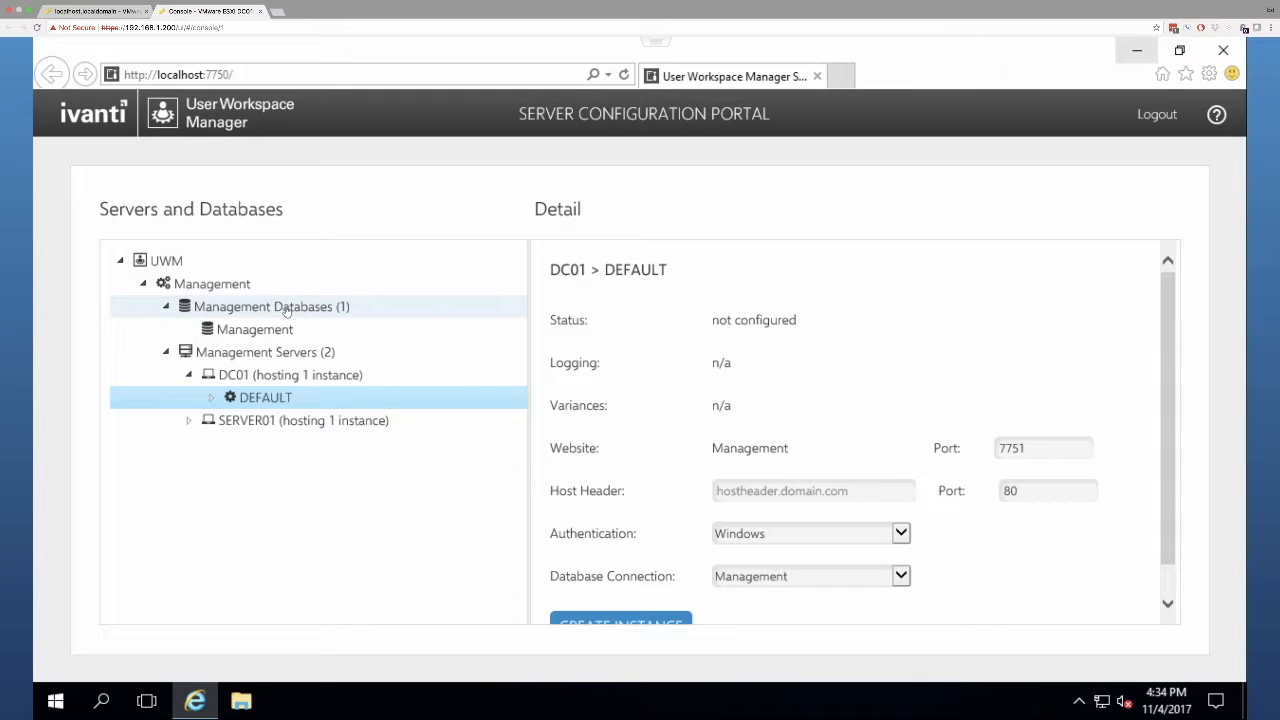
pyautogui.scroll(-3)
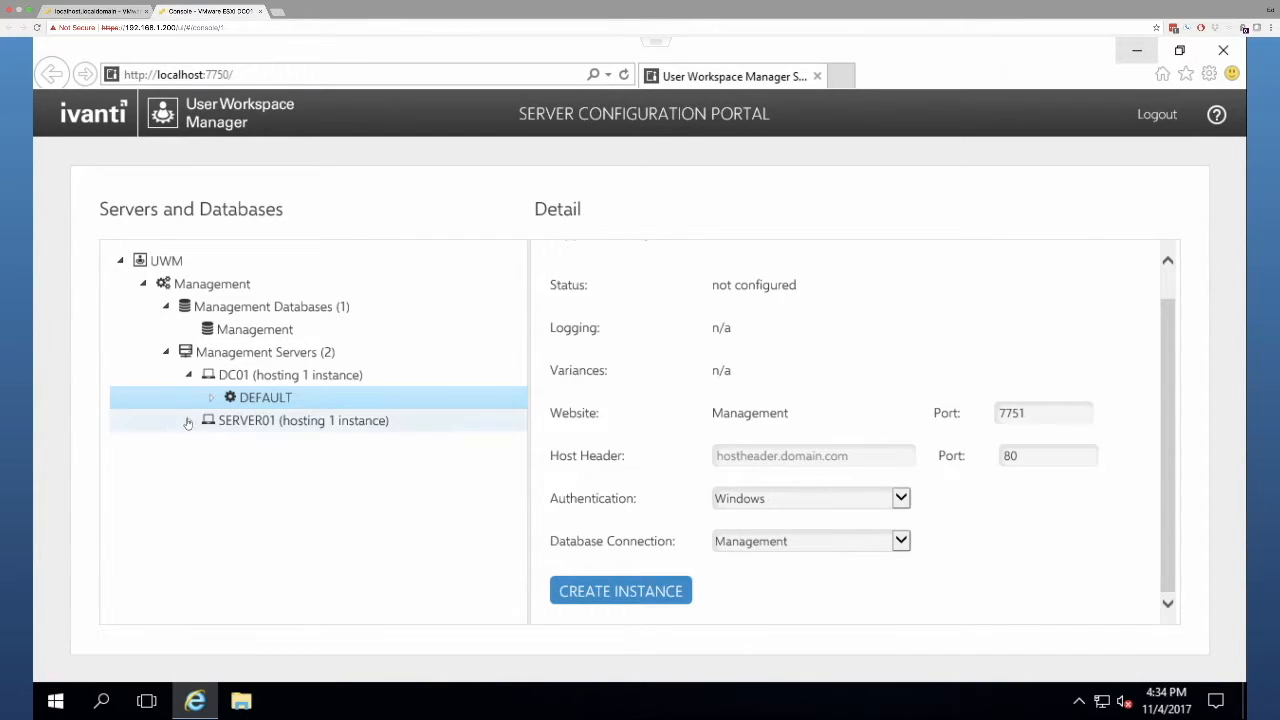
pyautogui.click(208, 420)
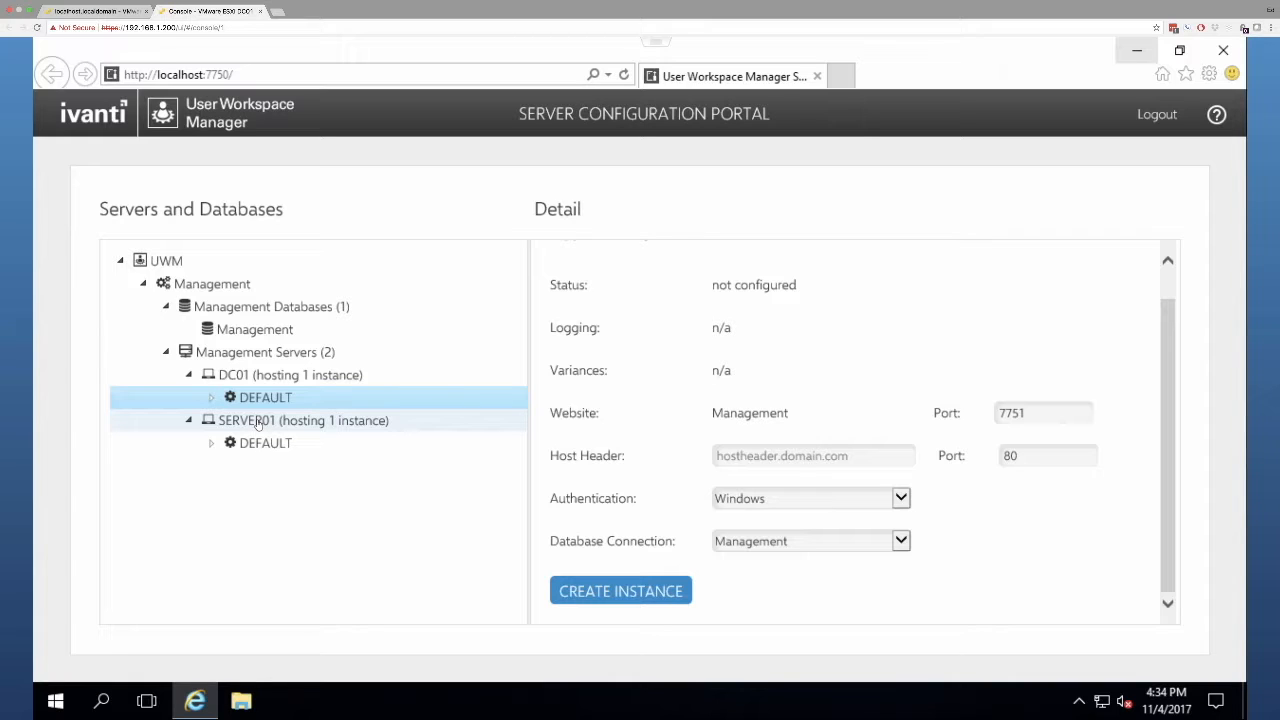
pyautogui.click(265, 374)
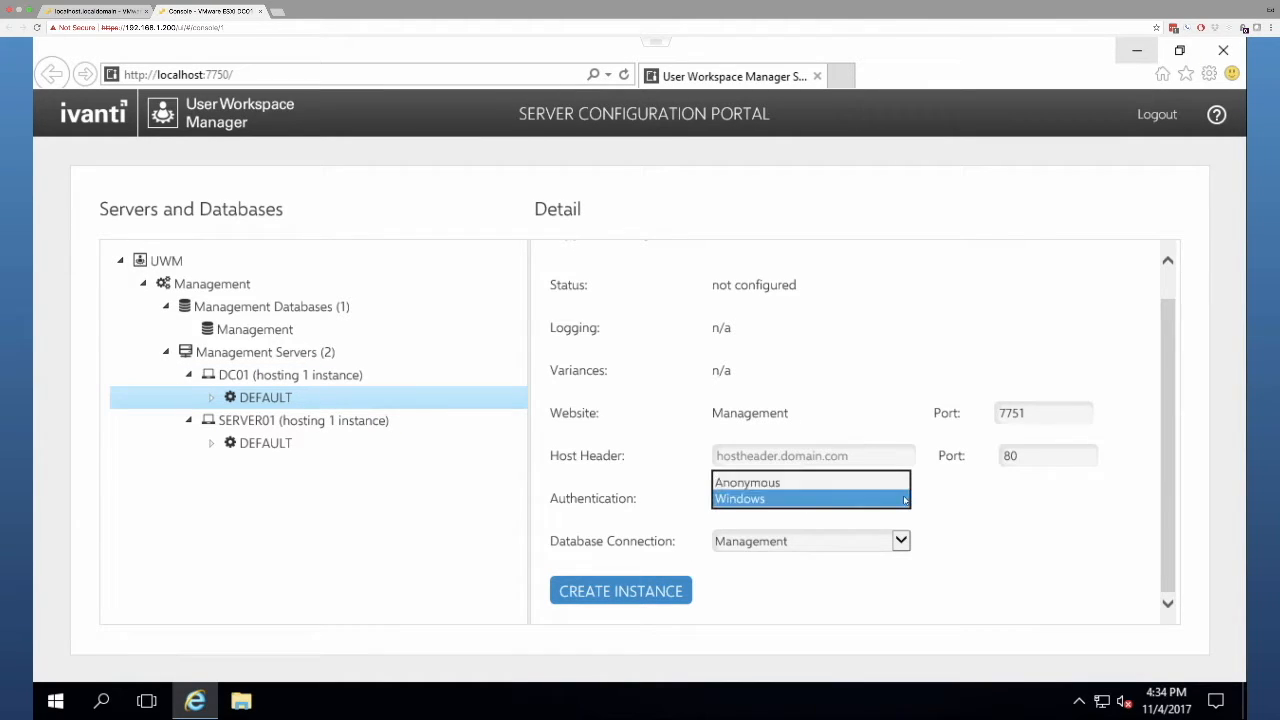
pyautogui.click(747, 482)
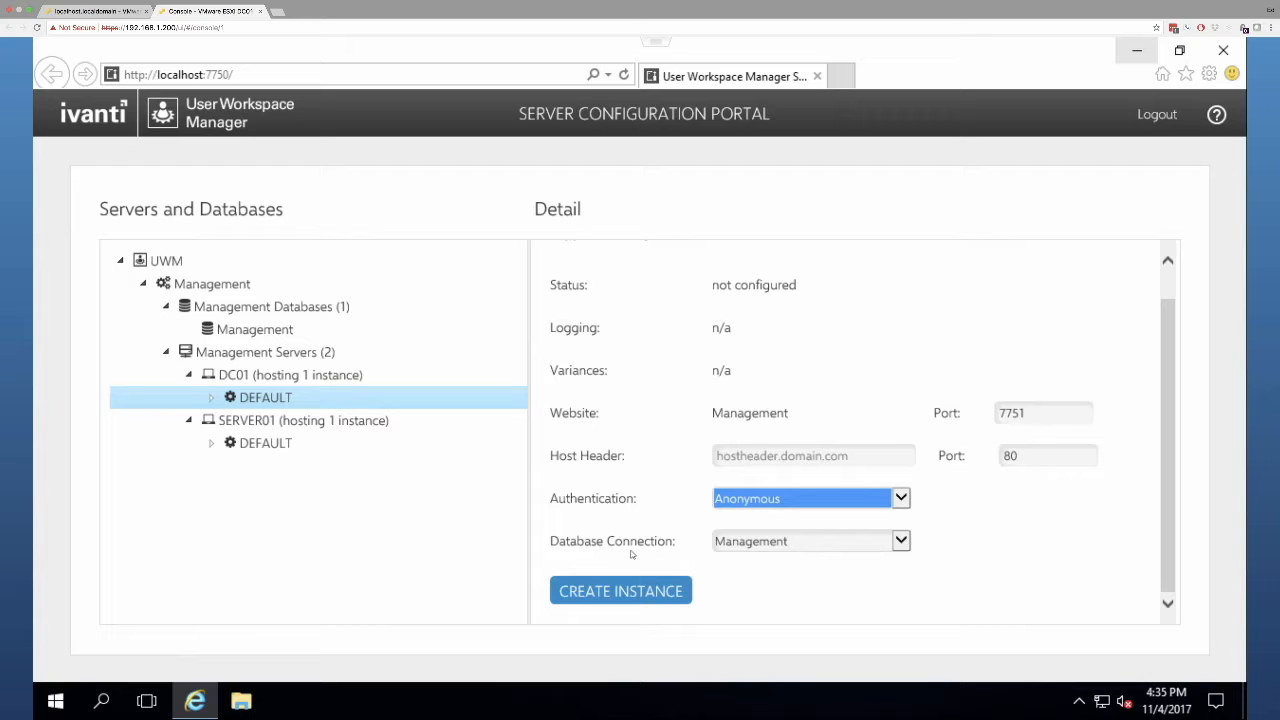
pyautogui.moveTo(621, 591)
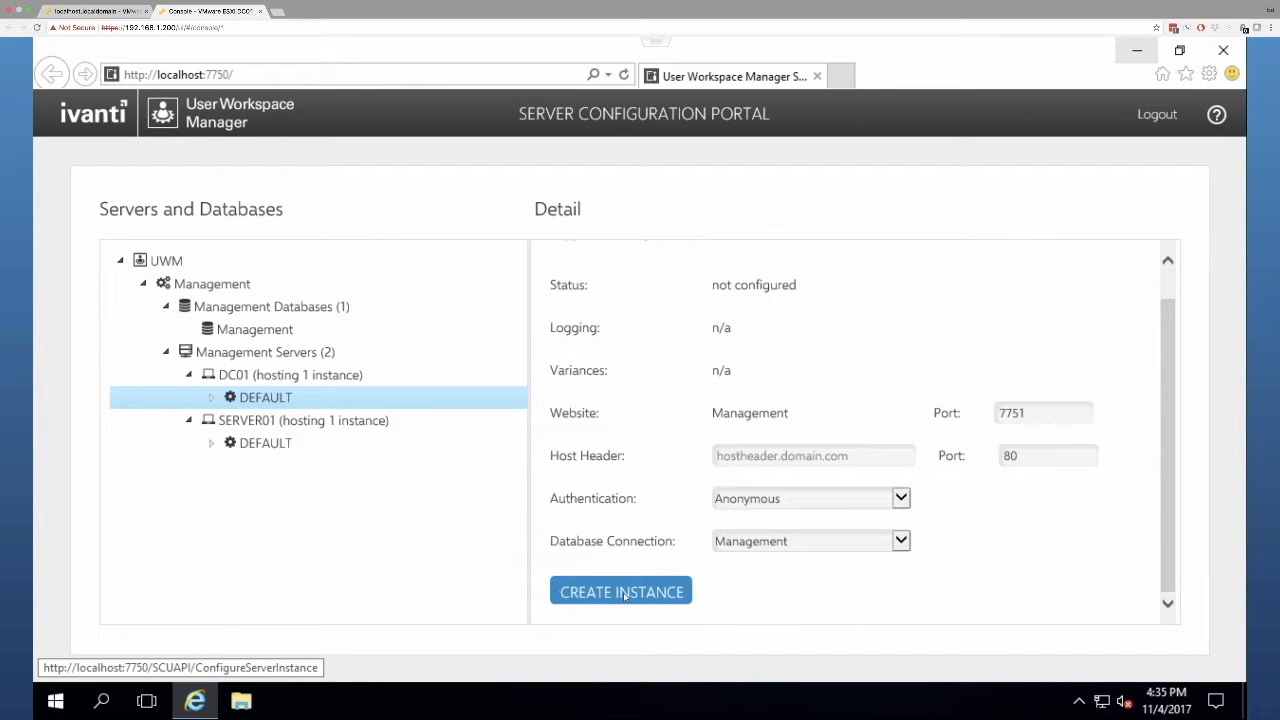
# - Create the DC01 DEFAULT instance and dismiss the completion message
pyautogui.click(620, 591)
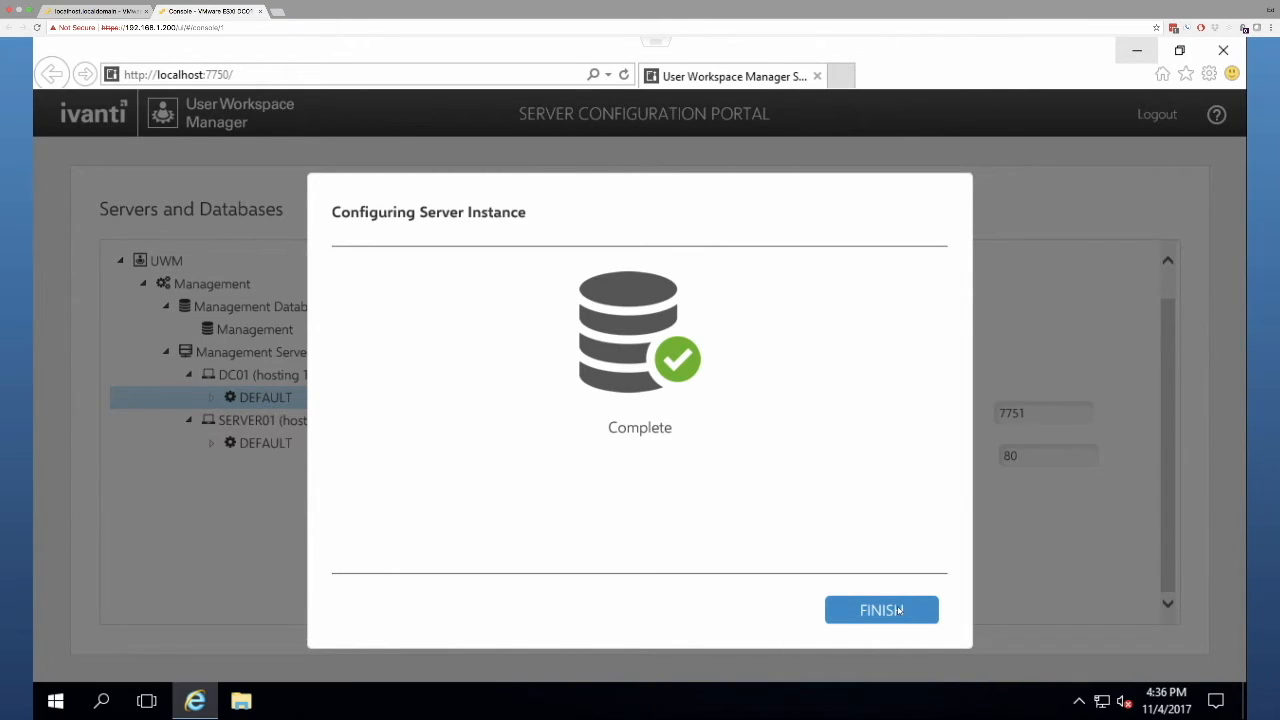
pyautogui.click(881, 610)
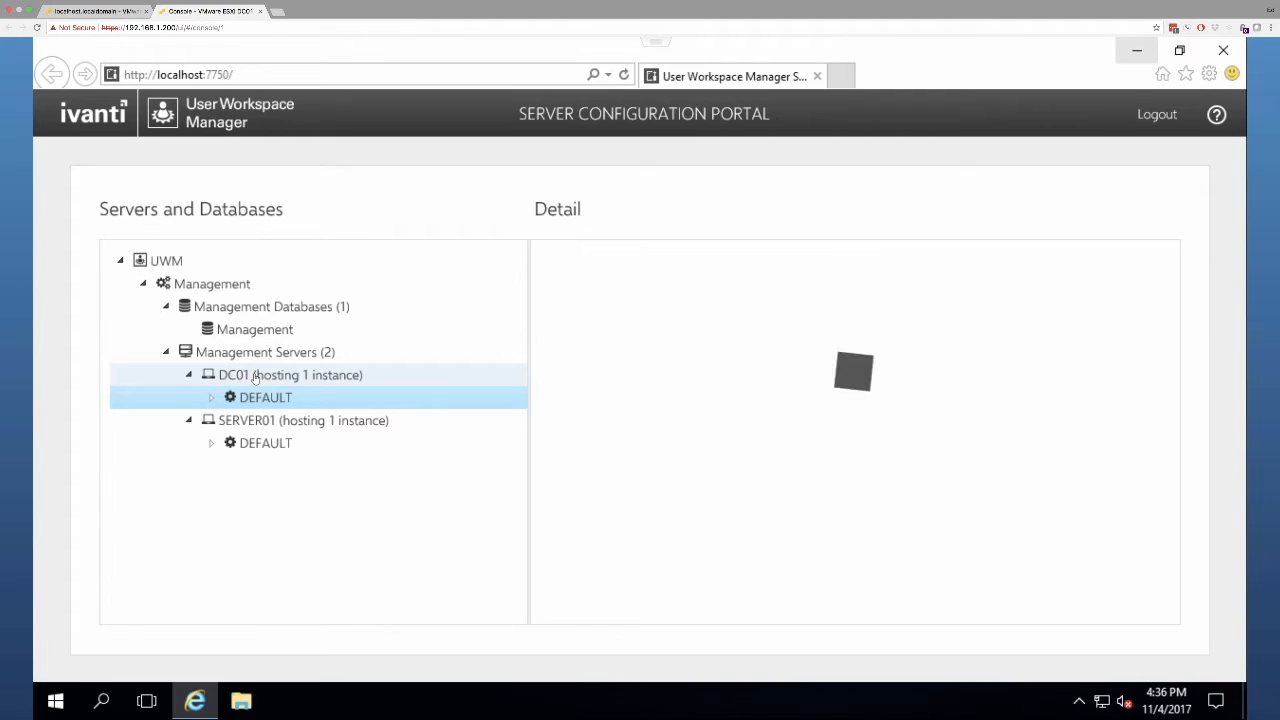
# - Confirm DC01 DEFAULT is Online, expand both DEFAULT nodes, and view SERVER01's Encryption
pyautogui.click(265, 397)
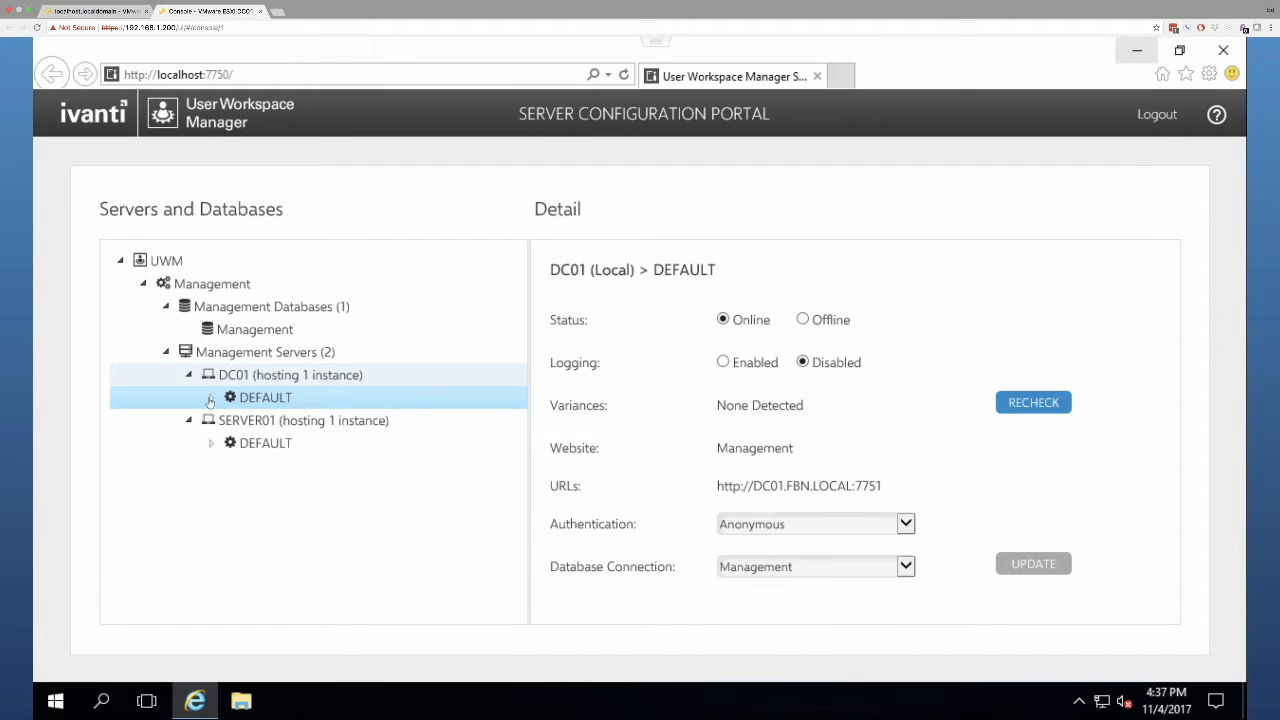
pyautogui.click(211, 397)
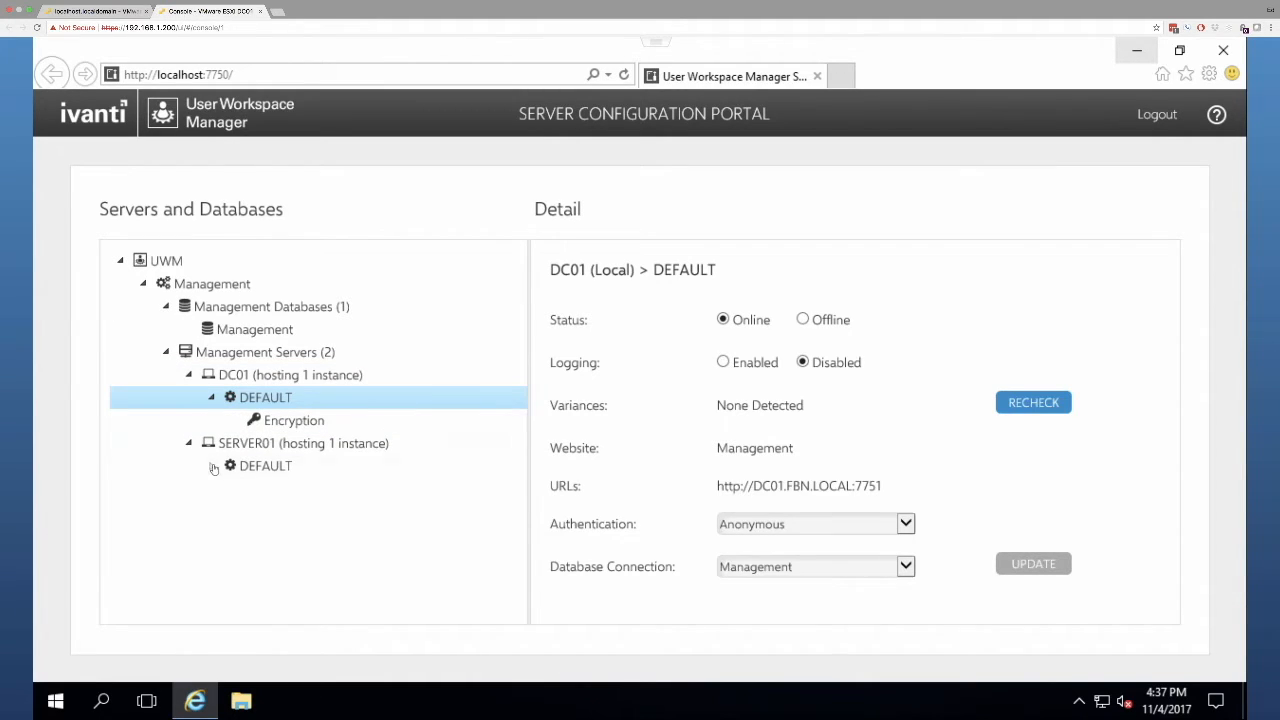
pyautogui.click(211, 466)
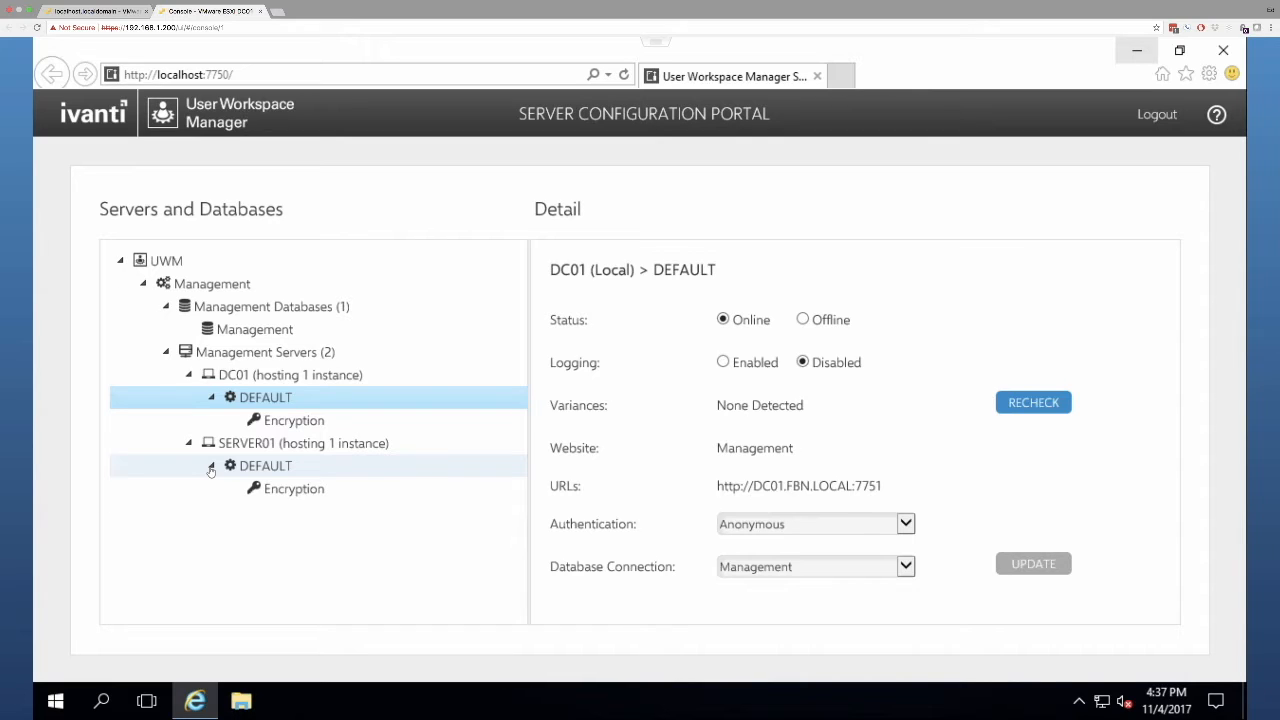
pyautogui.moveTo(267, 512)
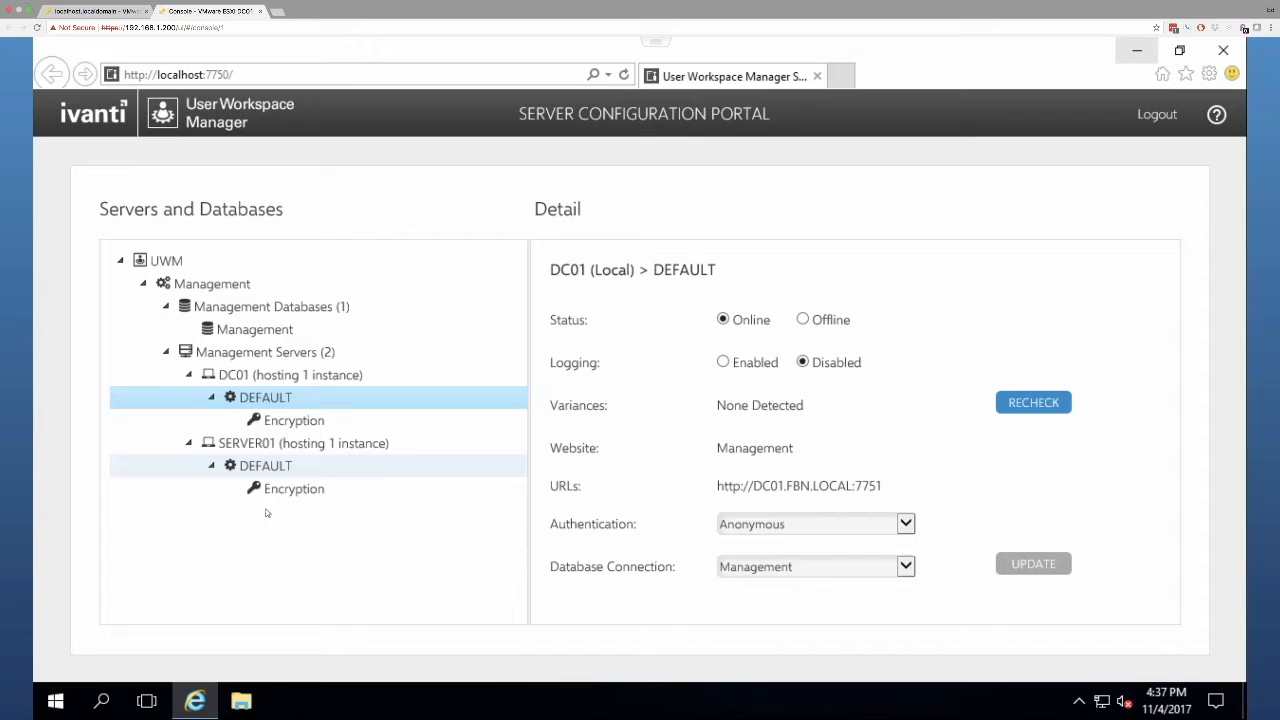
pyautogui.click(294, 488)
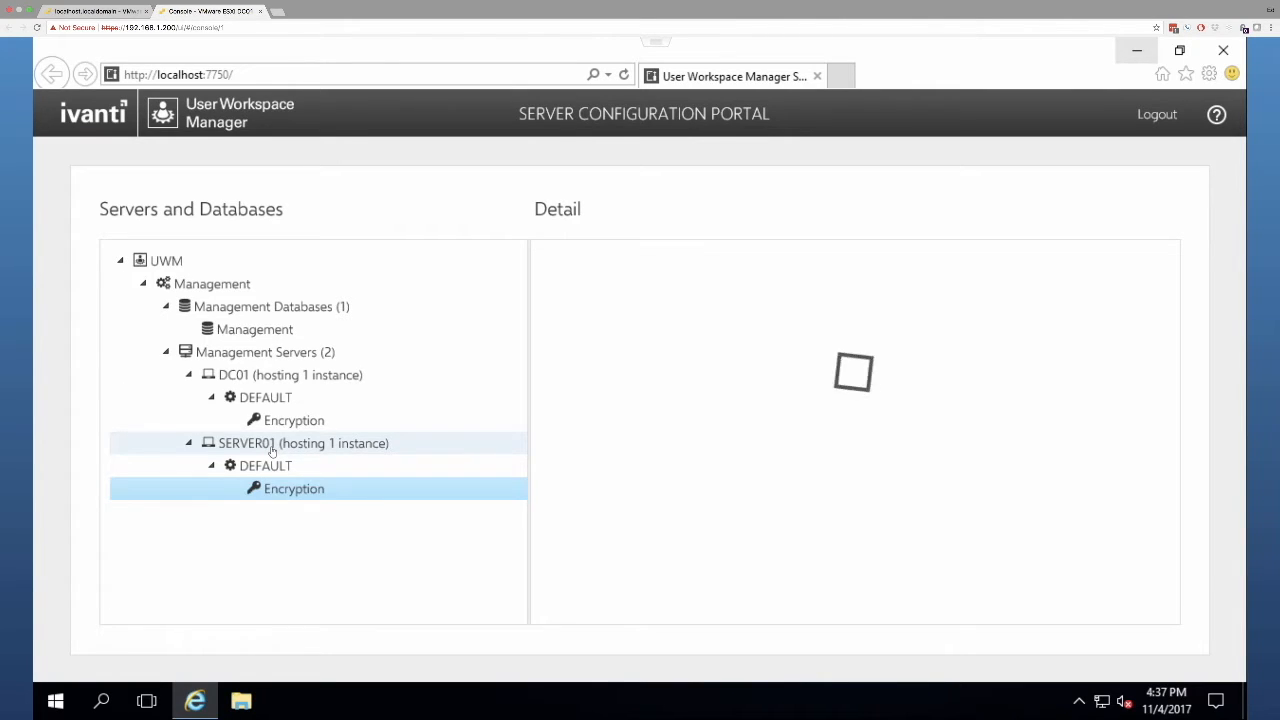
# - Begin storing SERVER01's valid encryption key as a transfer key
pyautogui.click(294, 488)
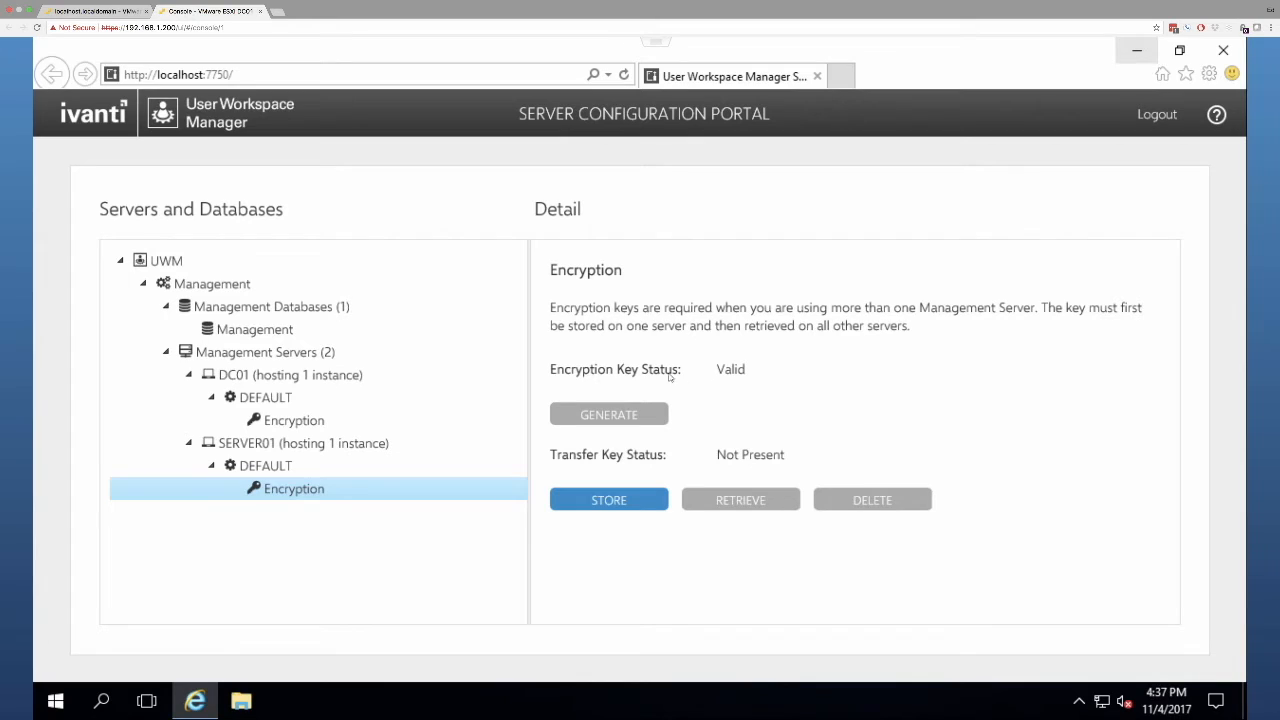
pyautogui.moveTo(635, 371)
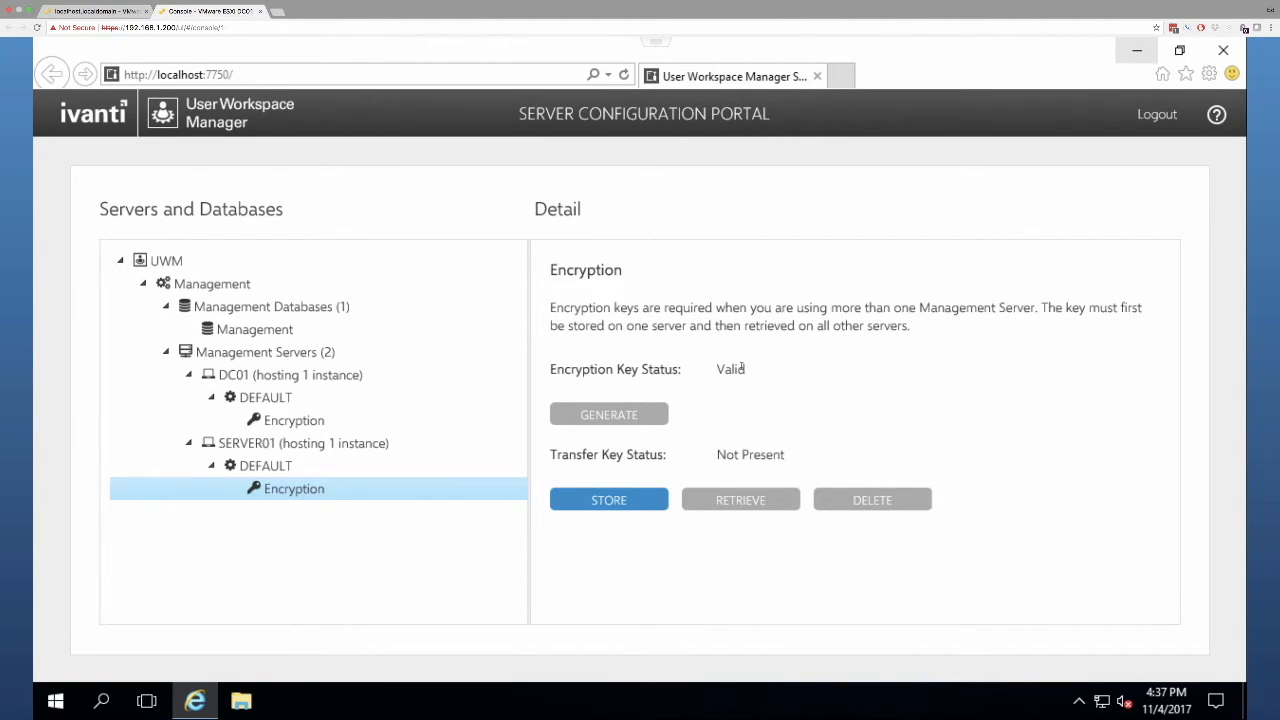
pyautogui.moveTo(687, 373)
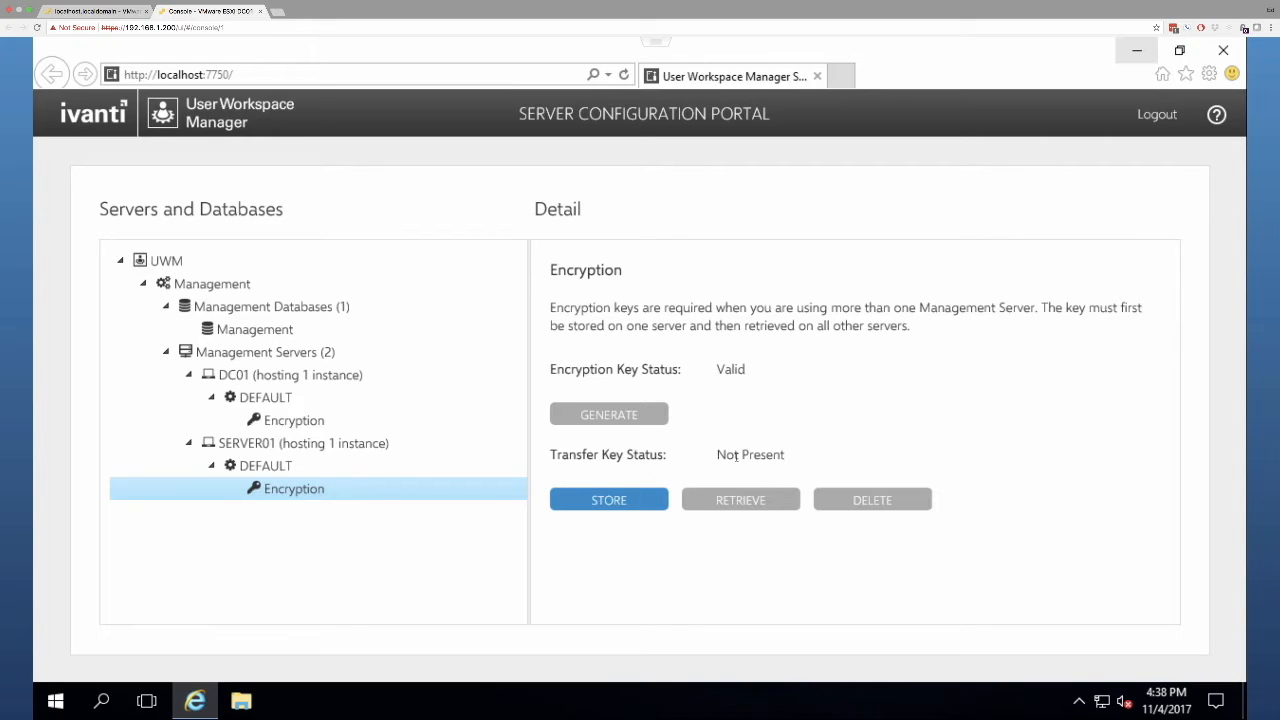
pyautogui.click(608, 499)
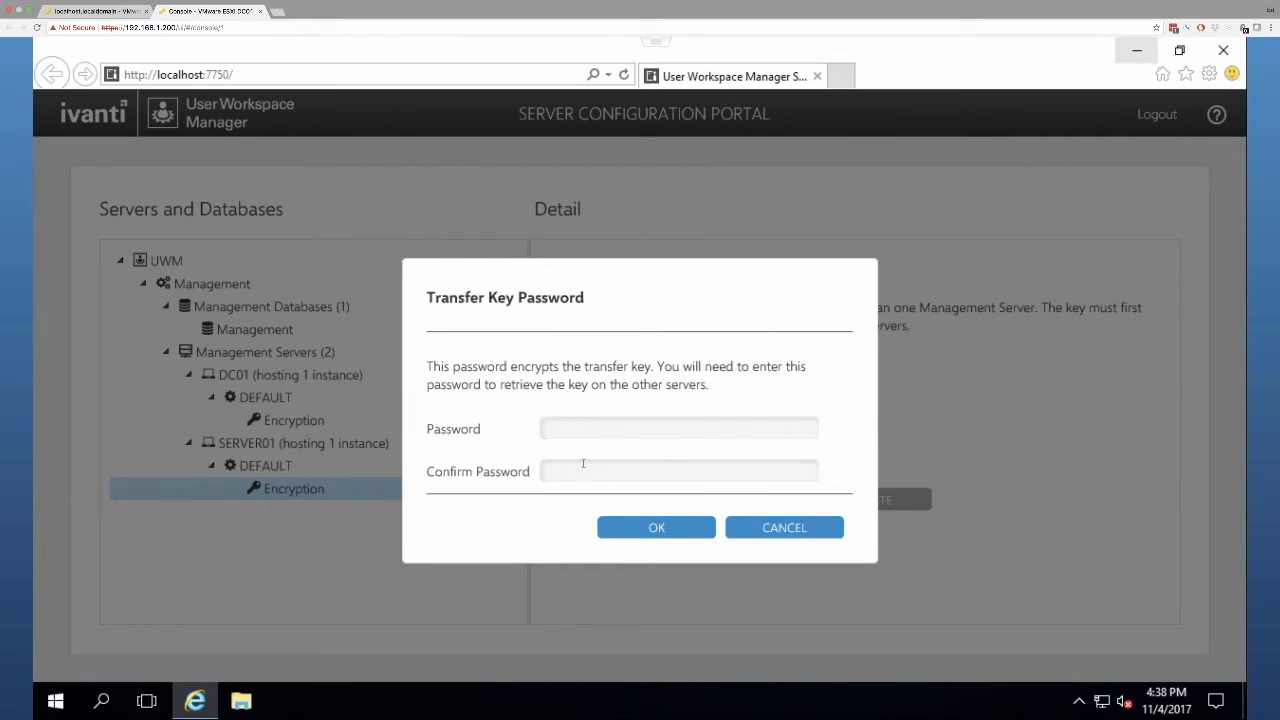
# - Store SERVER01's transfer key under a password, leaving Transfer Key Status Present
pyautogui.click(679, 428)
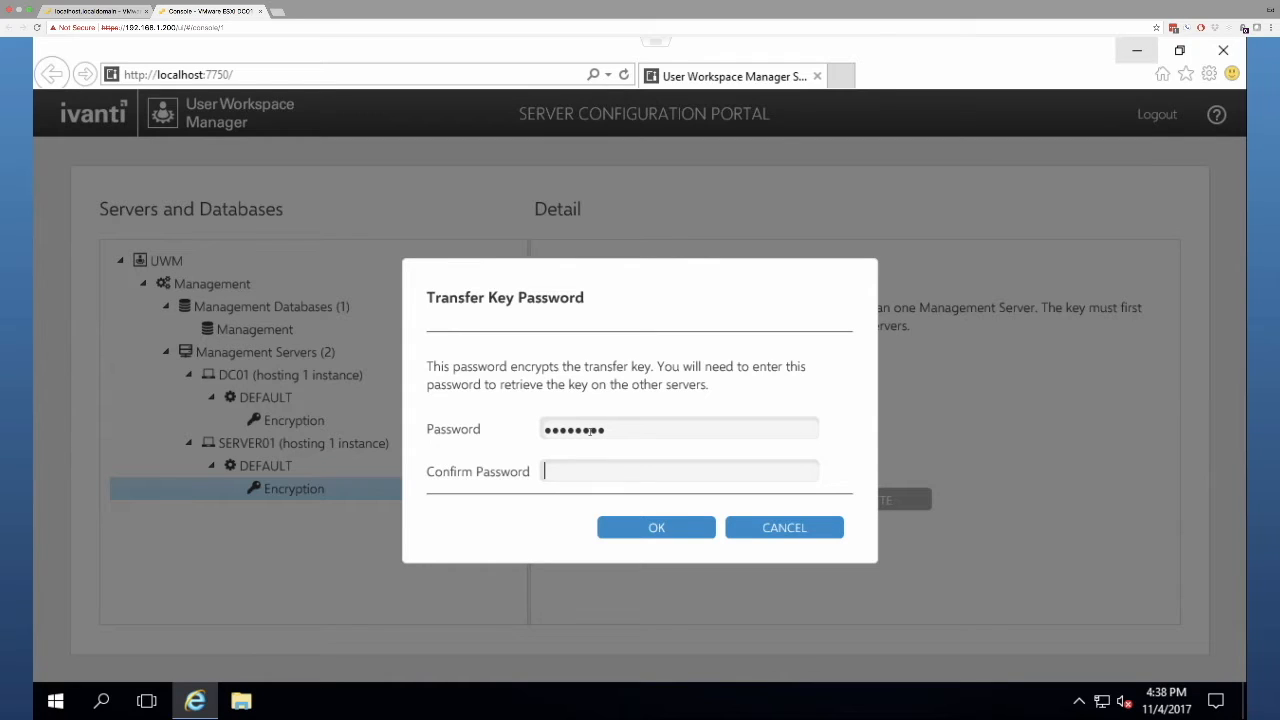
pyautogui.write('••••')
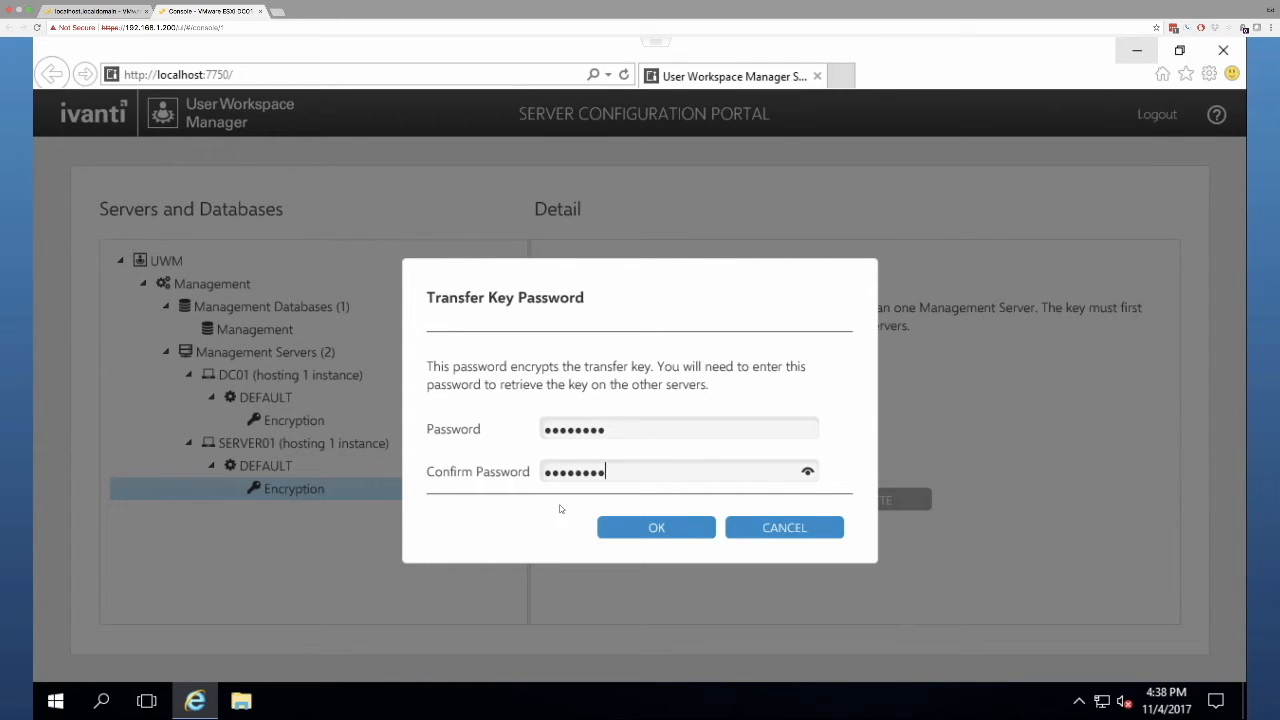
pyautogui.click(656, 527)
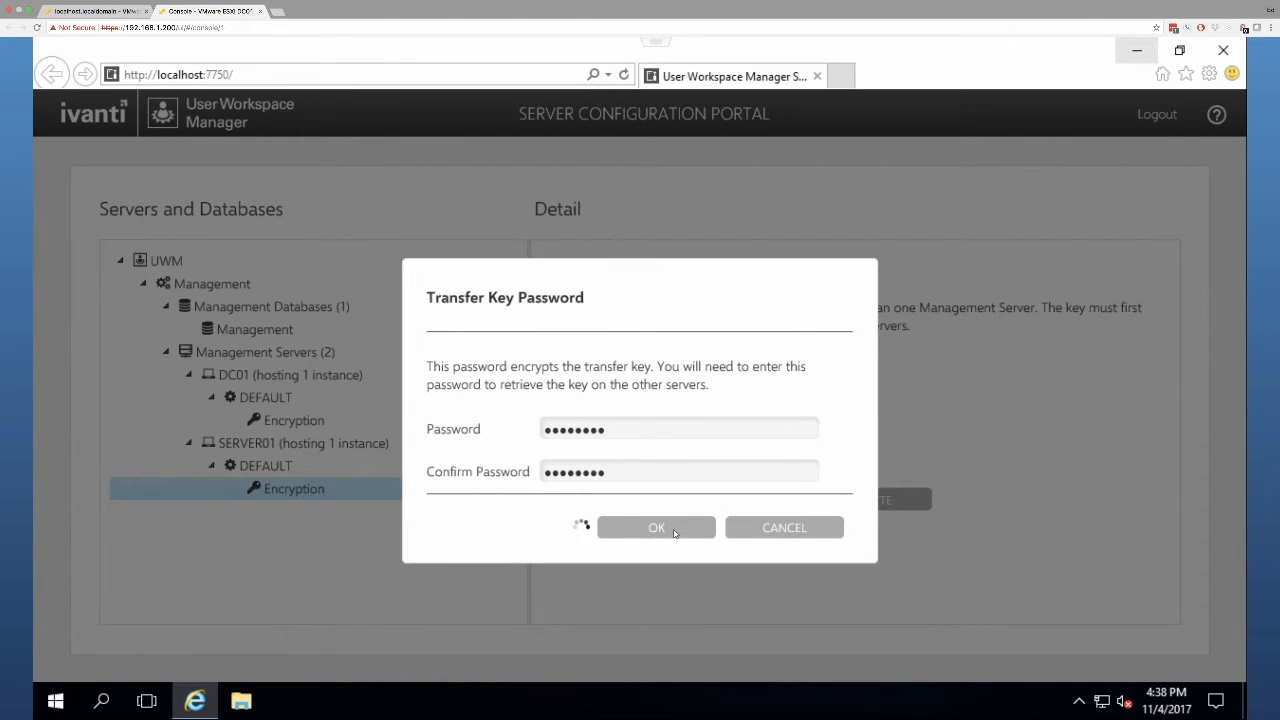
pyautogui.click(656, 527)
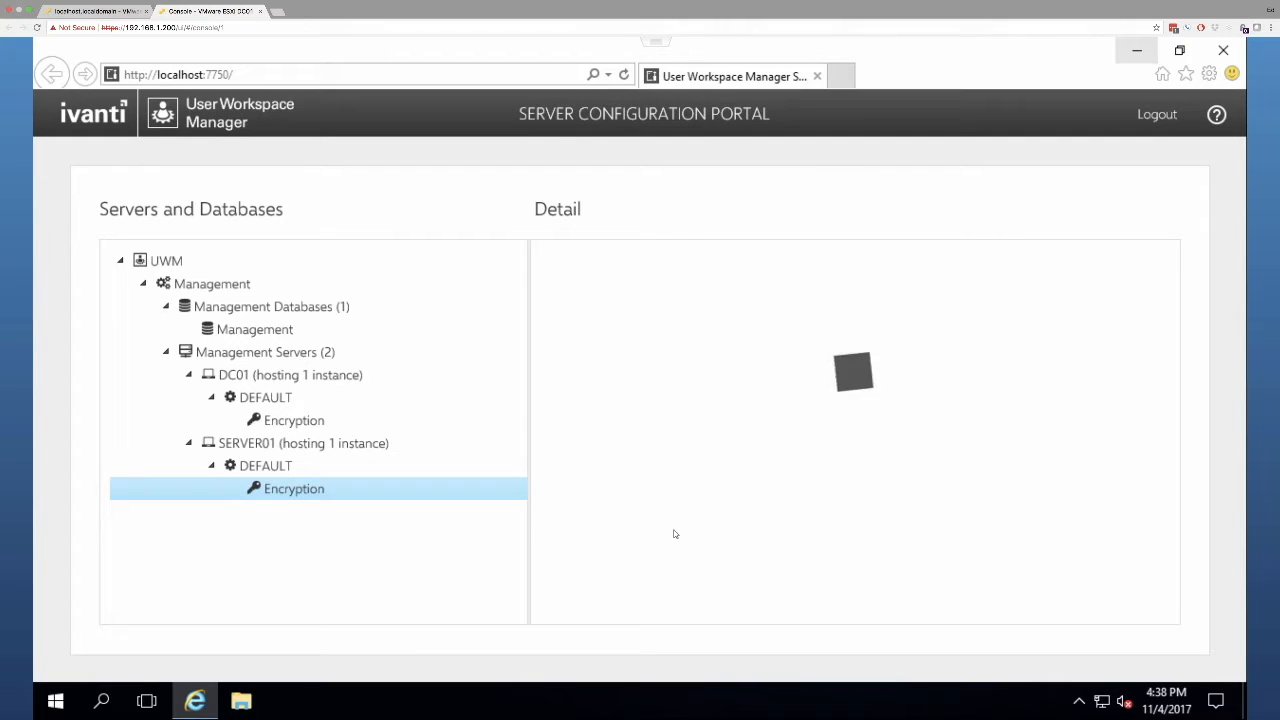
pyautogui.click(294, 488)
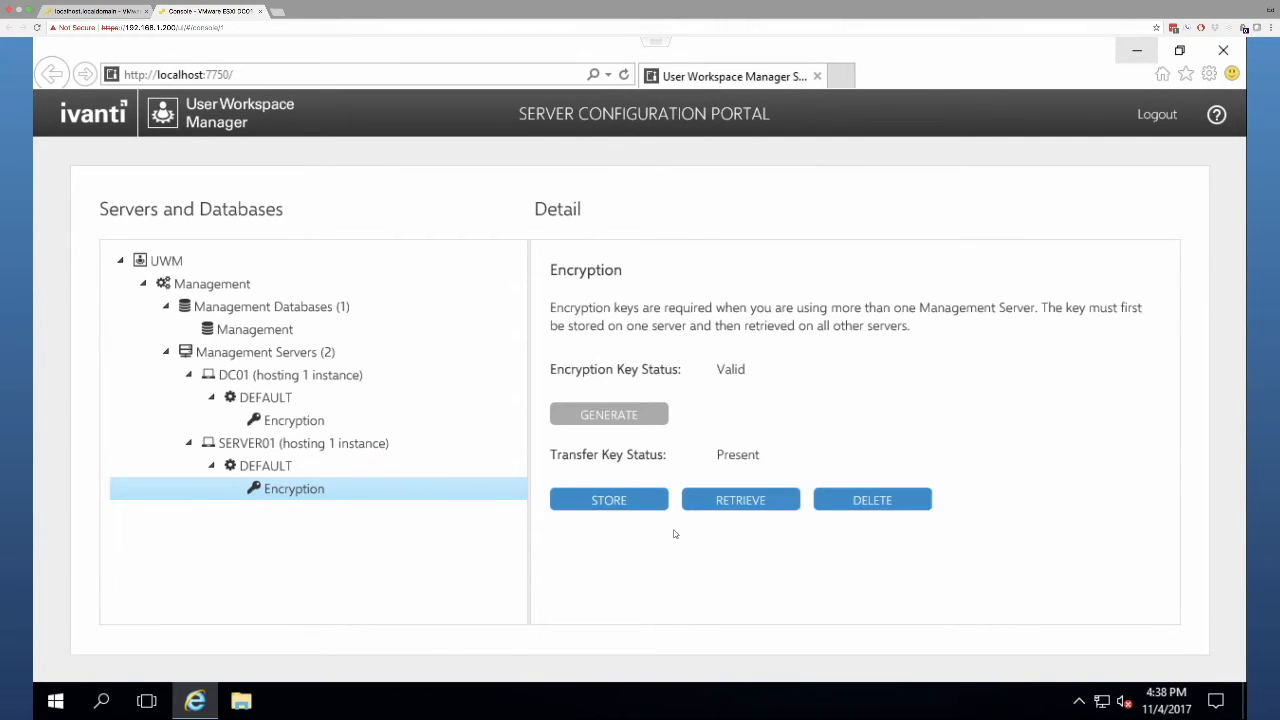
pyautogui.moveTo(608, 505)
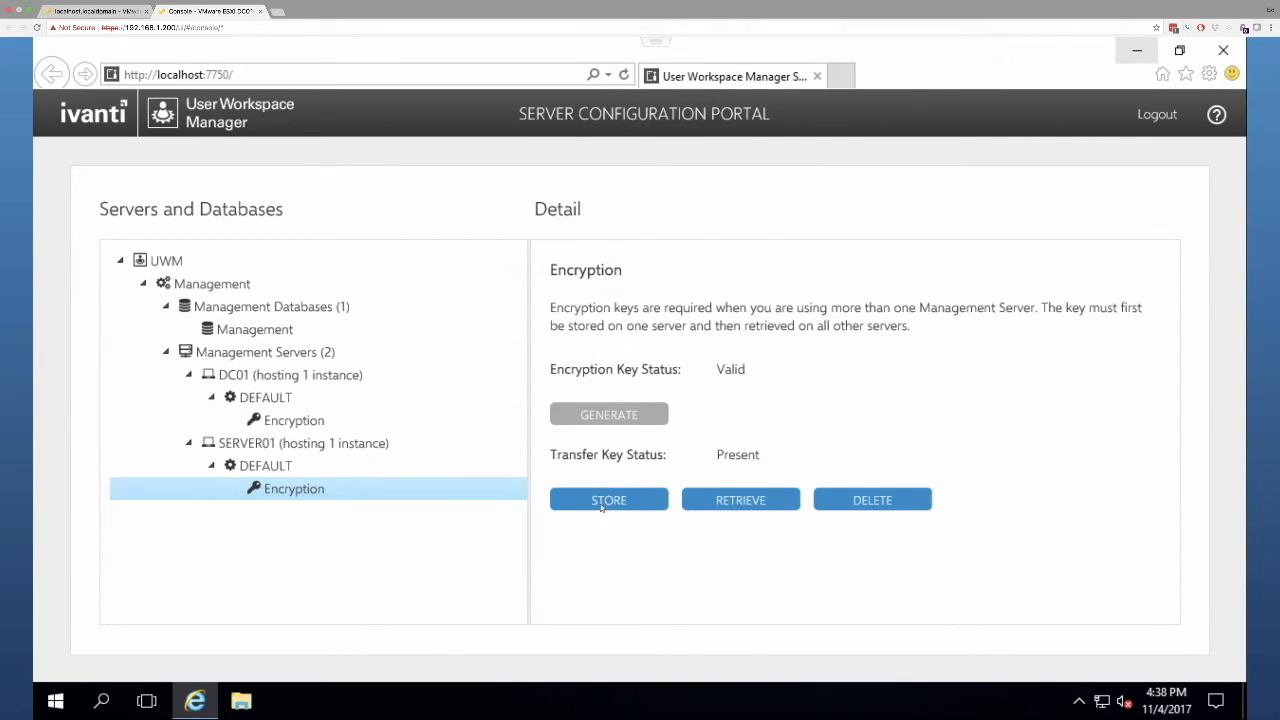
pyautogui.moveTo(690, 512)
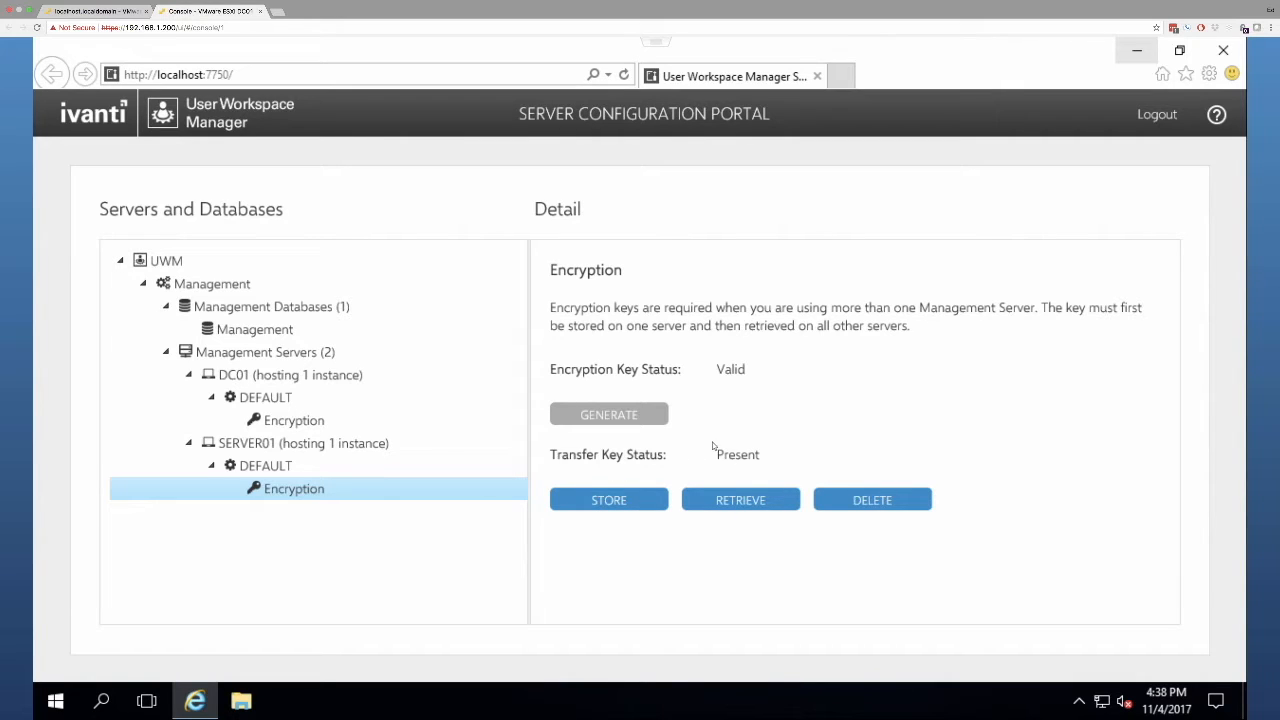
pyautogui.moveTo(770, 456)
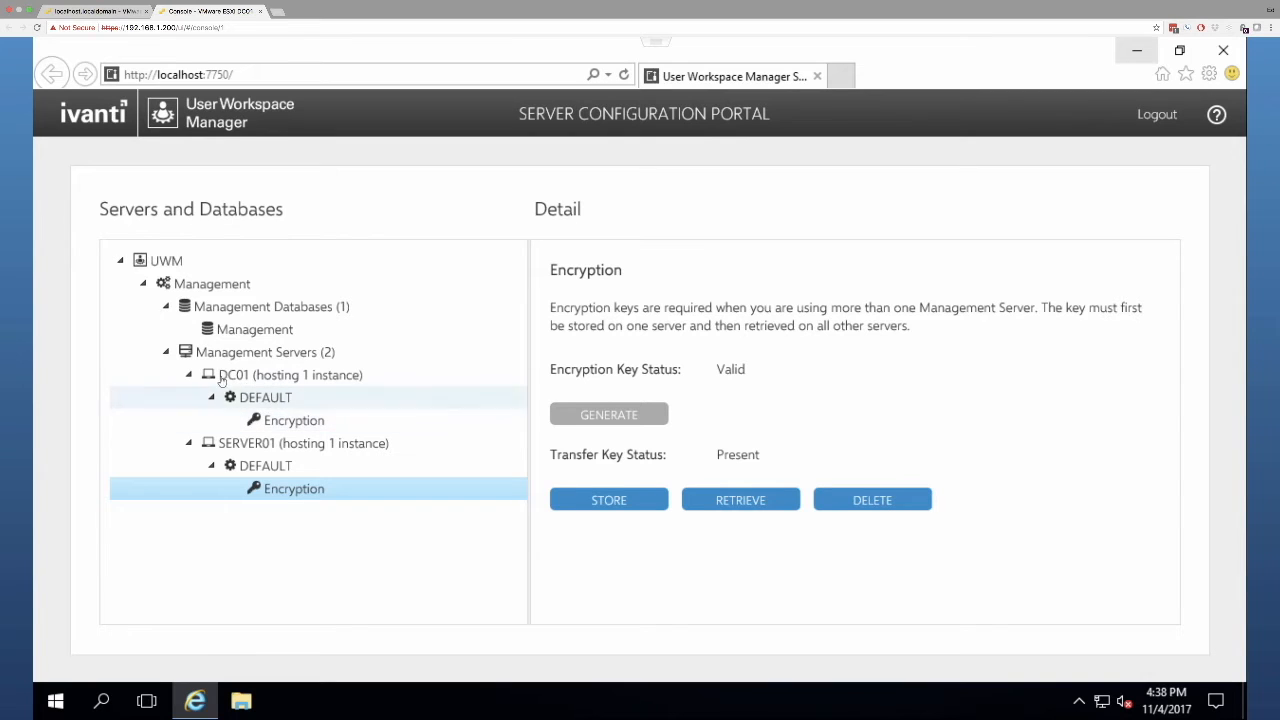
# - Select DC01's Encryption settings and start retrieving the stored transfer key
pyautogui.click(294, 420)
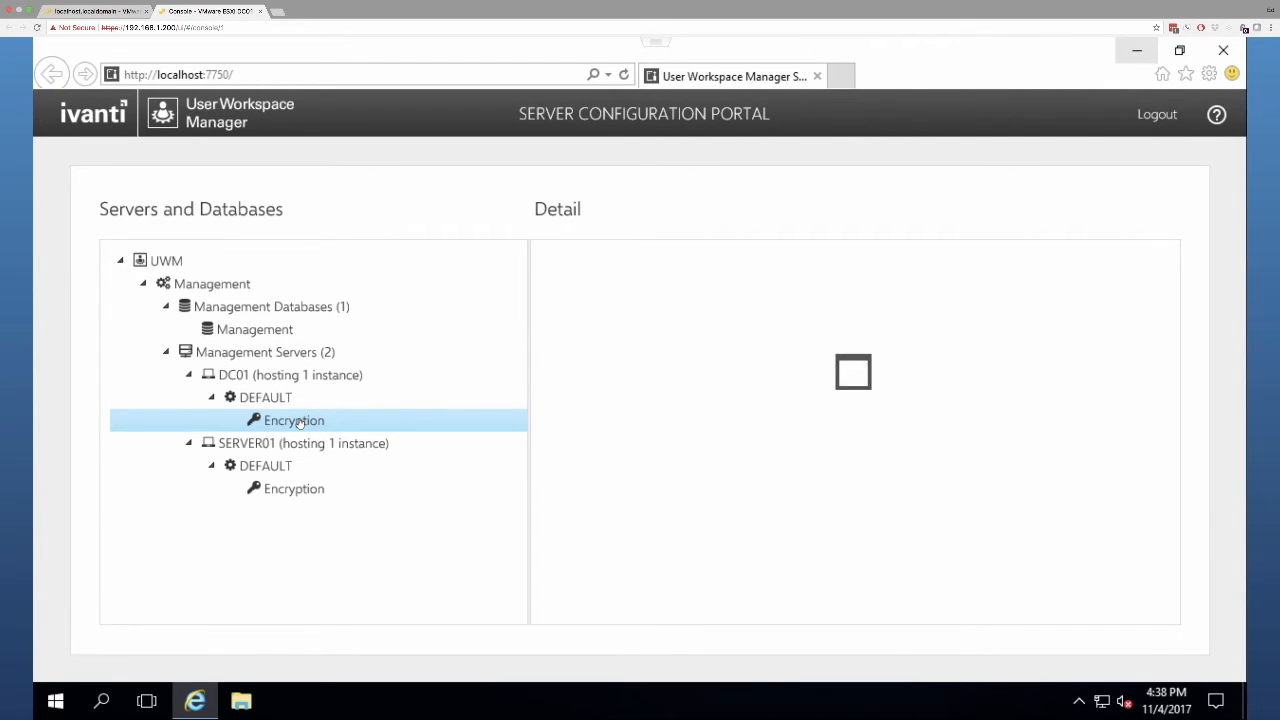
pyautogui.click(294, 420)
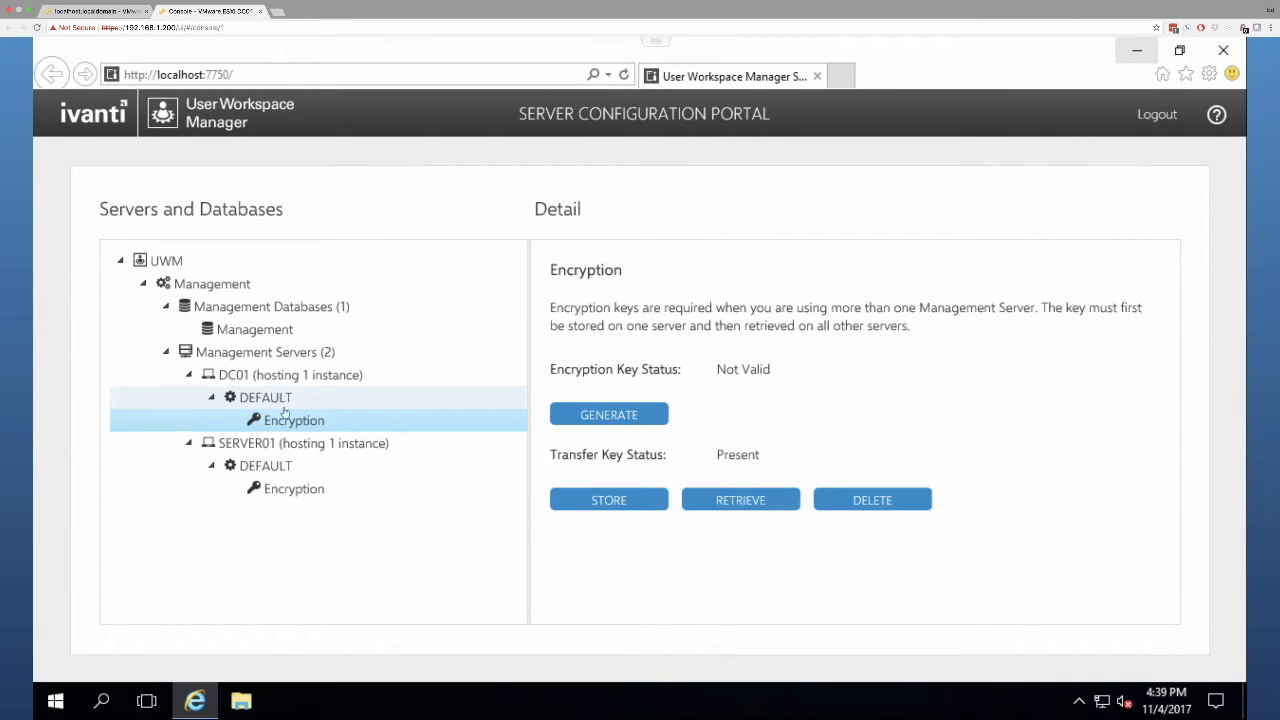
pyautogui.click(294, 420)
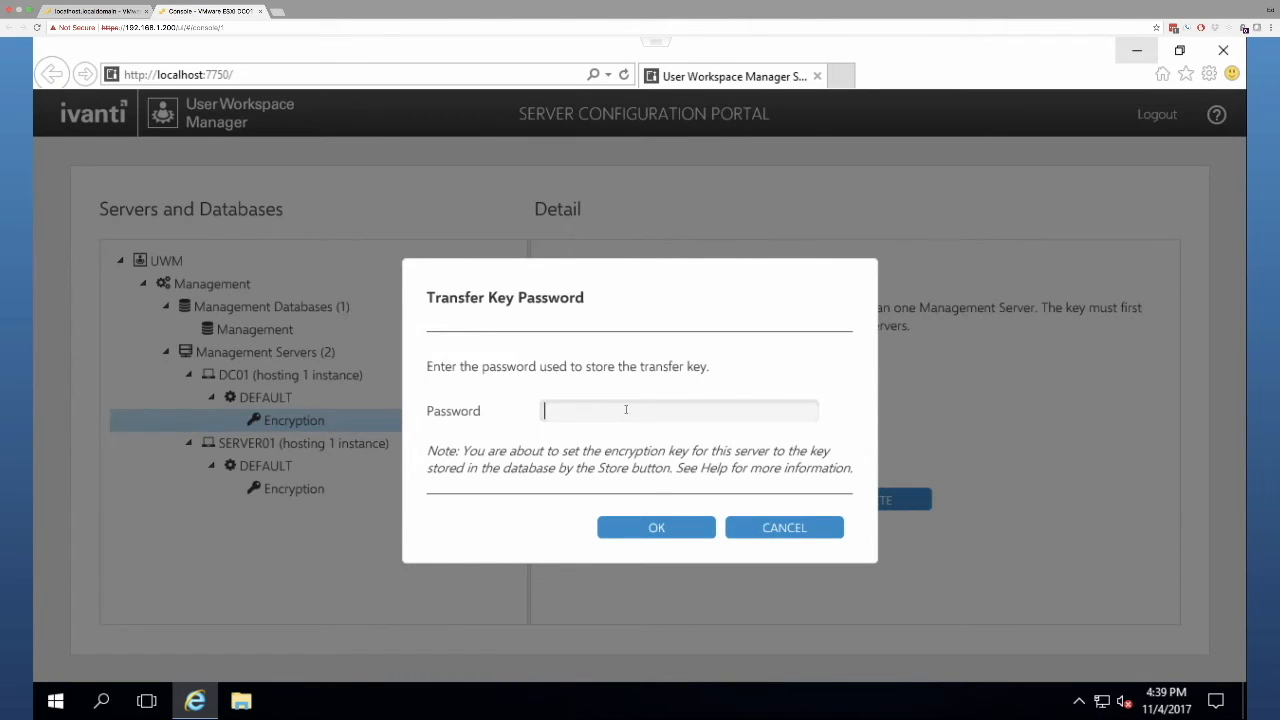
# - Retrieve the transfer key onto DC01 with its password, making DC01's encryption key Valid
pyautogui.write('•')
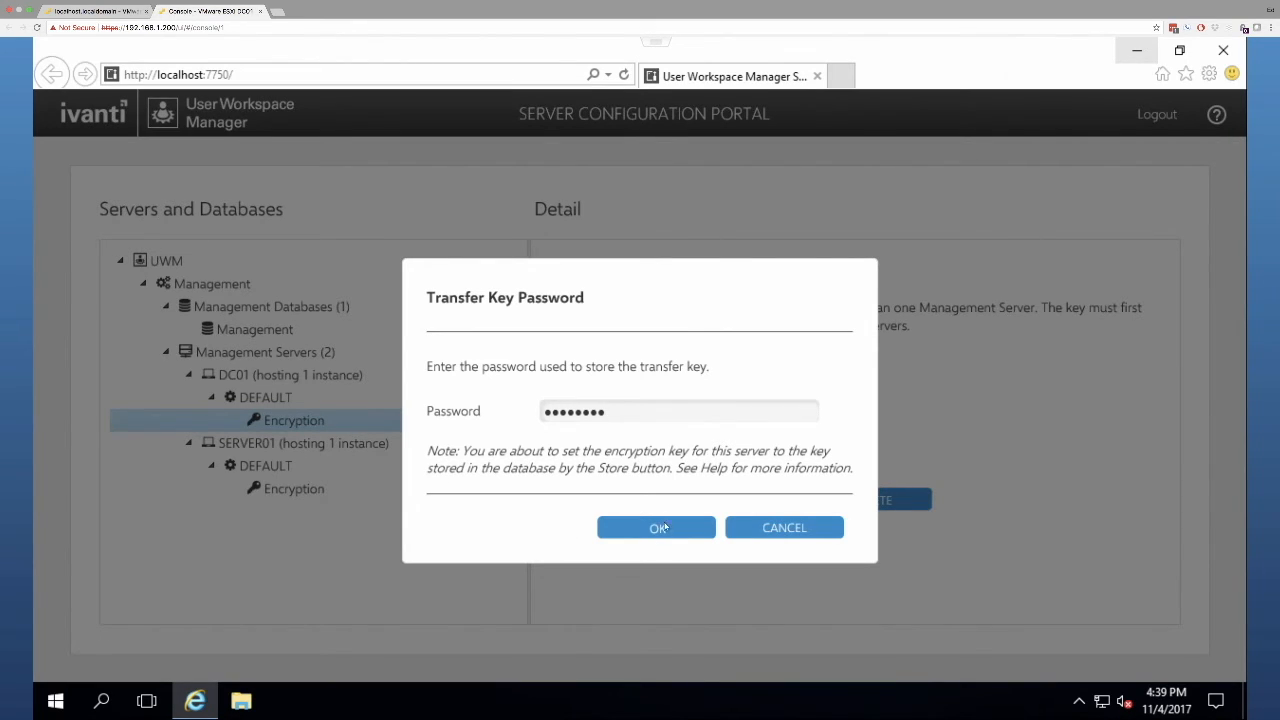
pyautogui.click(656, 527)
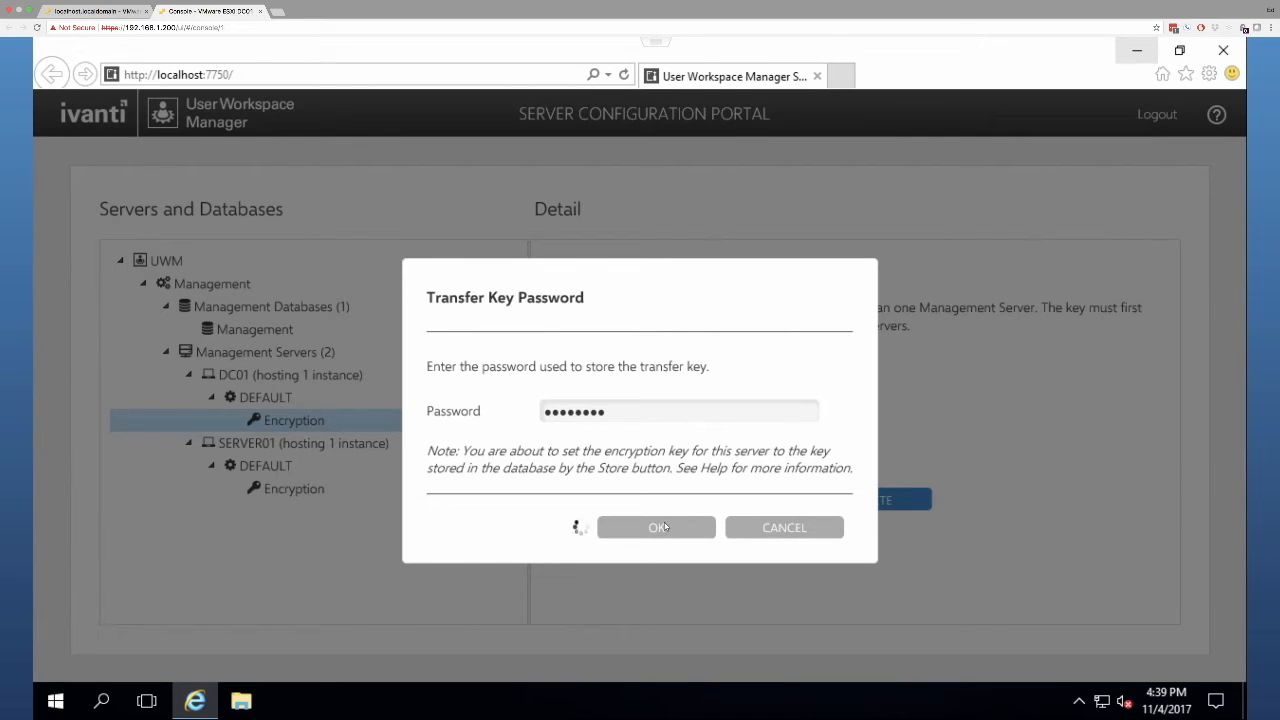
pyautogui.click(656, 527)
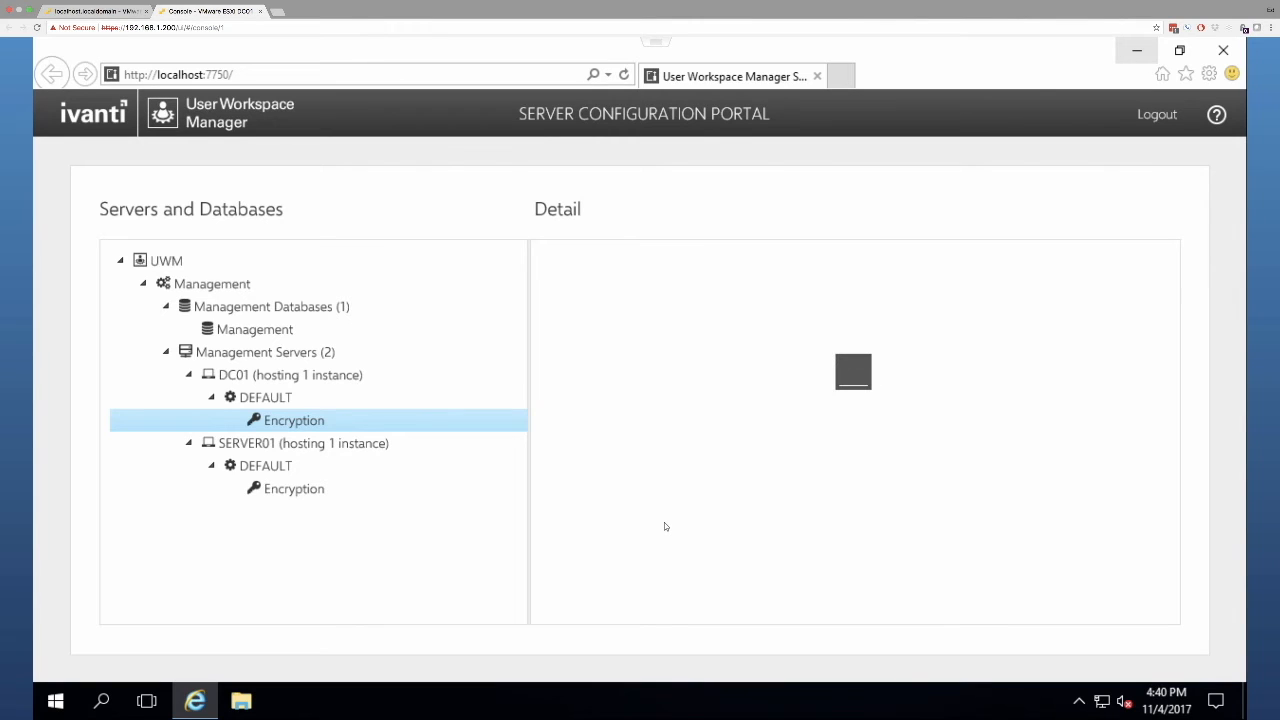
pyautogui.click(294, 420)
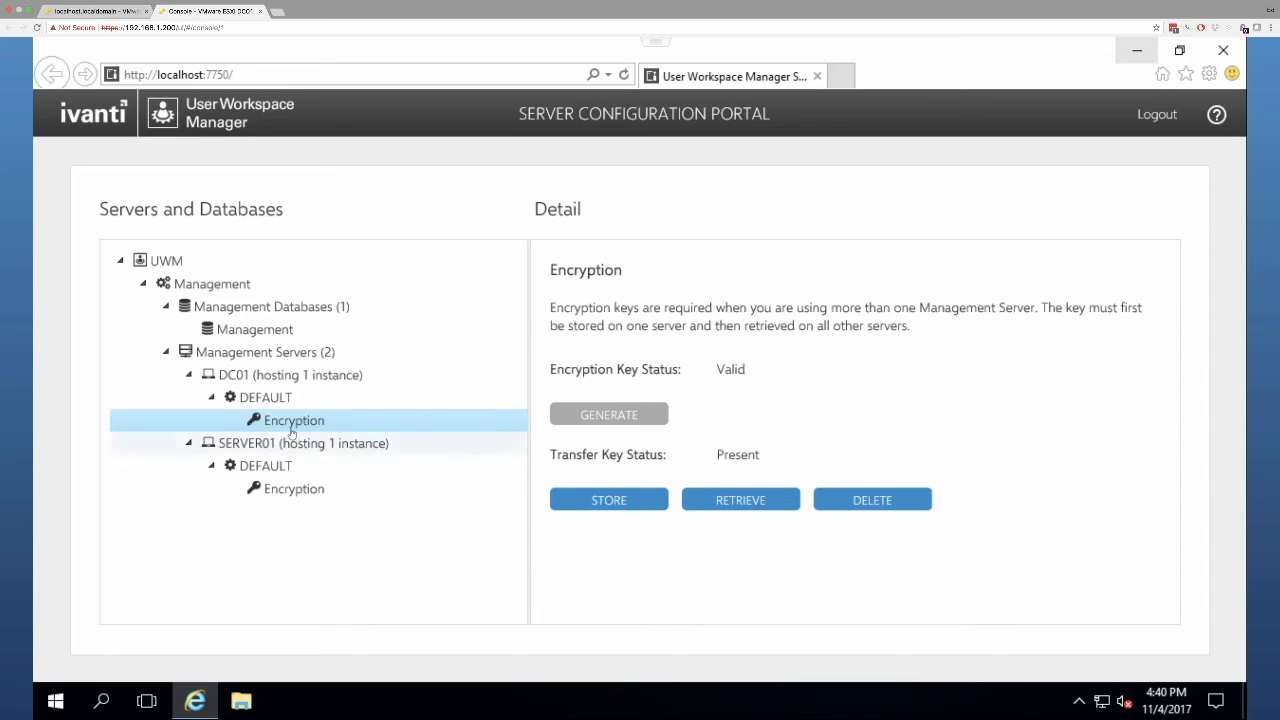
pyautogui.moveTo(270, 430)
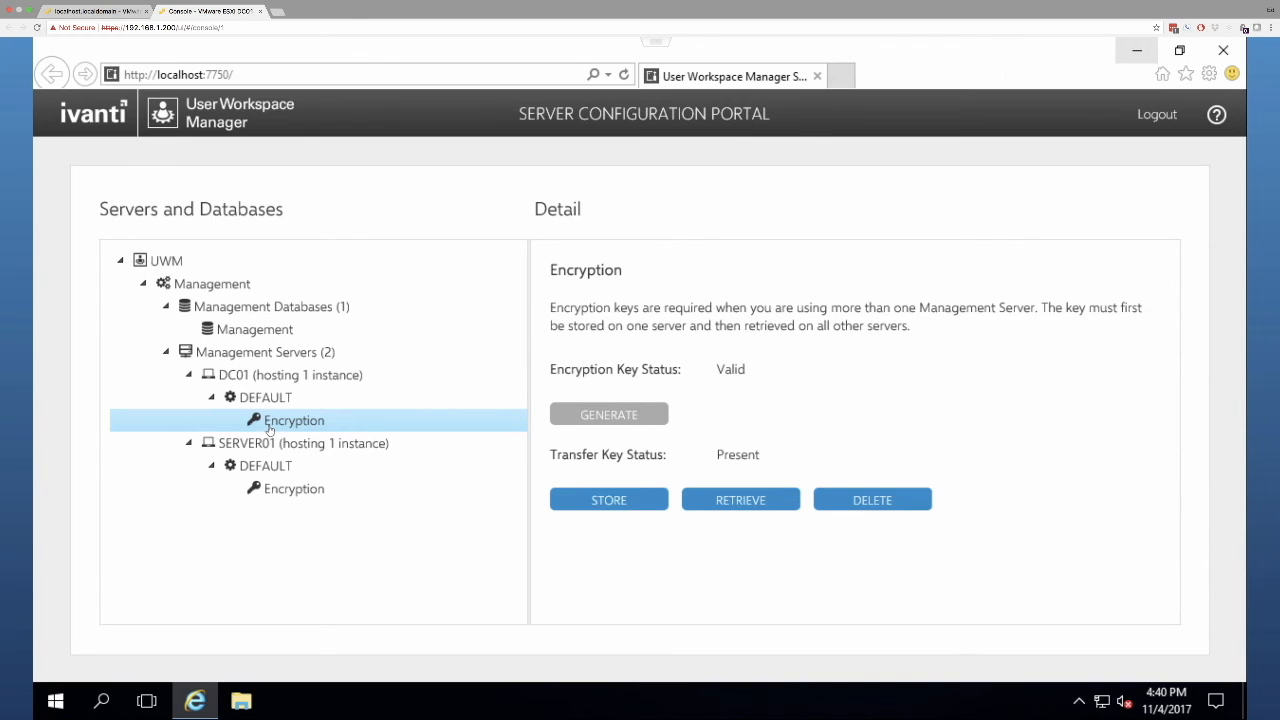
pyautogui.moveTo(294, 488)
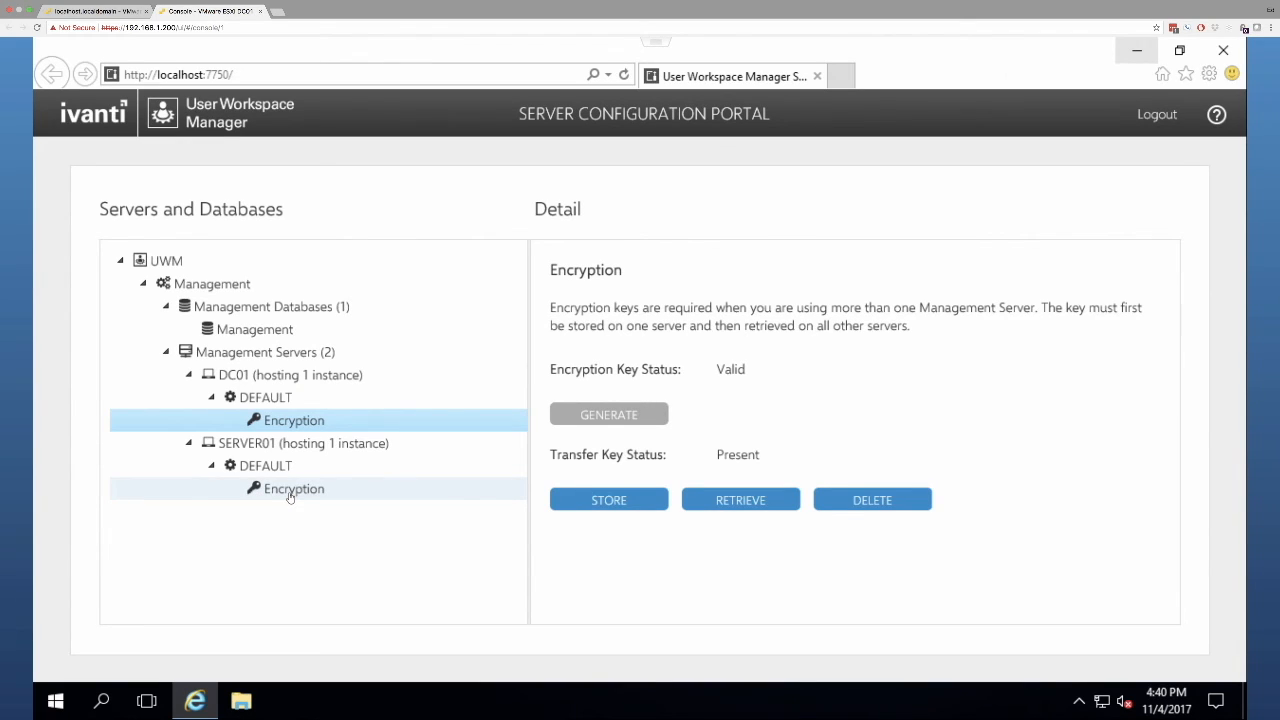
pyautogui.click(294, 488)
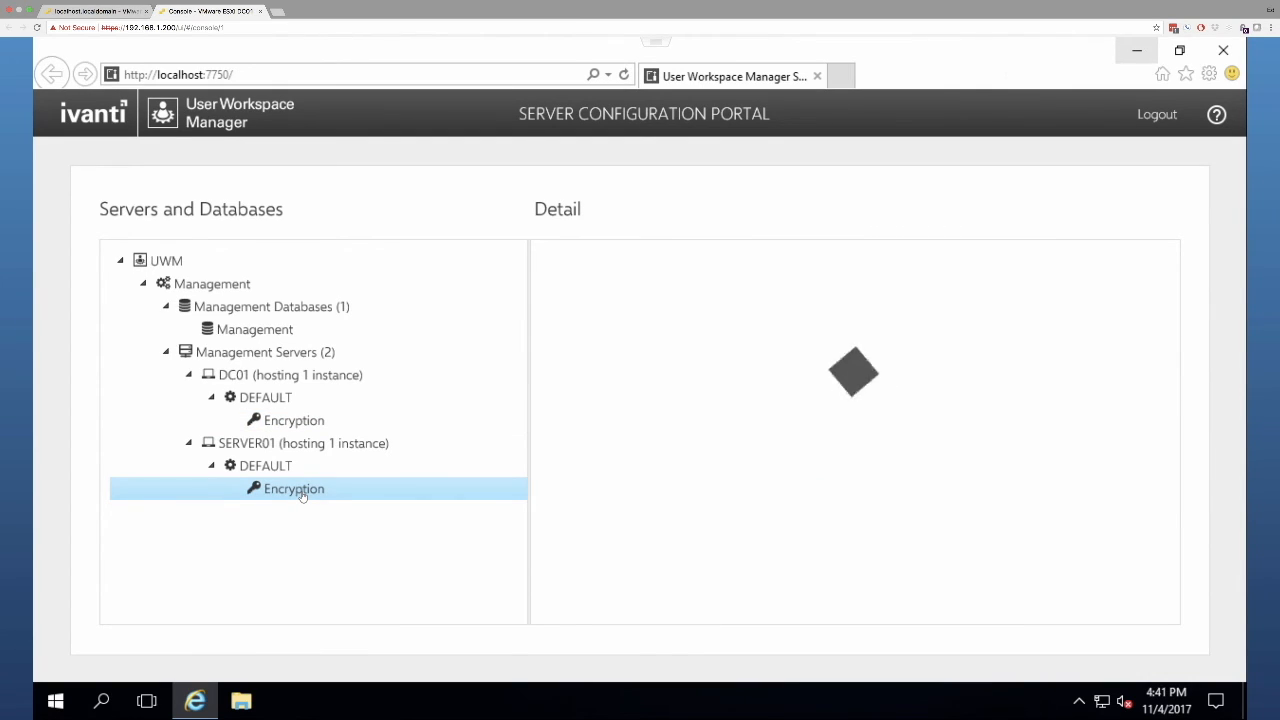
# - Delete SERVER01's stored transfer key so its status reads Not Present
pyautogui.click(294, 488)
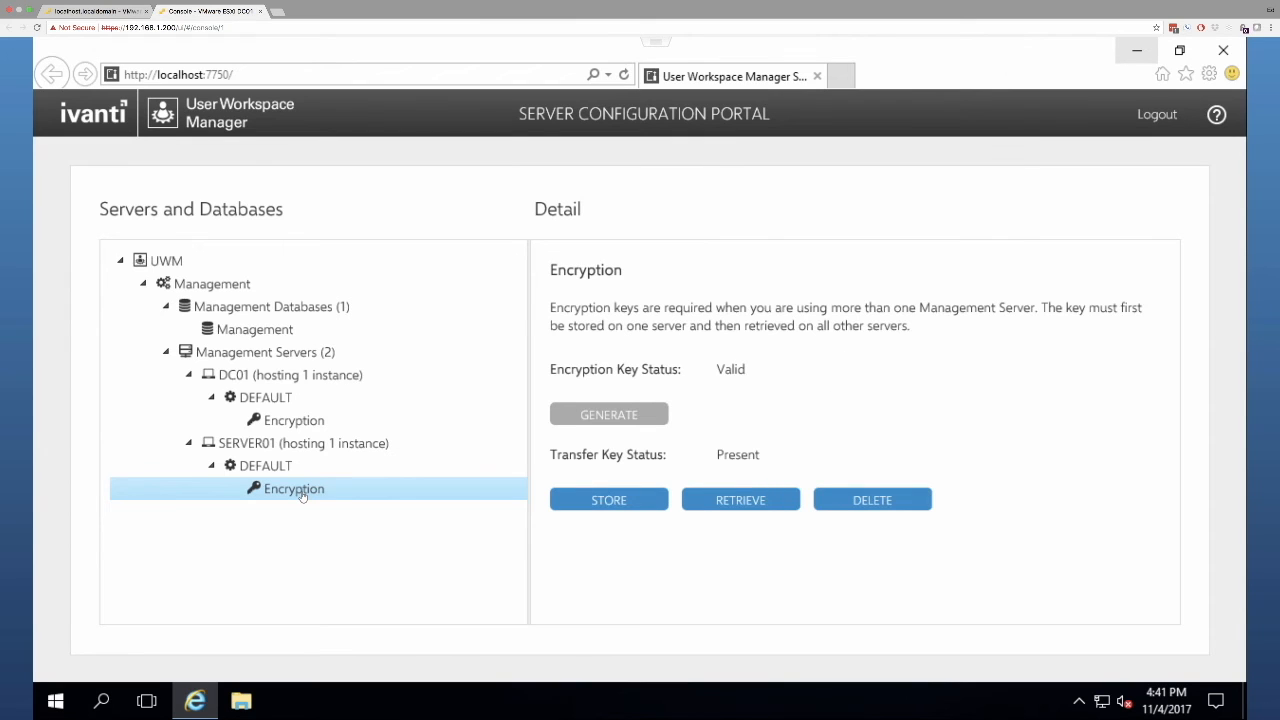
pyautogui.click(871, 499)
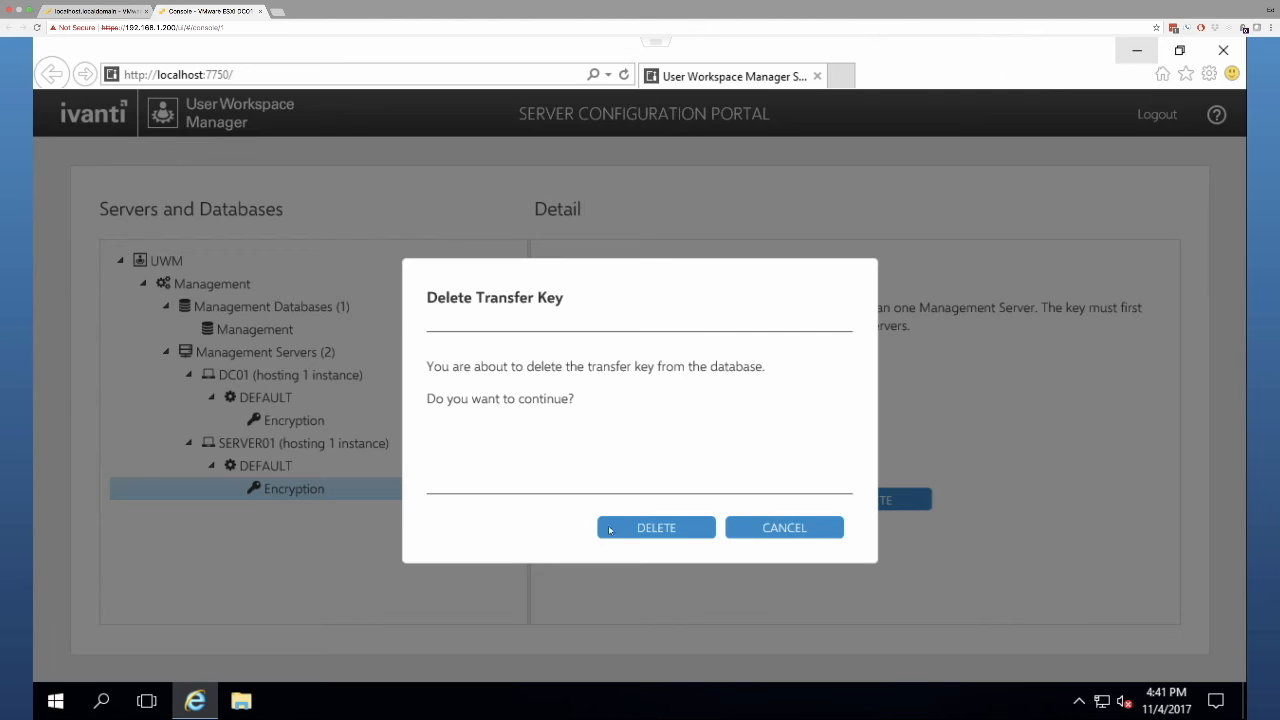
pyautogui.click(656, 527)
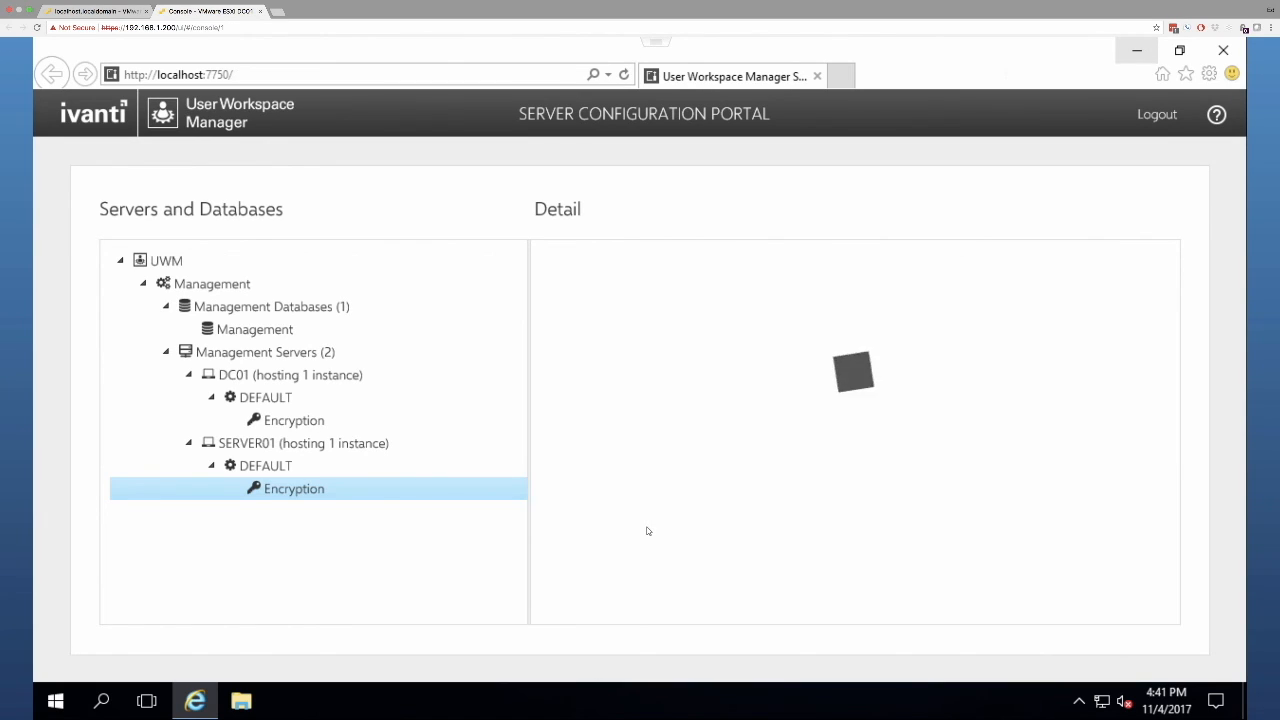
pyautogui.click(294, 488)
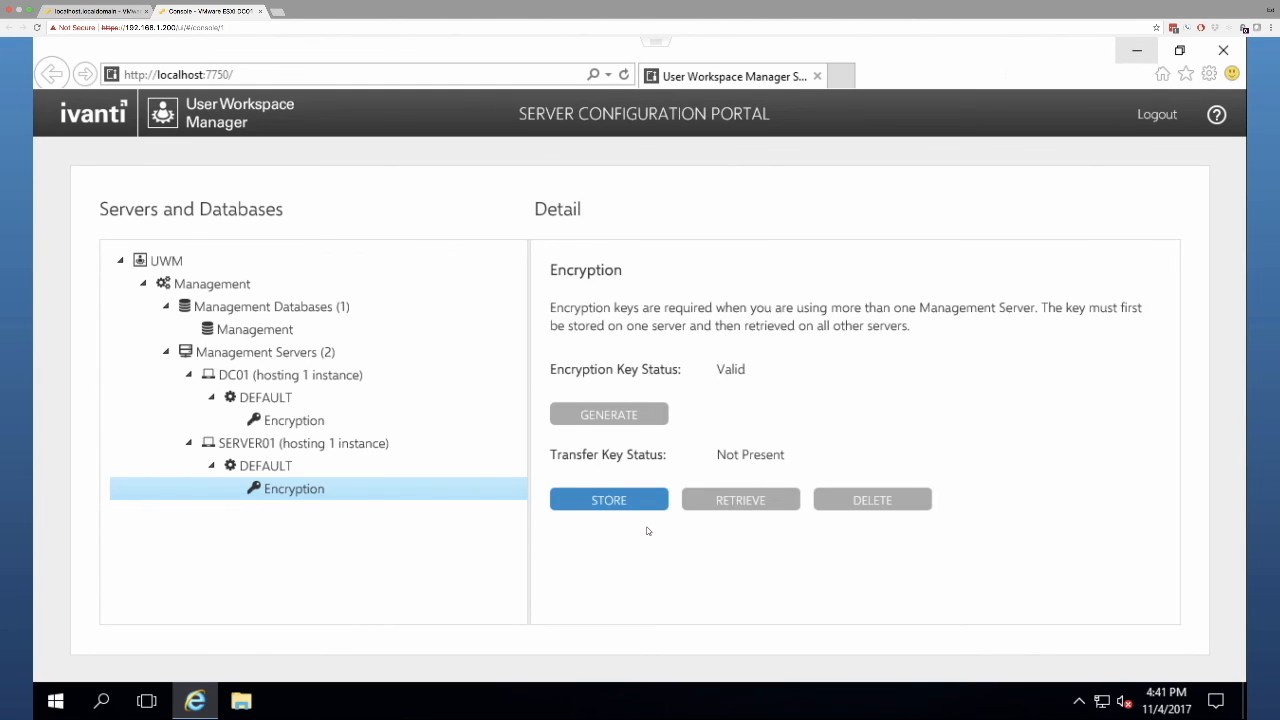